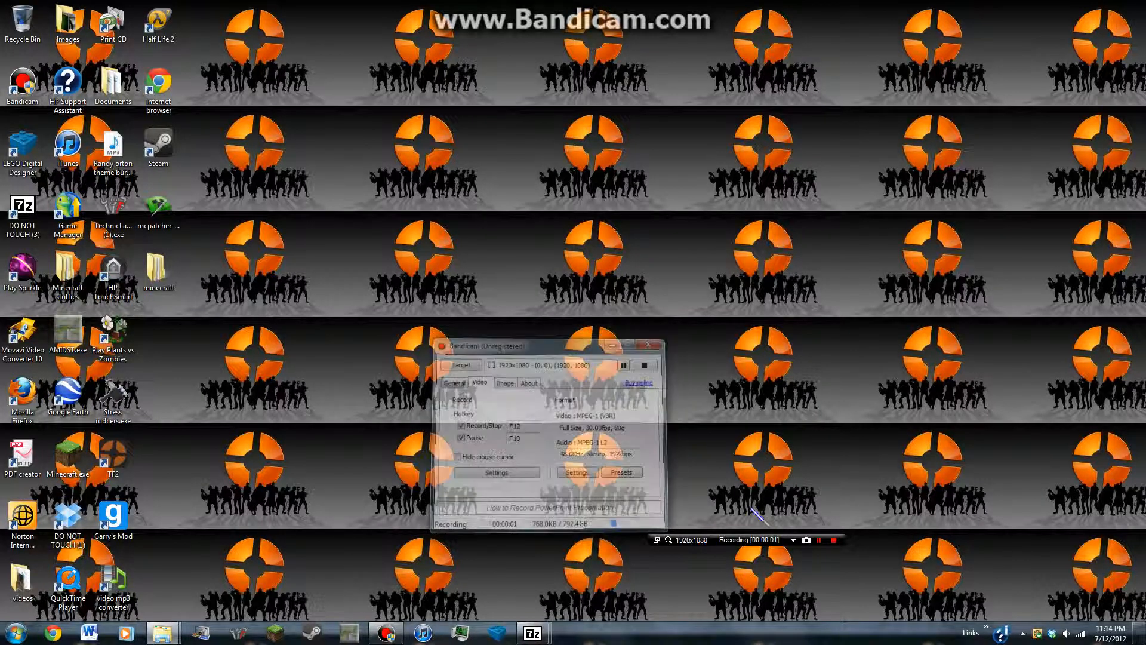
# Launch Minecraft, log in, and load a singleplayer world.
pyautogui.click(649, 345)
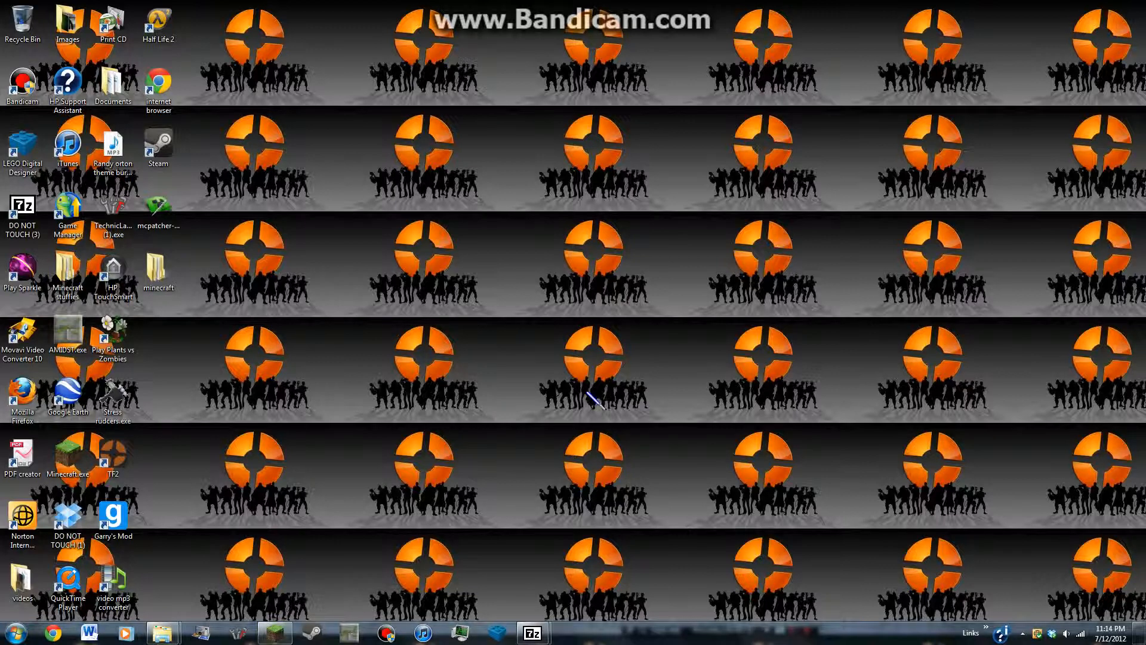
pyautogui.doubleClick(68, 453)
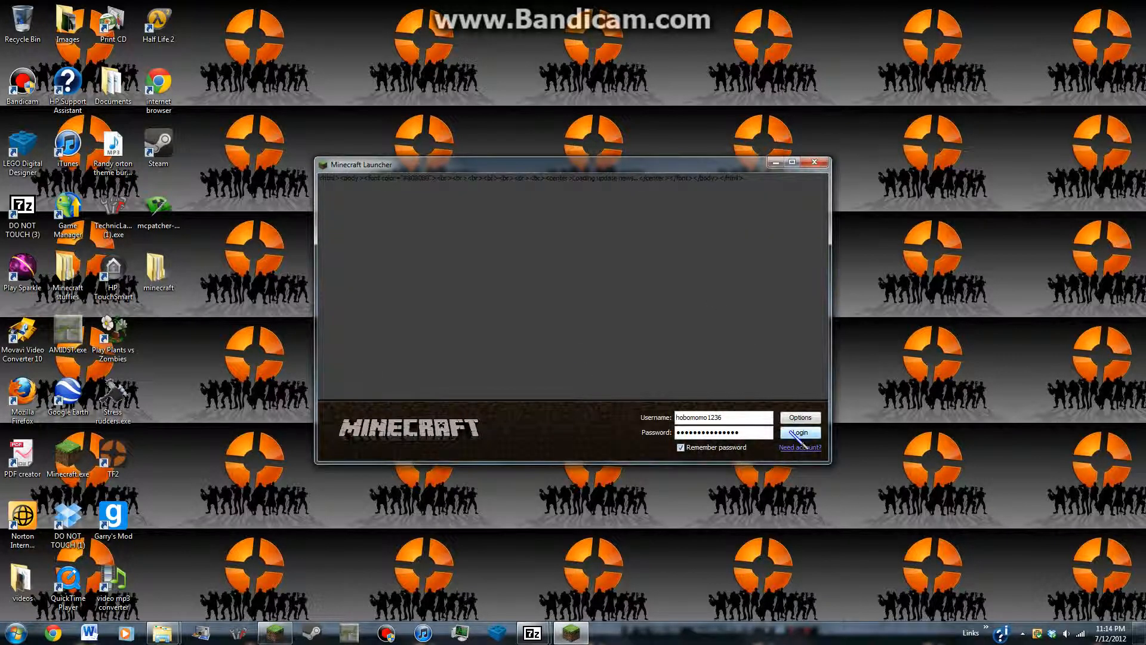
pyautogui.click(798, 432)
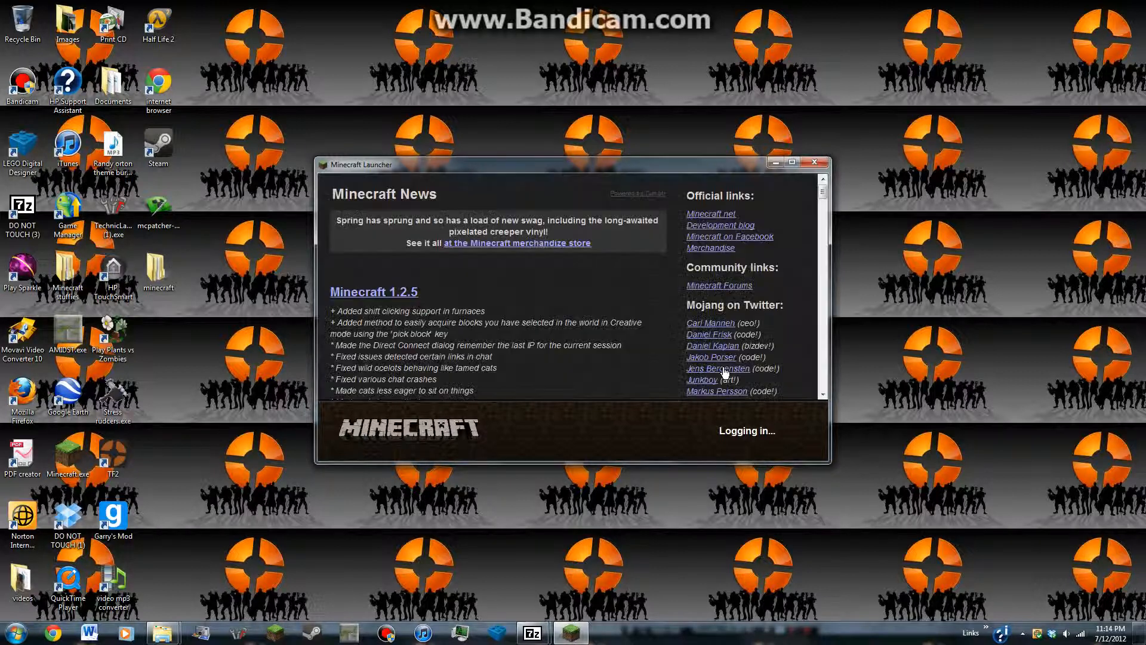
pyautogui.moveTo(648, 199)
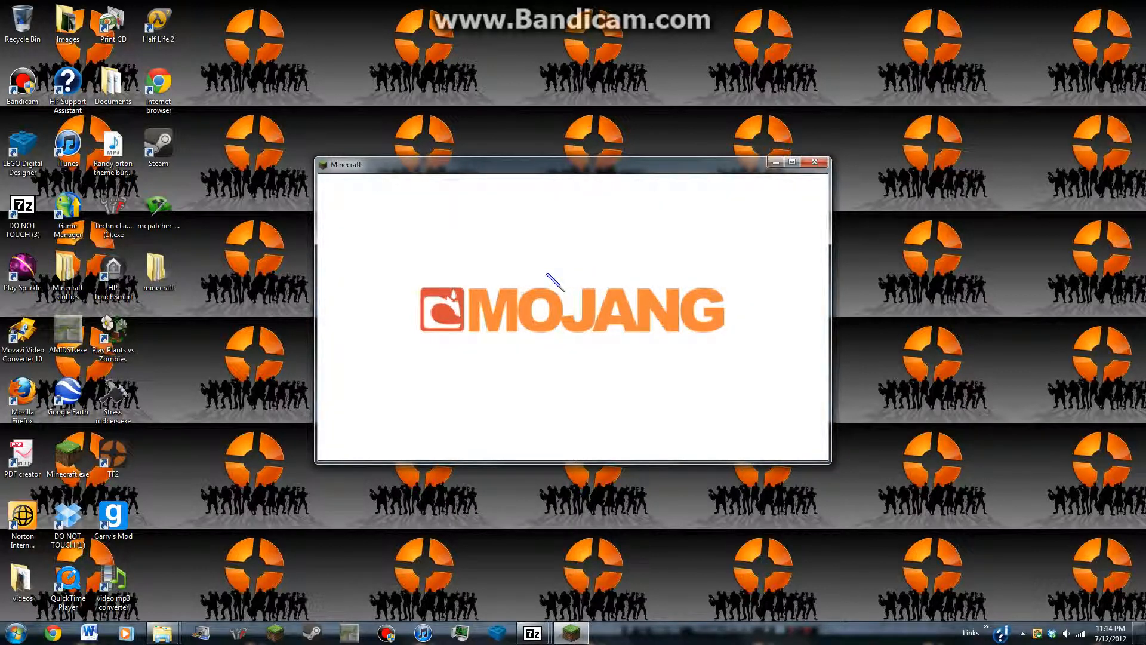
pyautogui.moveTo(552, 271)
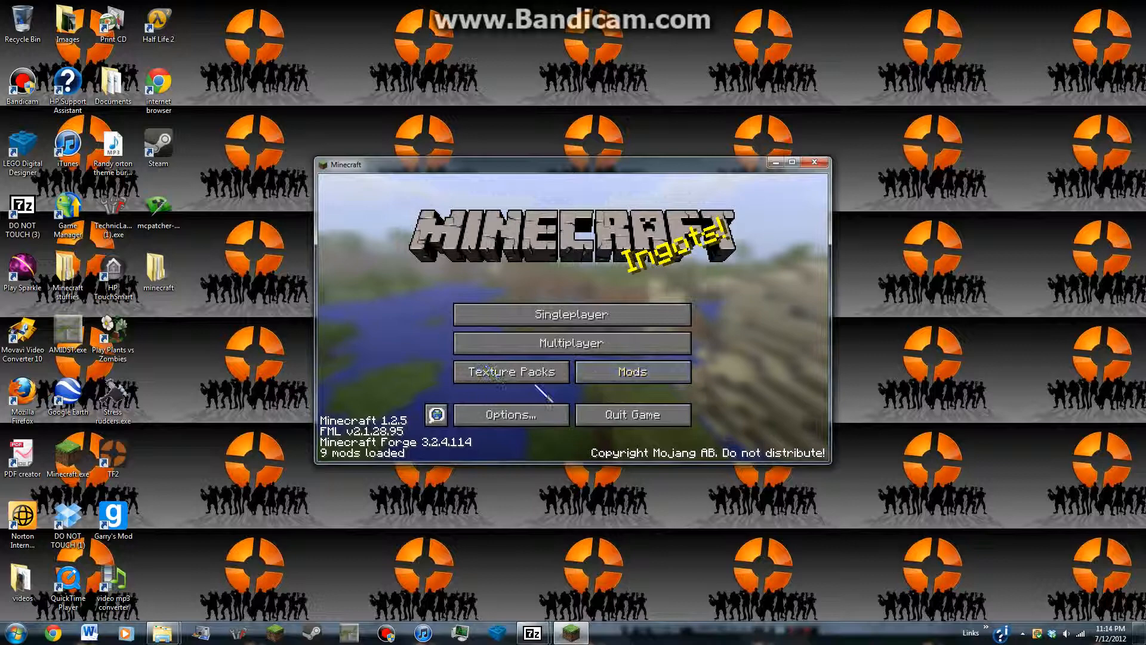
pyautogui.moveTo(571, 313)
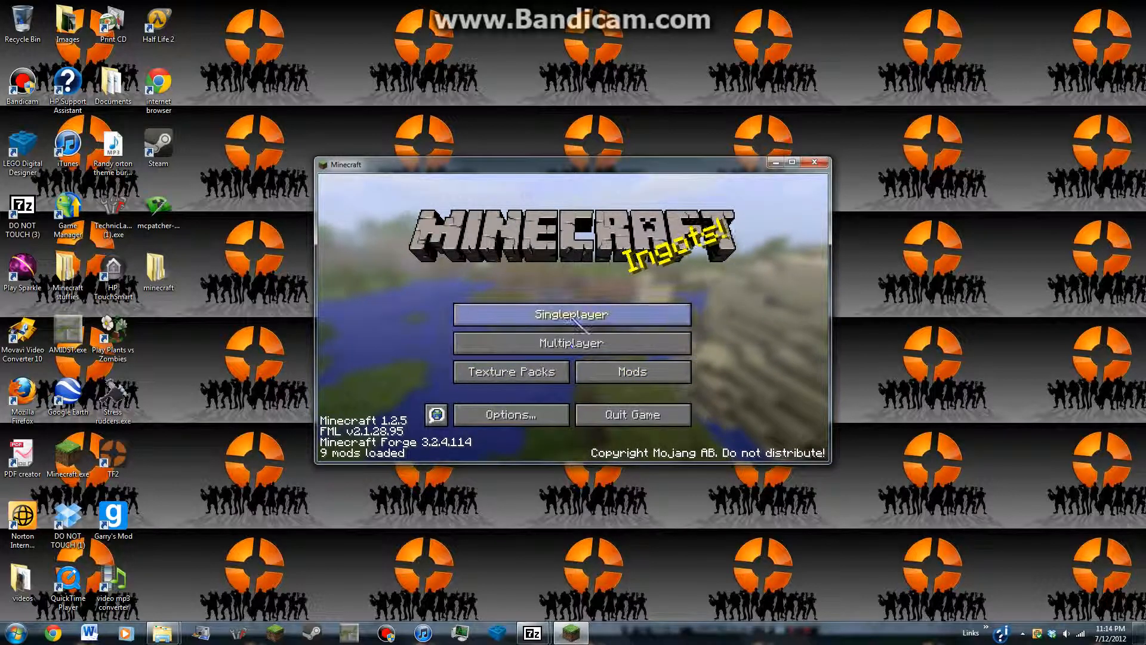
pyautogui.click(571, 315)
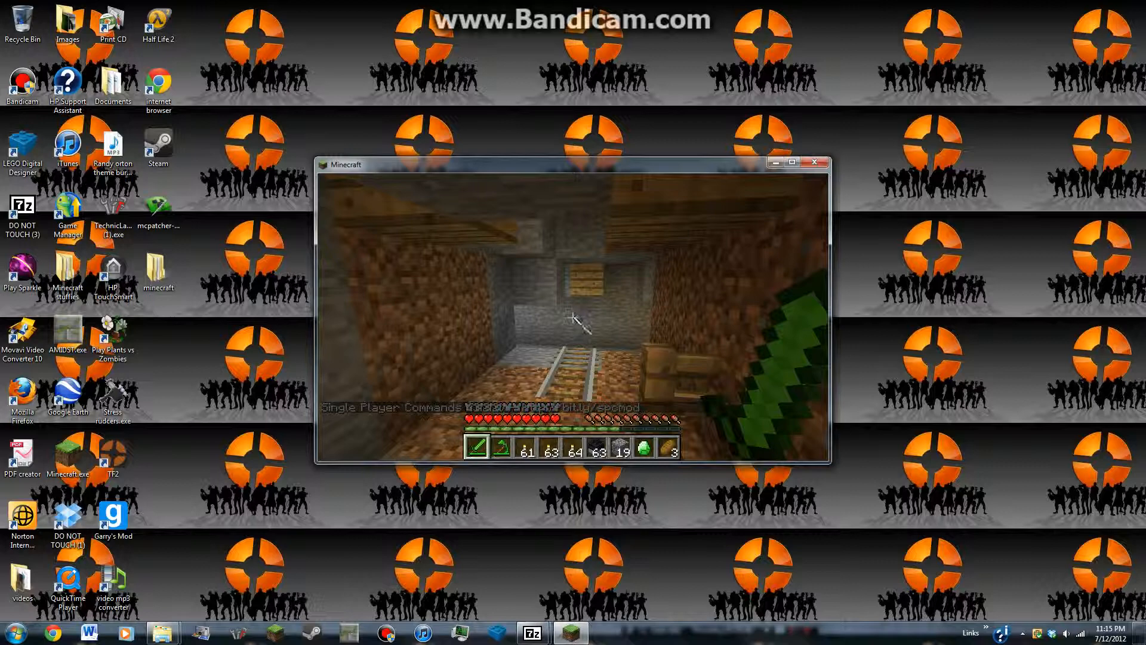
# Check the TooManyItems overlay in the inventory, then save and quit to title.
pyautogui.press('e')
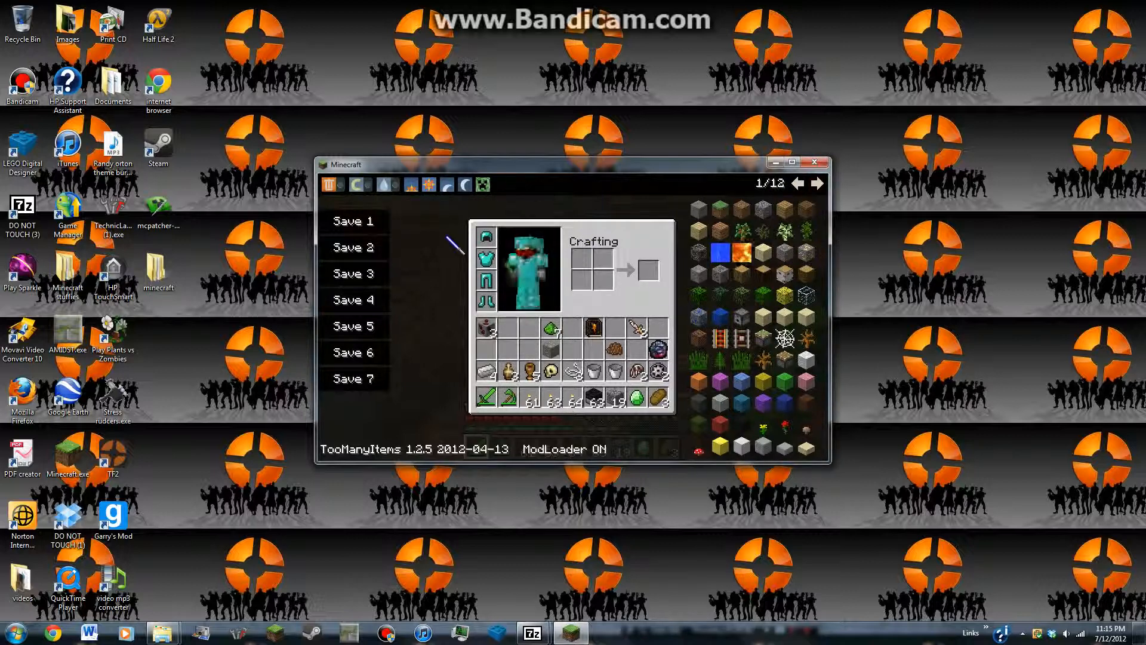
pyautogui.click(358, 184)
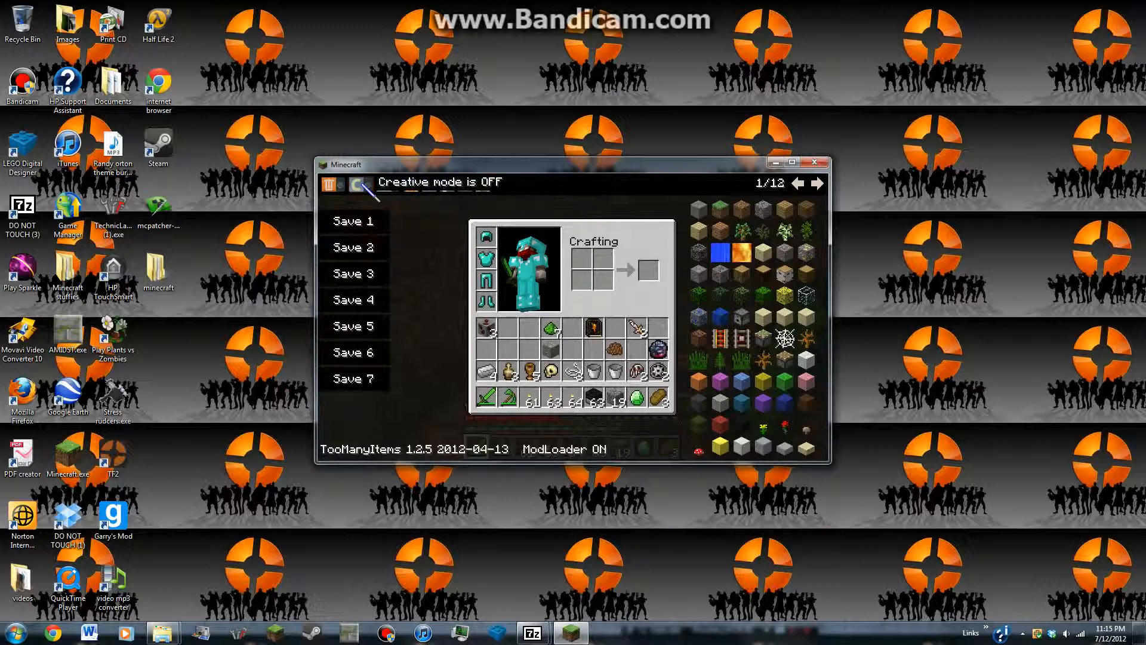
pyautogui.press('Escape')
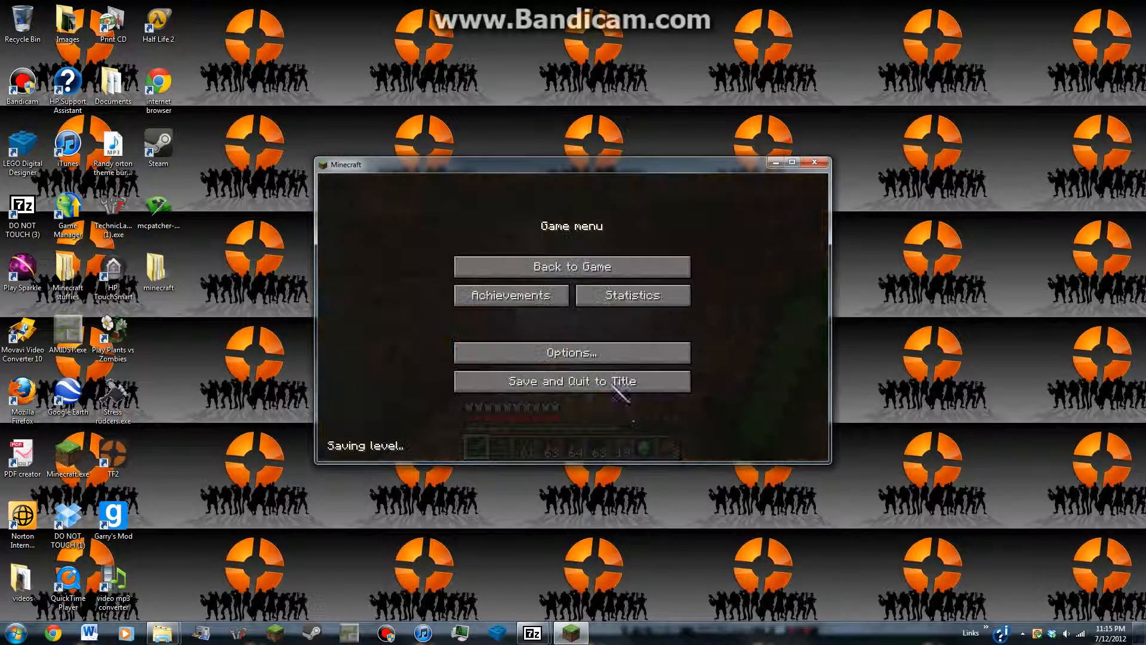
pyautogui.click(571, 381)
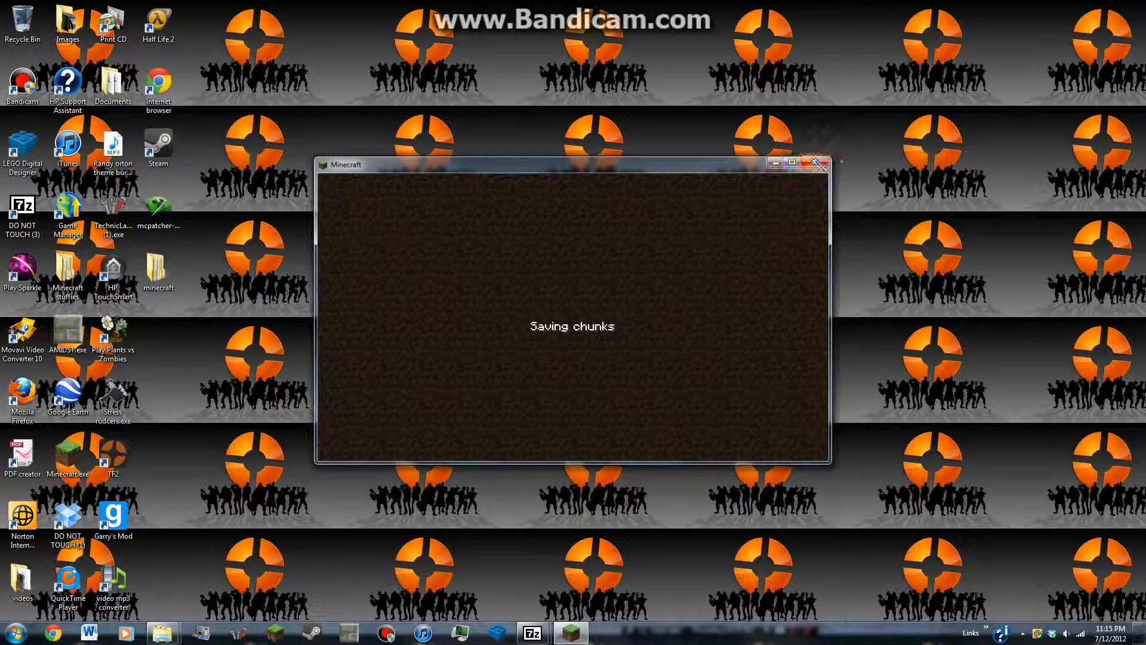
# Close Minecraft and open the TooManyItems 1.2.5 zip from the mod and map files folder in 7-Zip.
pyautogui.click(822, 163)
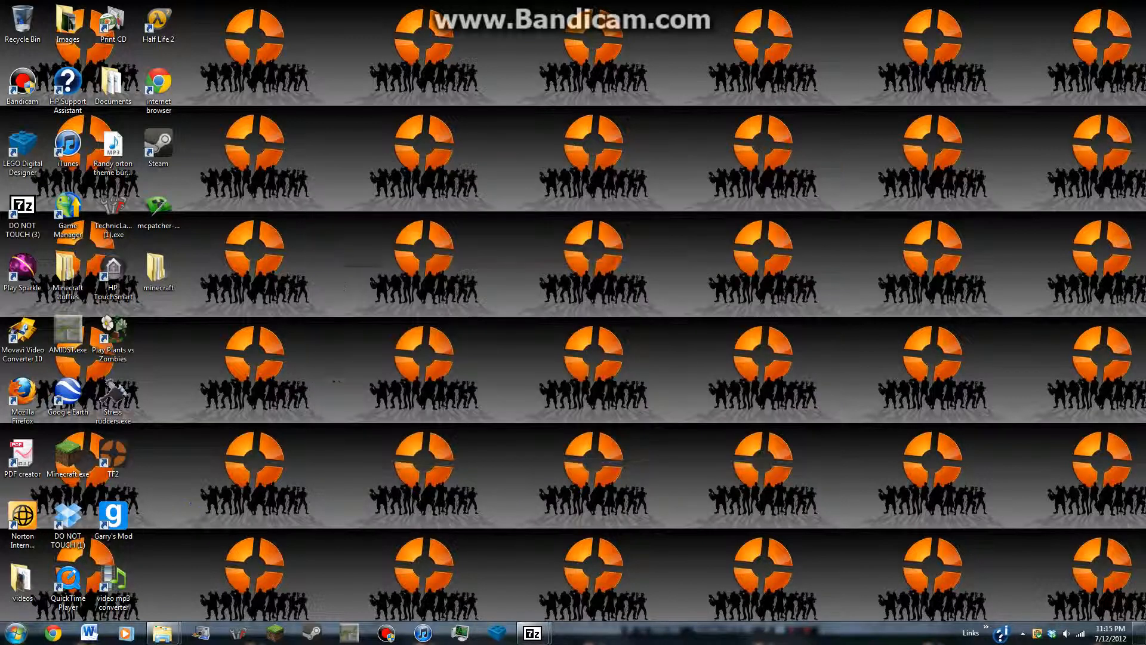
pyautogui.click(9, 631)
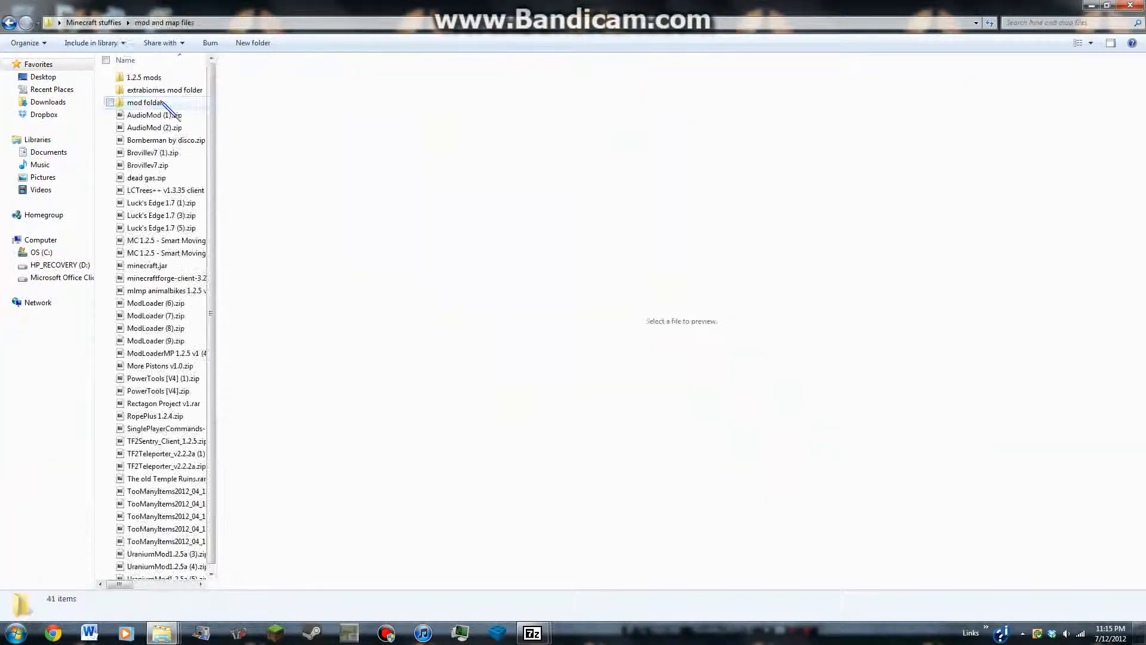
pyautogui.scroll(3)
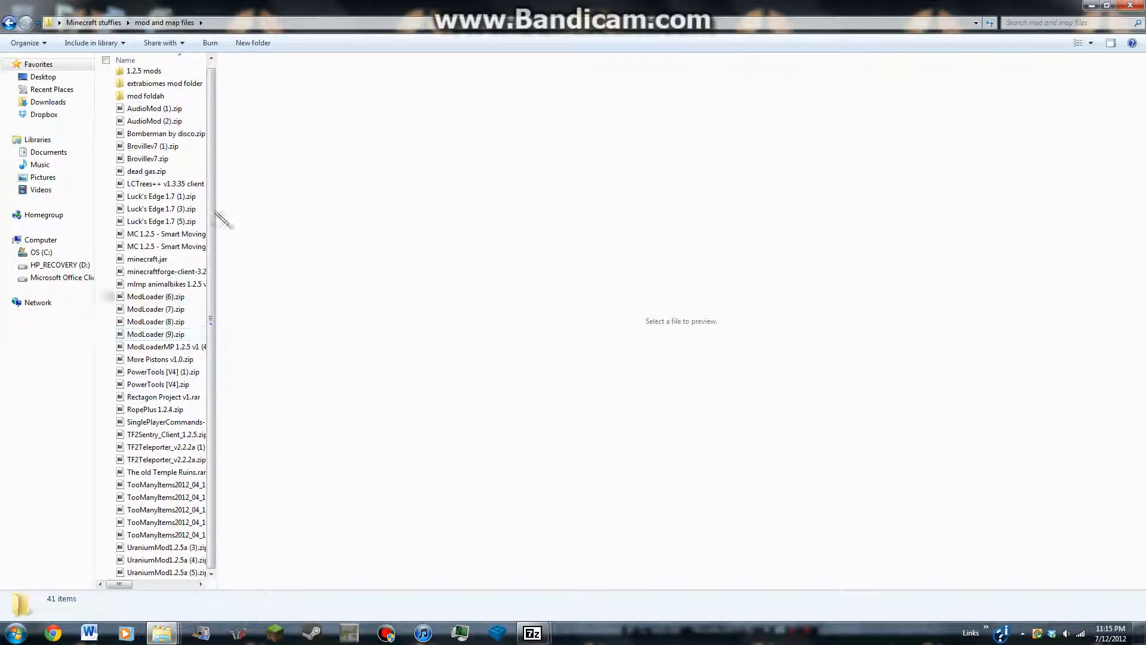
pyautogui.moveTo(172, 409)
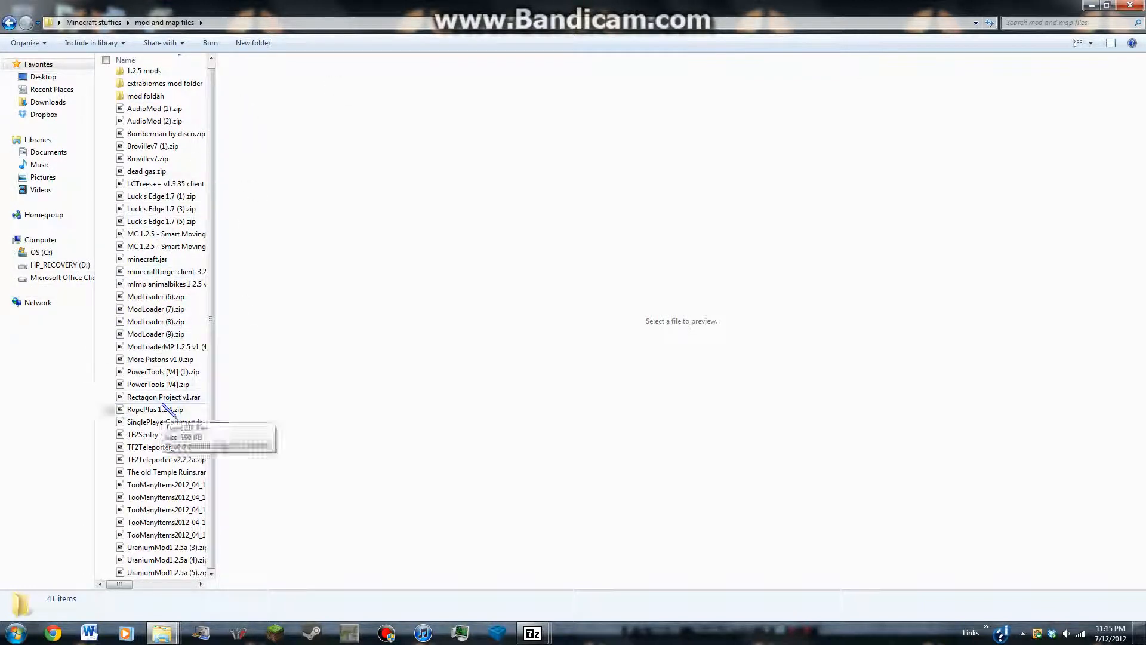
pyautogui.moveTo(160, 424)
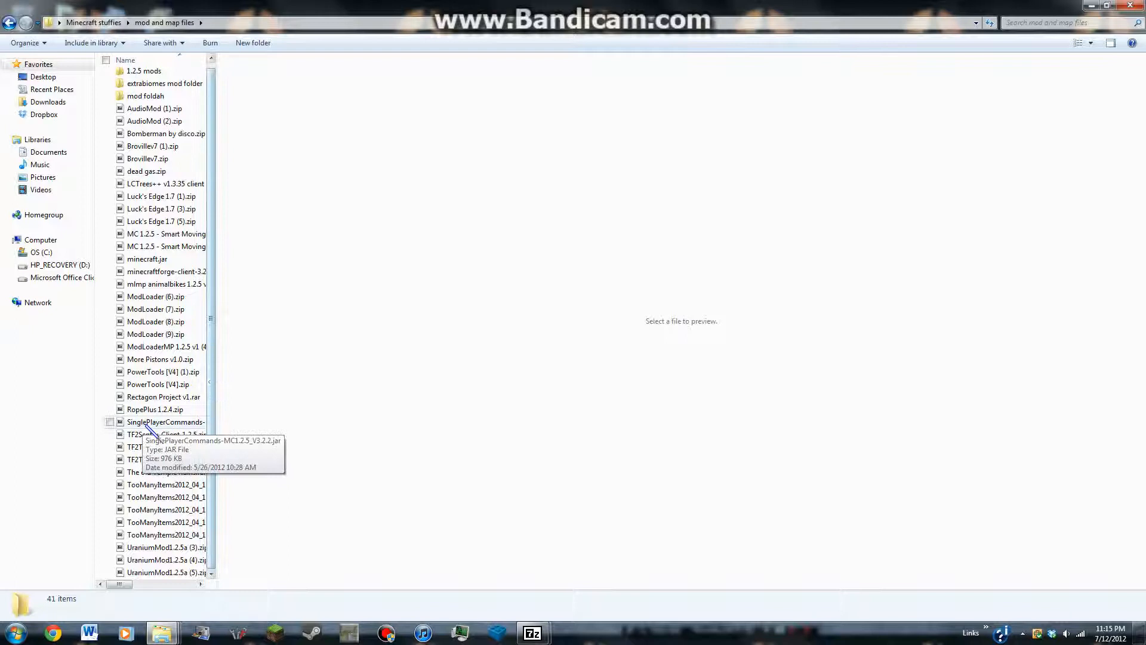
pyautogui.moveTo(186, 409)
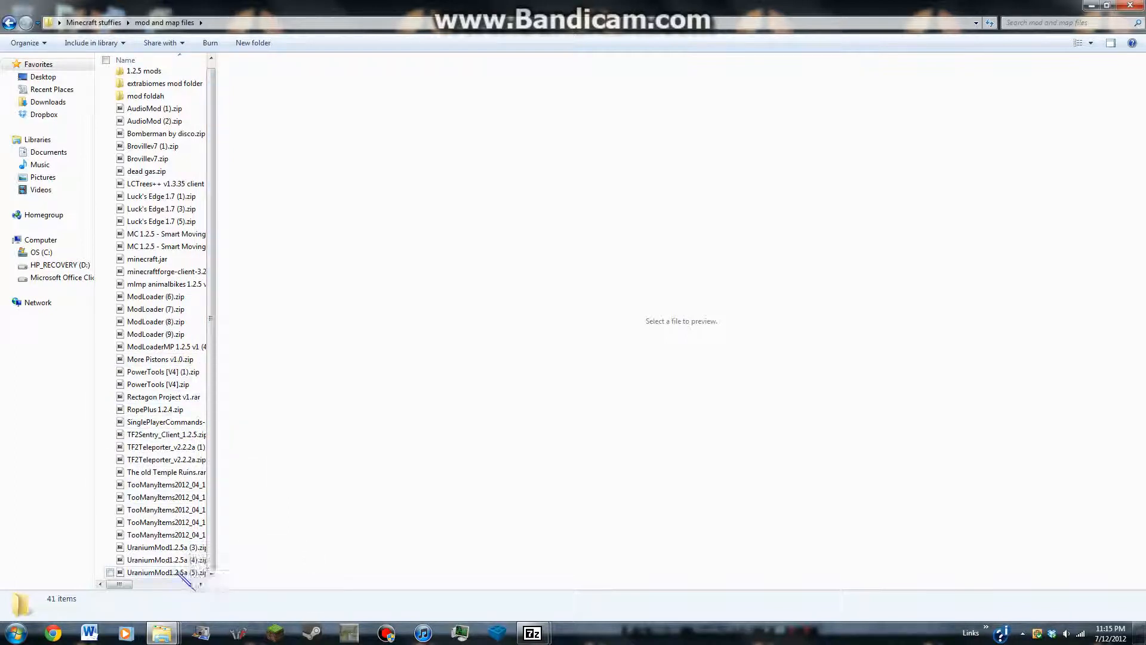
pyautogui.click(166, 534)
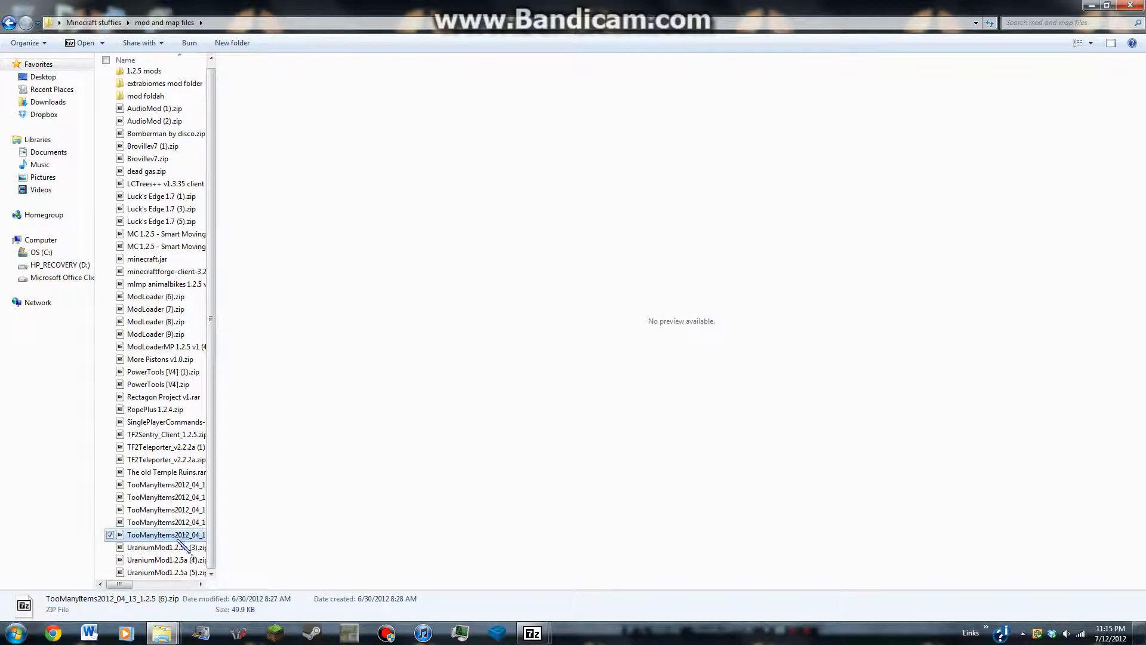
pyautogui.doubleClick(165, 534)
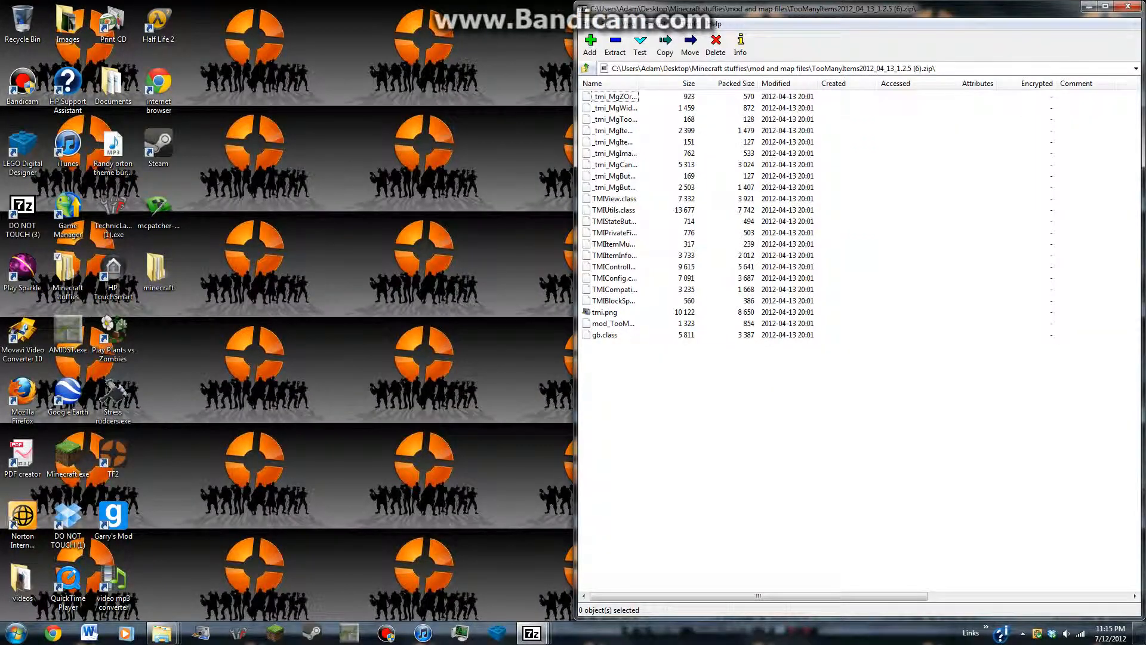
# Open the AppData Roaming folder through the Run dialog from the Start menu.
pyautogui.click(15, 631)
pyautogui.write('%appdata%')
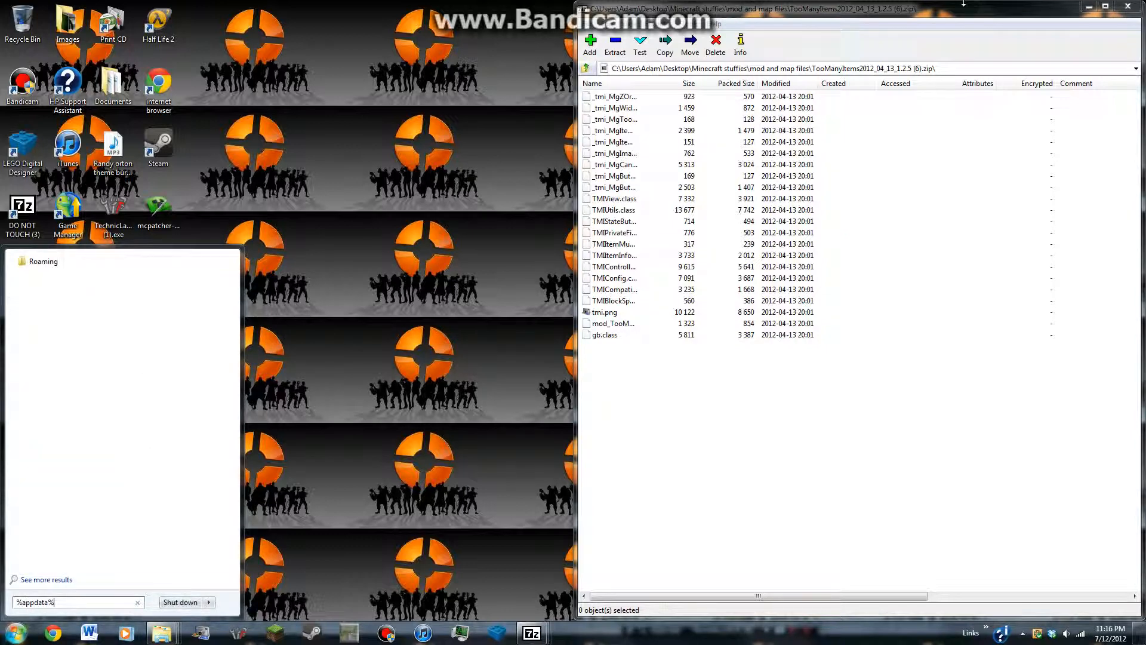
pyautogui.moveTo(175, 281)
pyautogui.write('run')
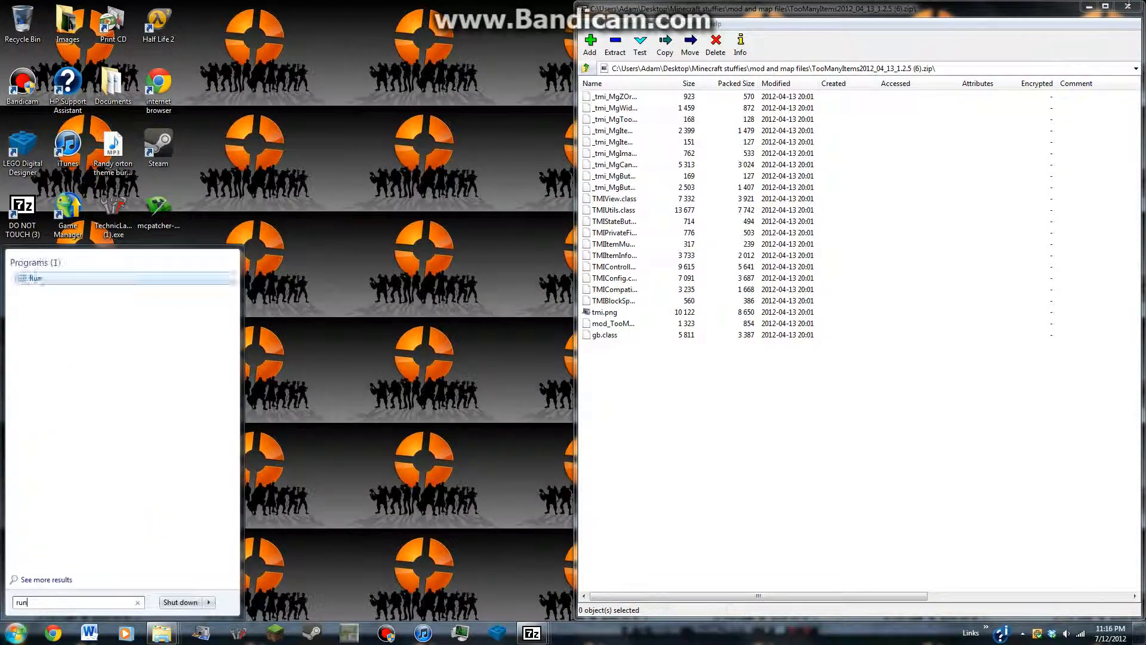
pyautogui.click(36, 277)
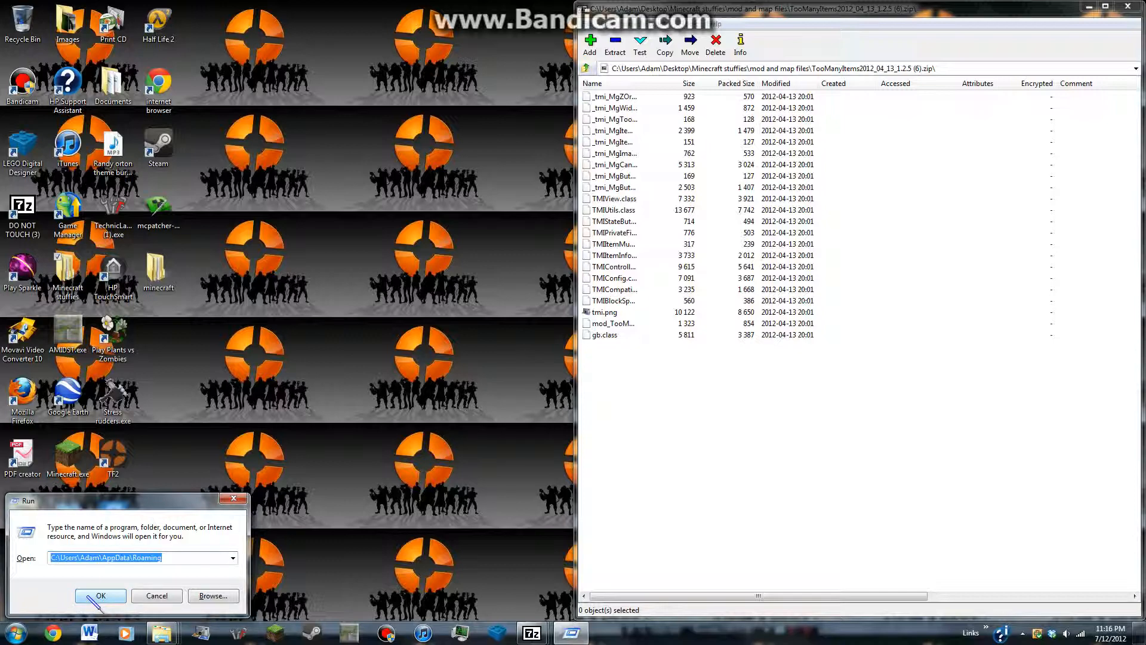
pyautogui.click(101, 595)
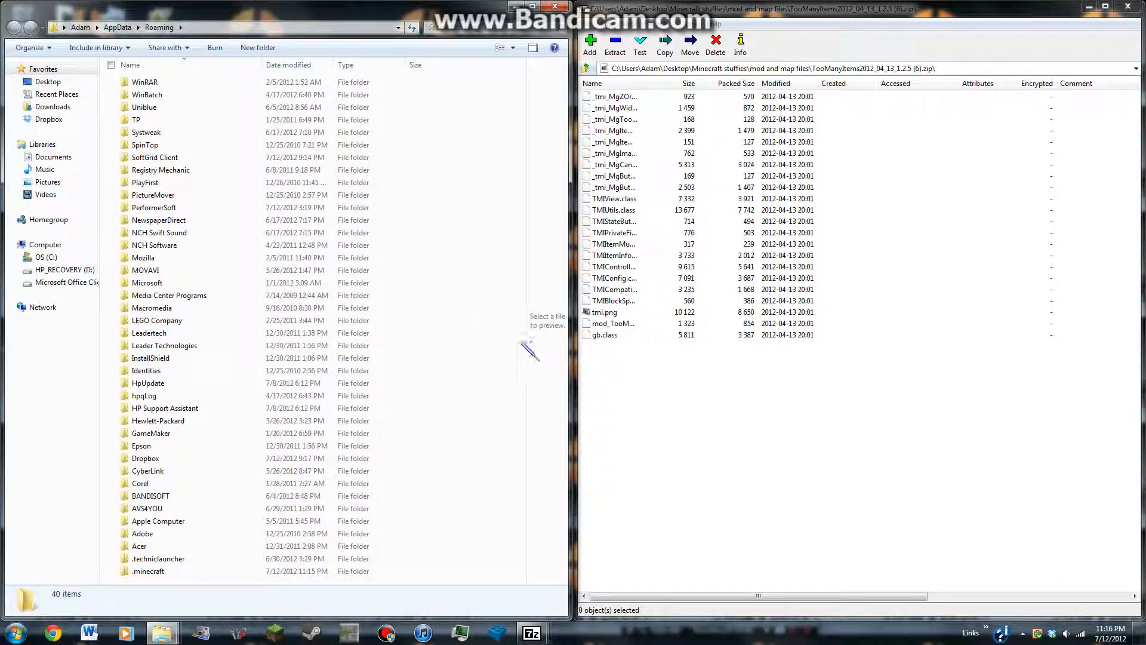
# Go into .minecraft, then its bin folder, and select minecraft.jar.
pyautogui.doubleClick(148, 570)
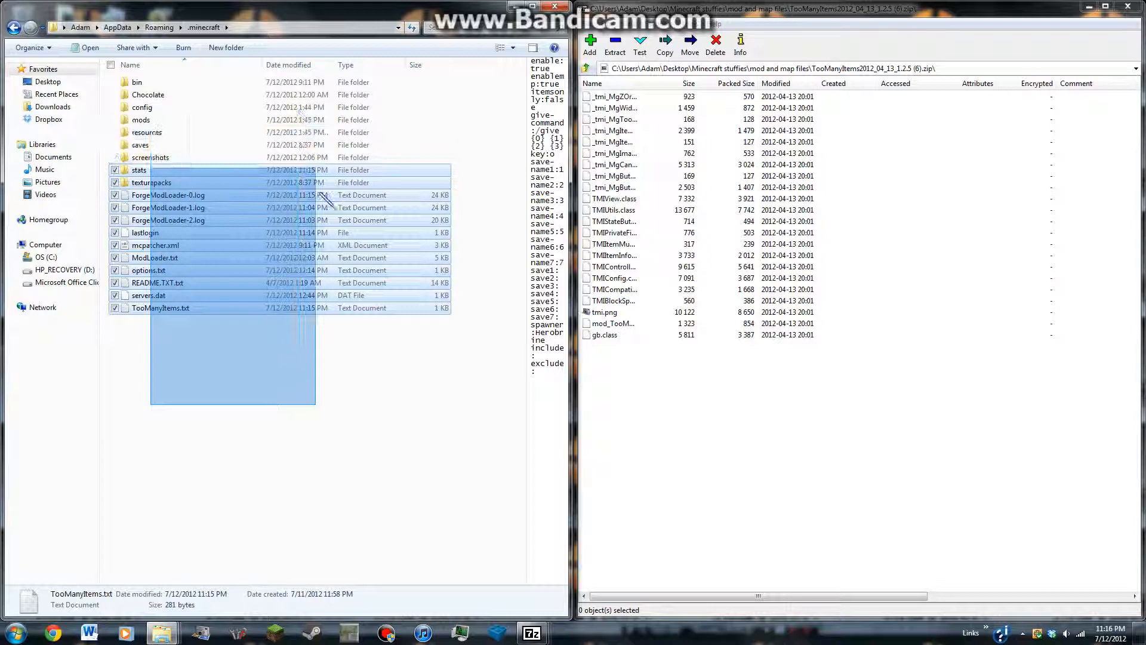
pyautogui.click(292, 402)
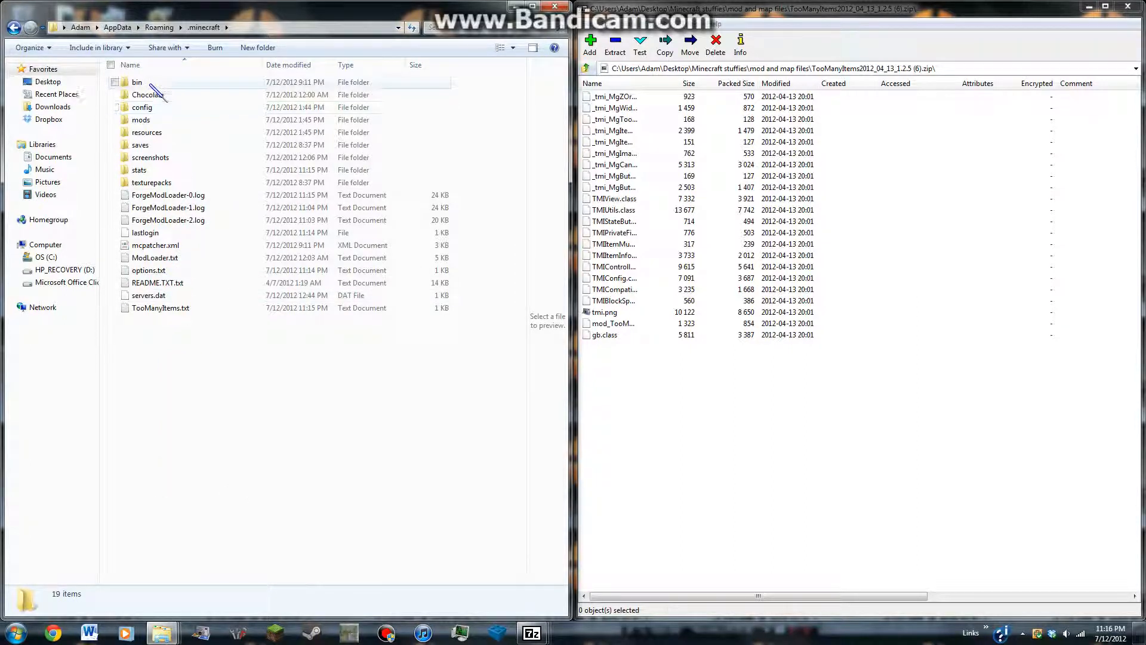
pyautogui.moveTo(136, 81)
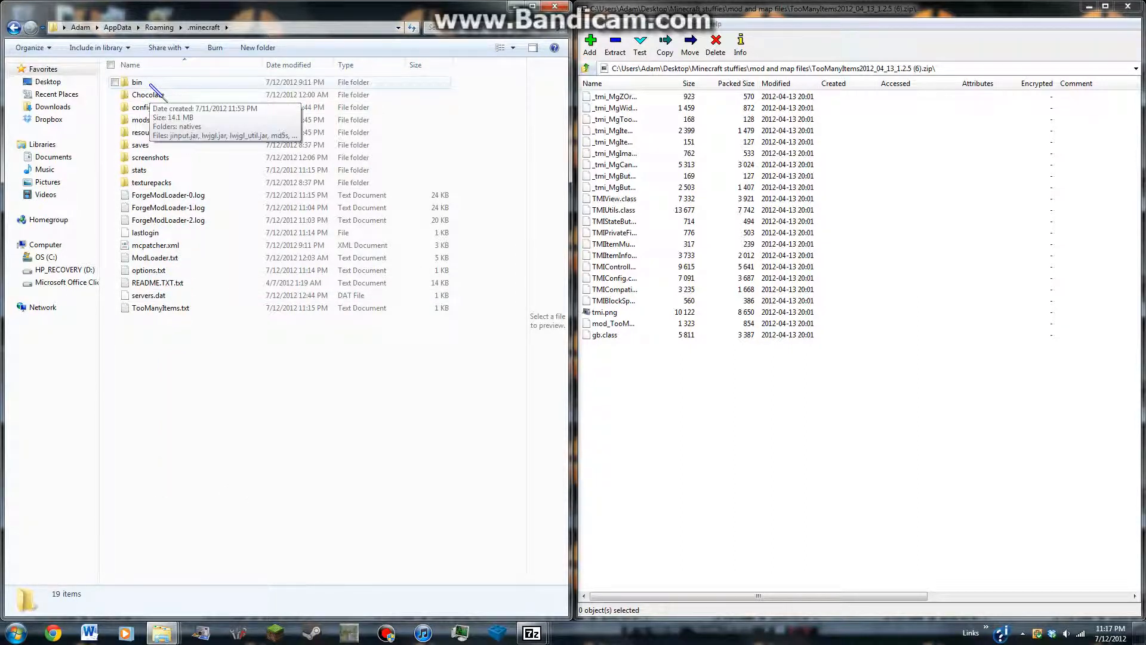
pyautogui.doubleClick(137, 82)
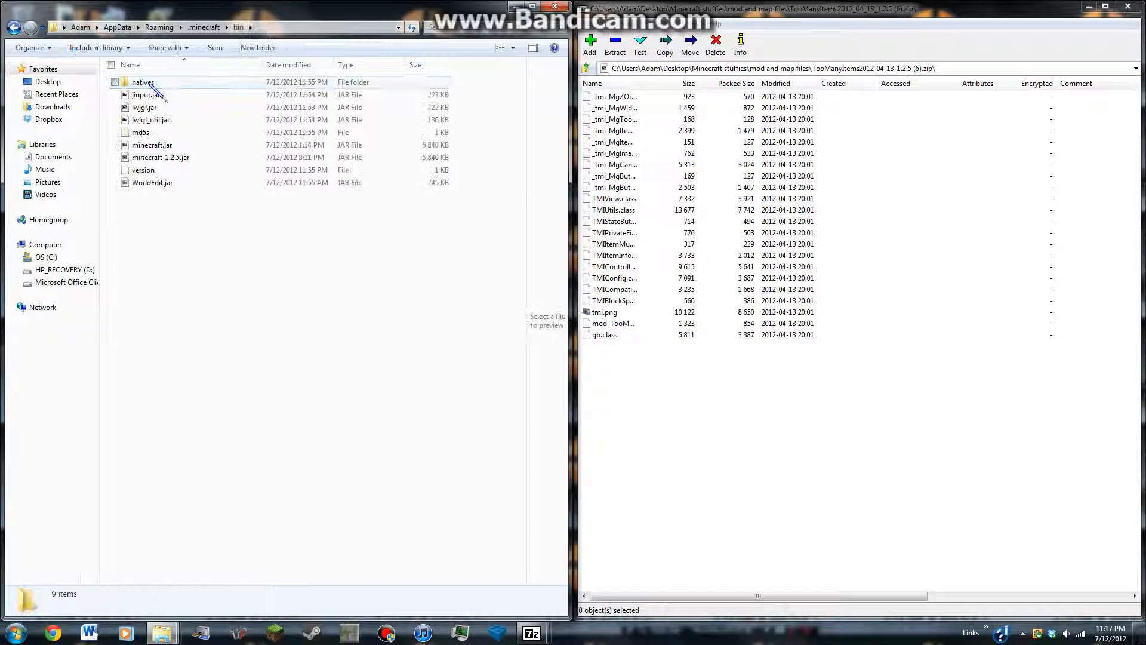
pyautogui.click(150, 144)
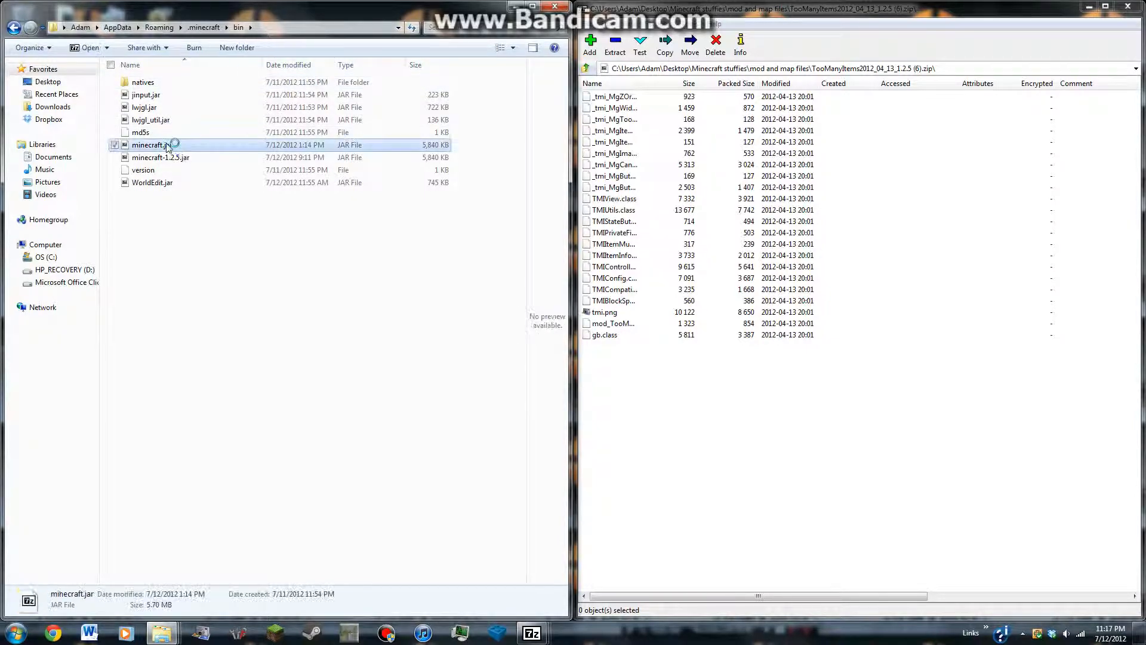
pyautogui.doubleClick(150, 145)
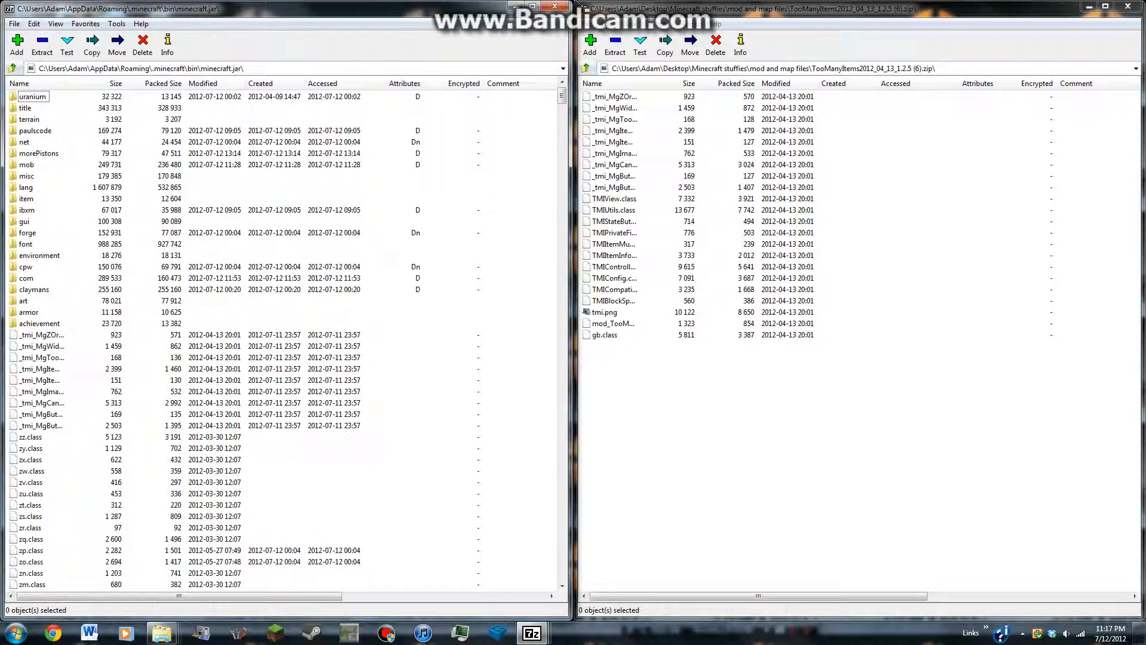
pyautogui.rightClick(152, 144)
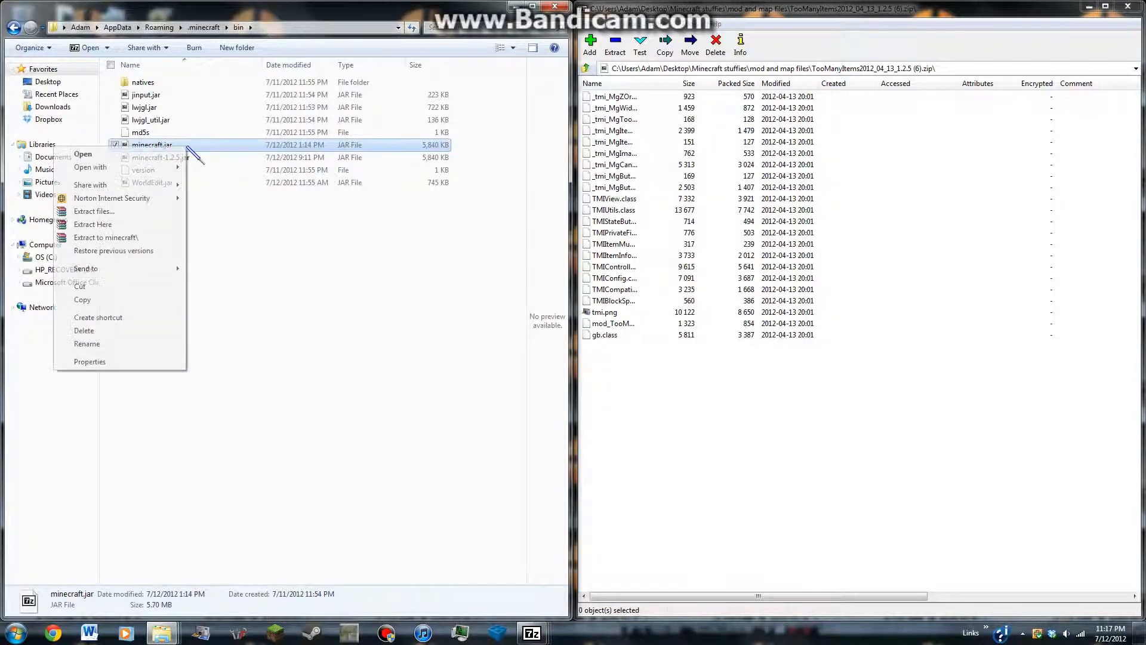
pyautogui.click(89, 167)
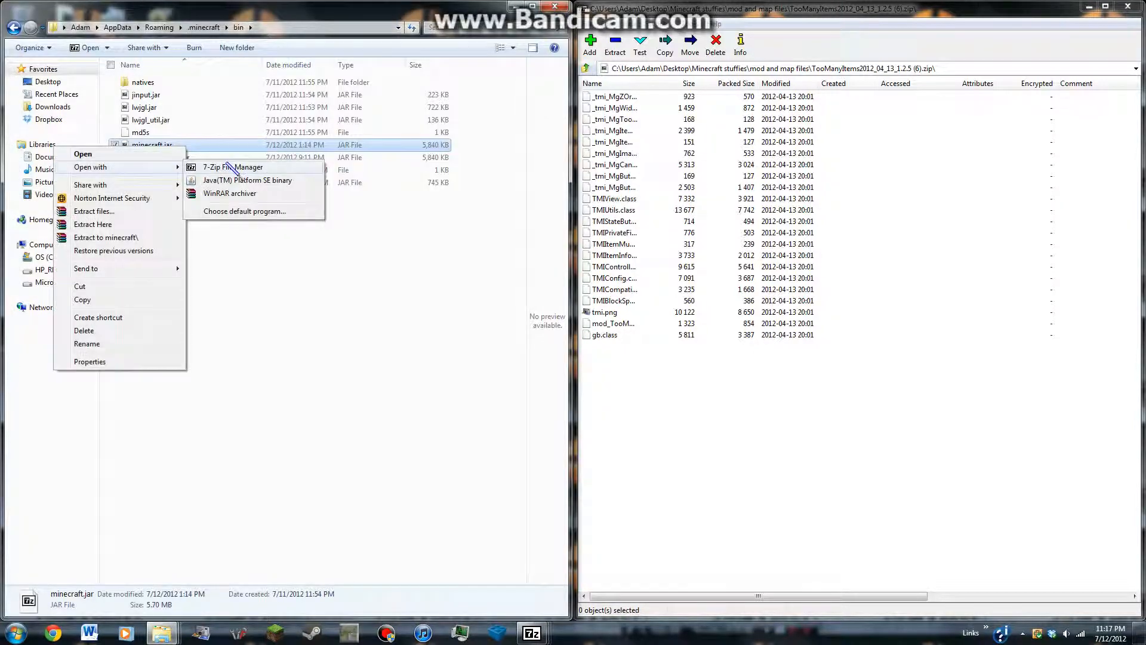
pyautogui.click(233, 167)
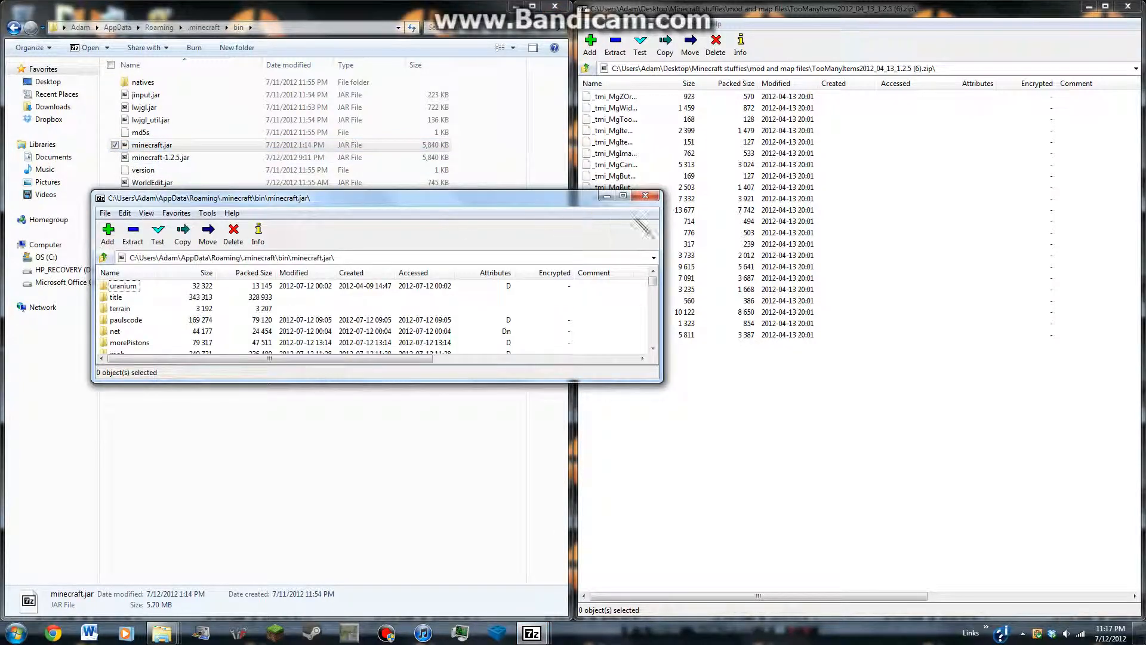
pyautogui.click(645, 195)
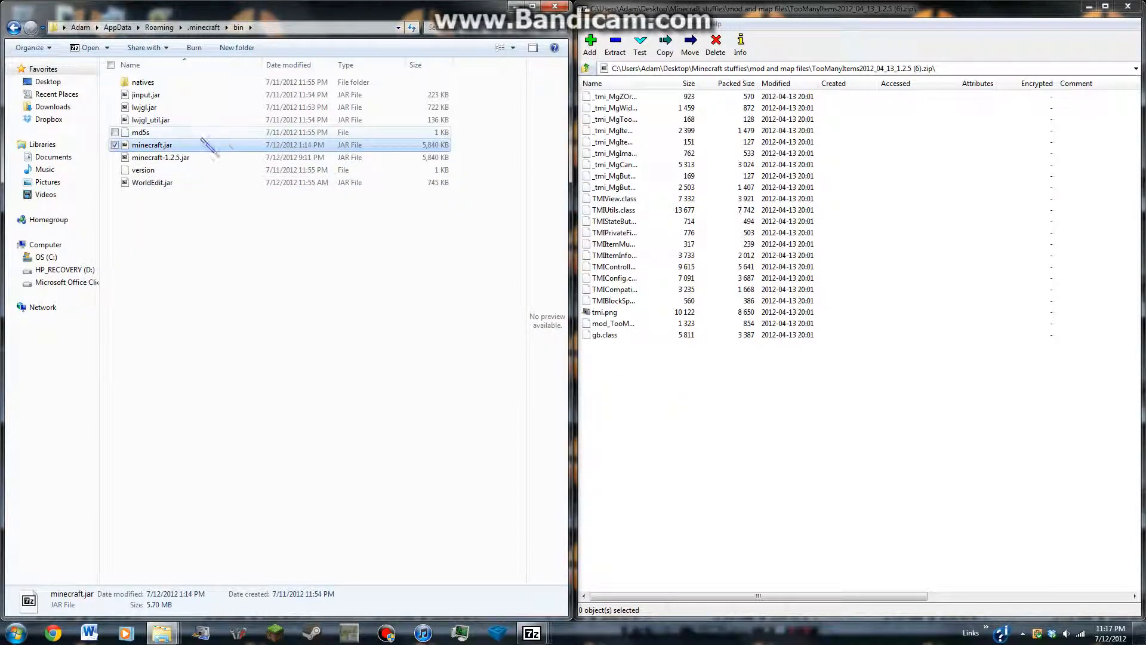
pyautogui.rightClick(152, 143)
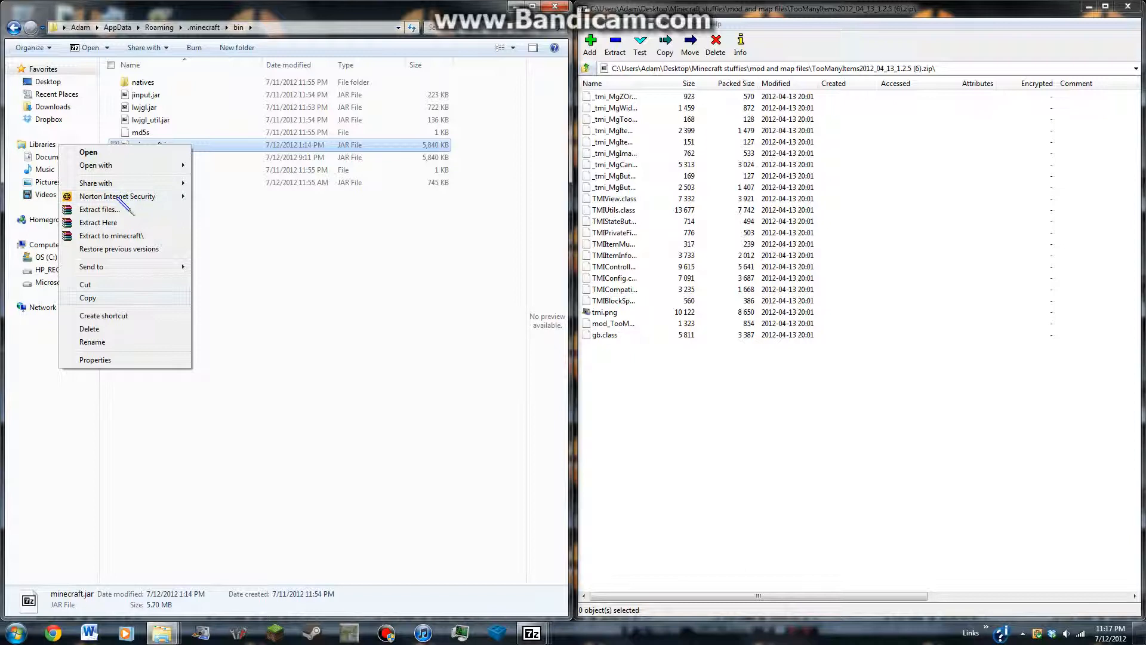
pyautogui.moveTo(139, 293)
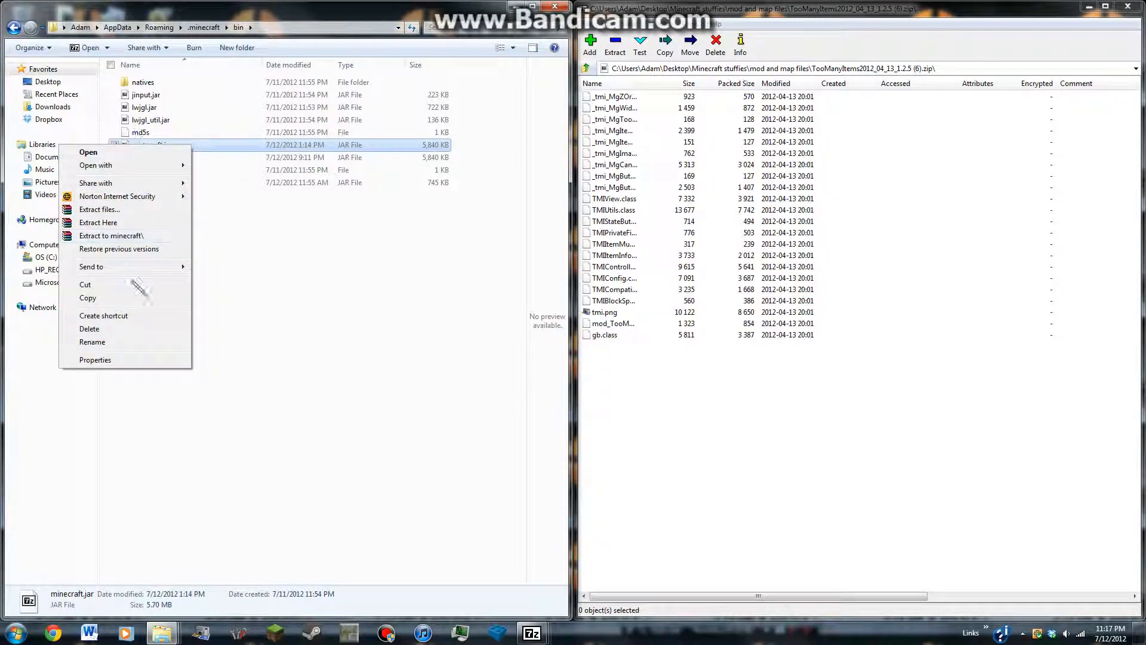
pyautogui.moveTo(238, 315)
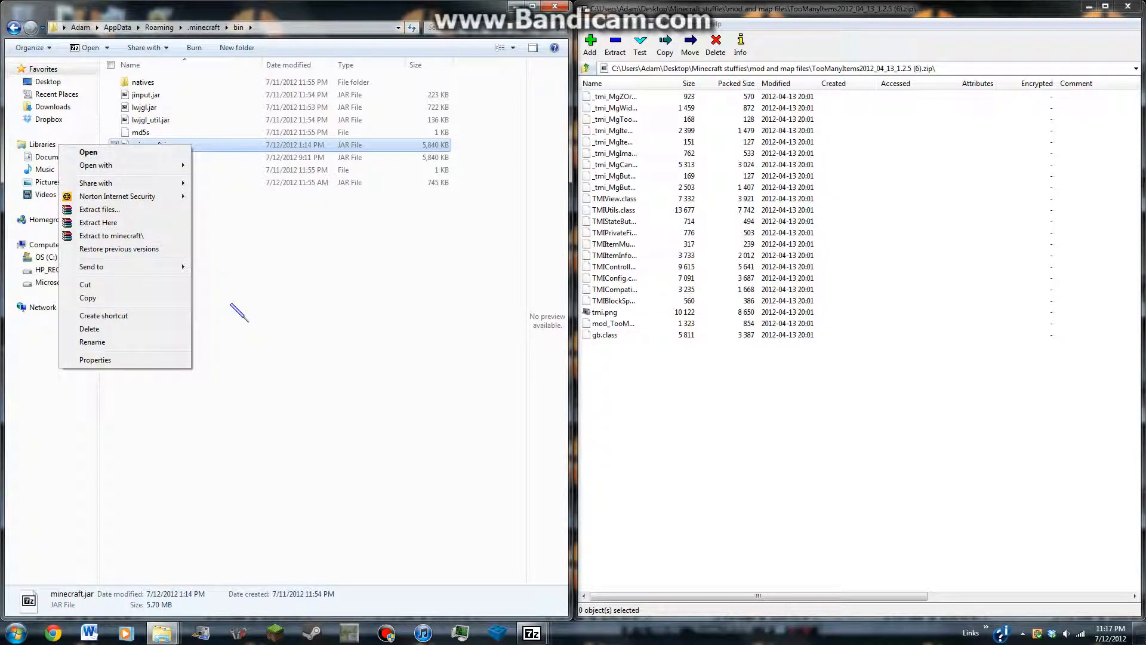
pyautogui.moveTo(111, 236)
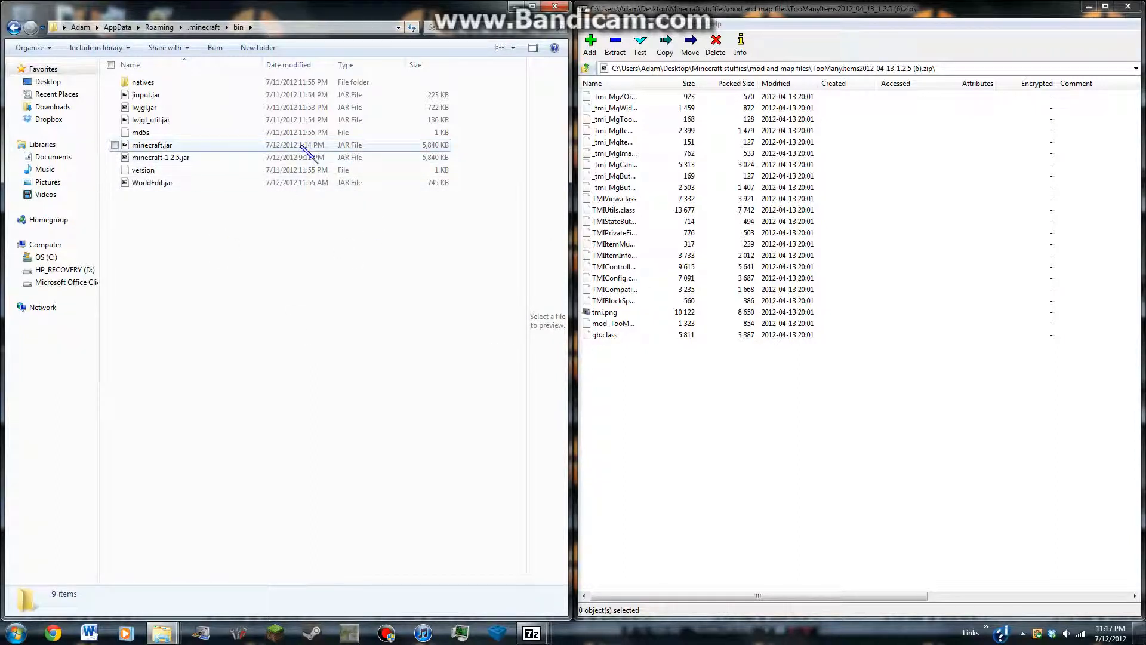
pyautogui.doubleClick(153, 144)
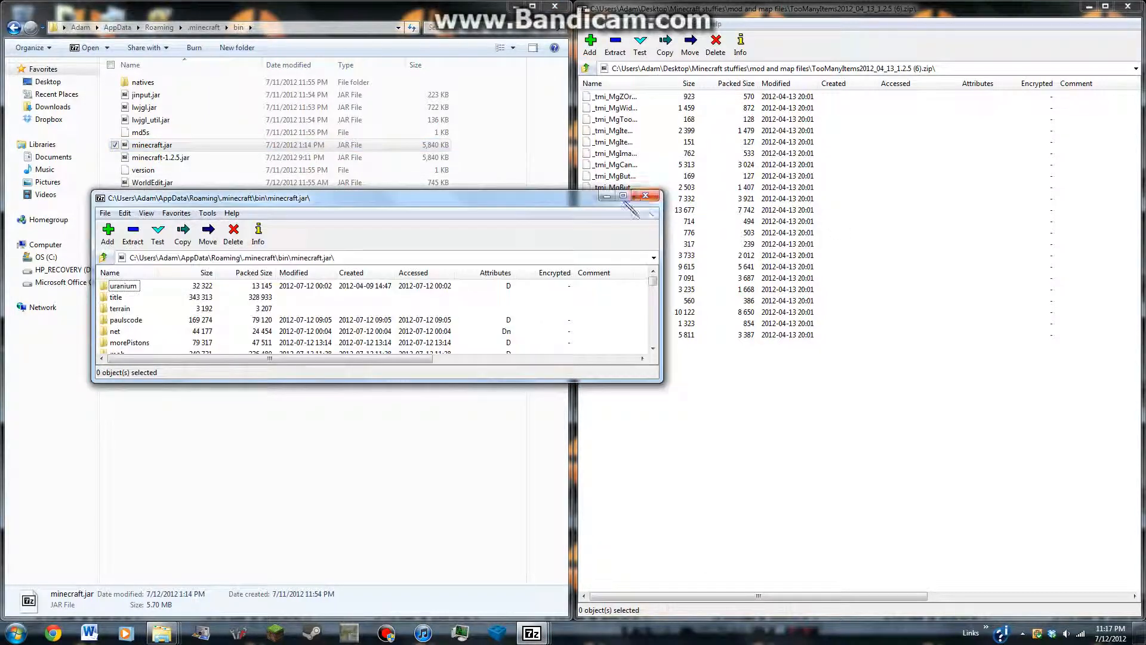
pyautogui.click(645, 195)
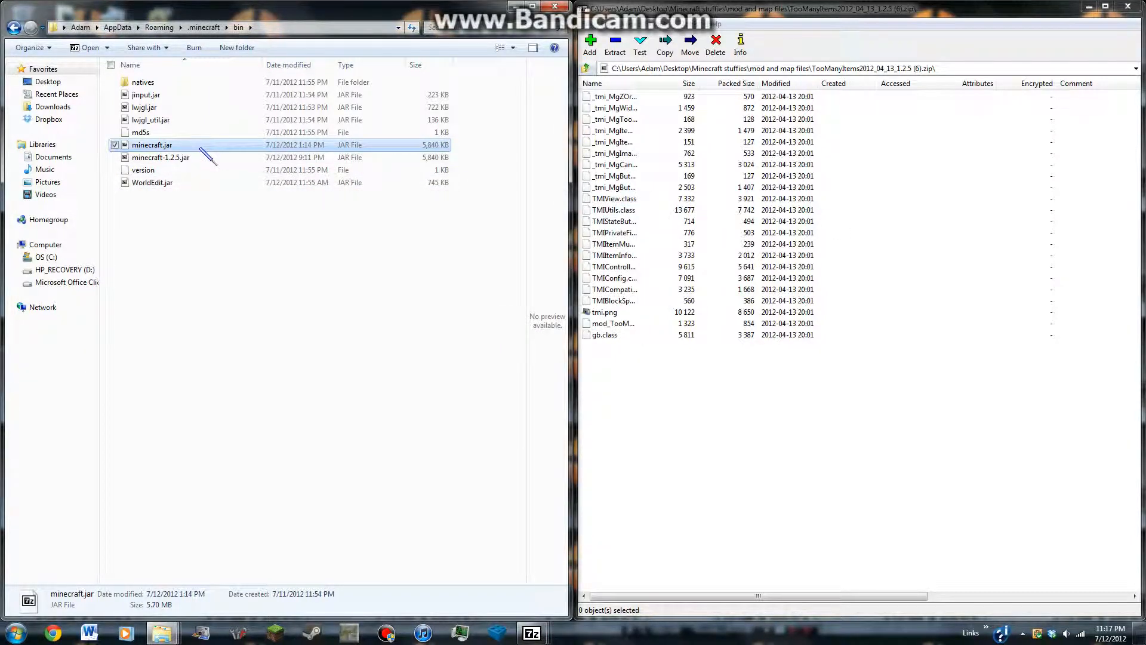
pyautogui.rightClick(152, 144)
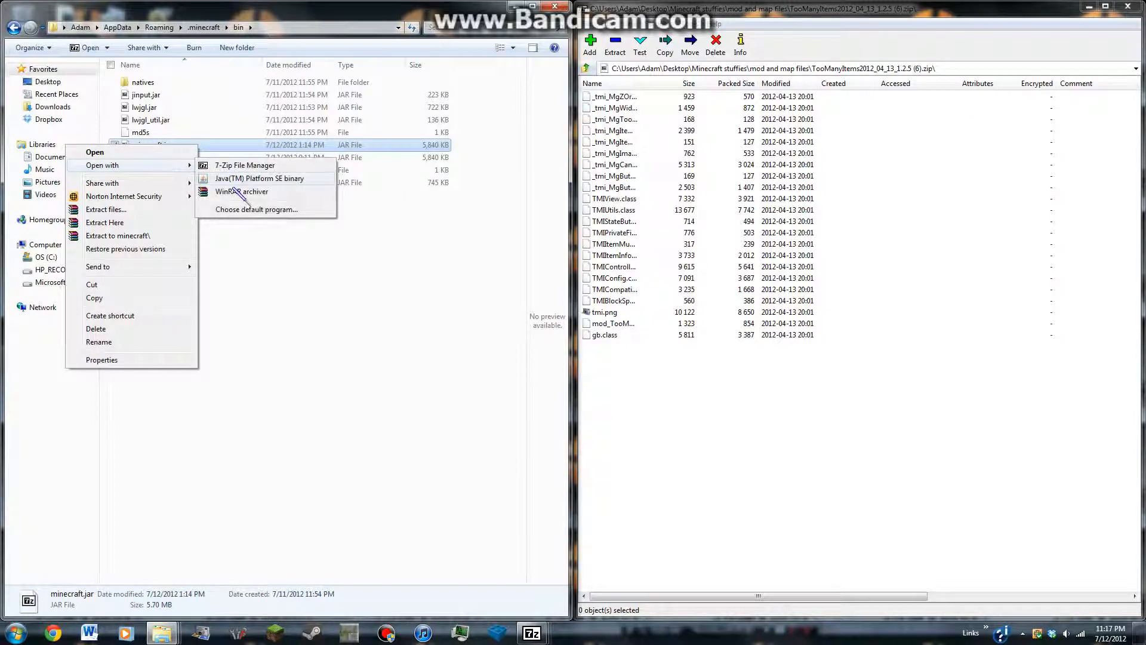
pyautogui.moveTo(281, 266)
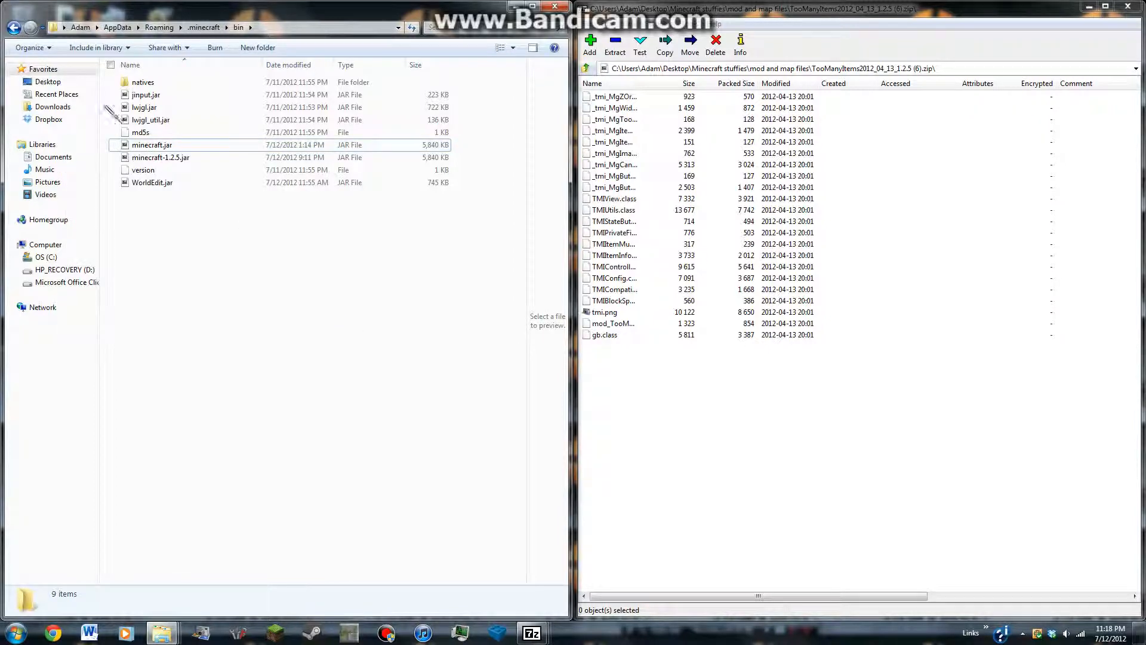
pyautogui.doubleClick(151, 144)
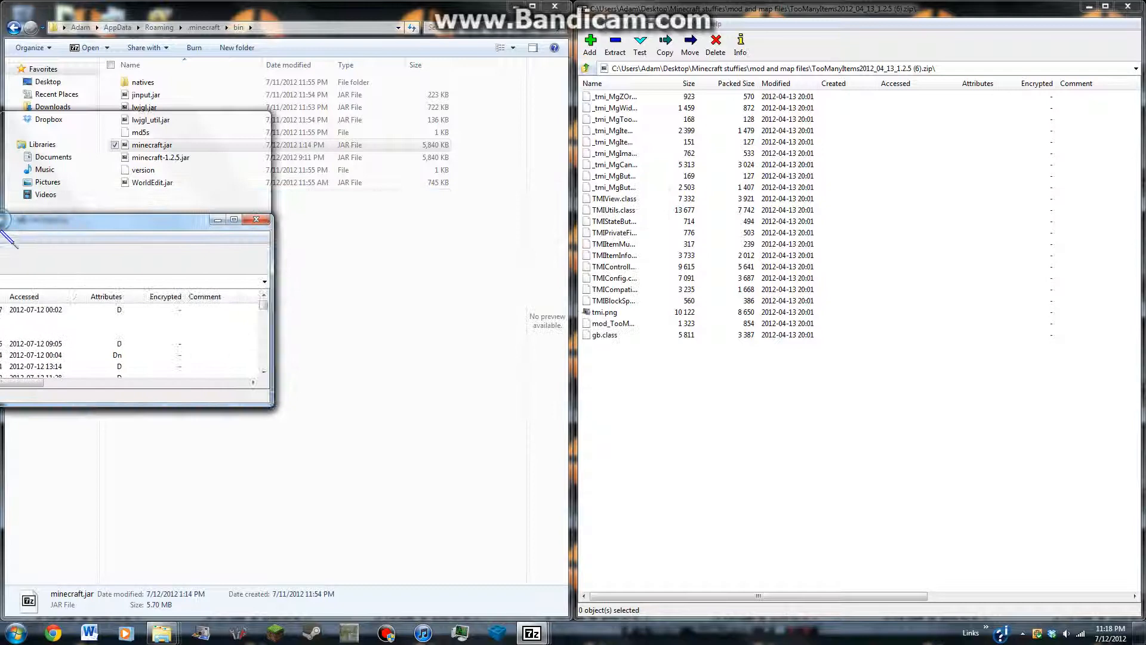
pyautogui.doubleClick(153, 143)
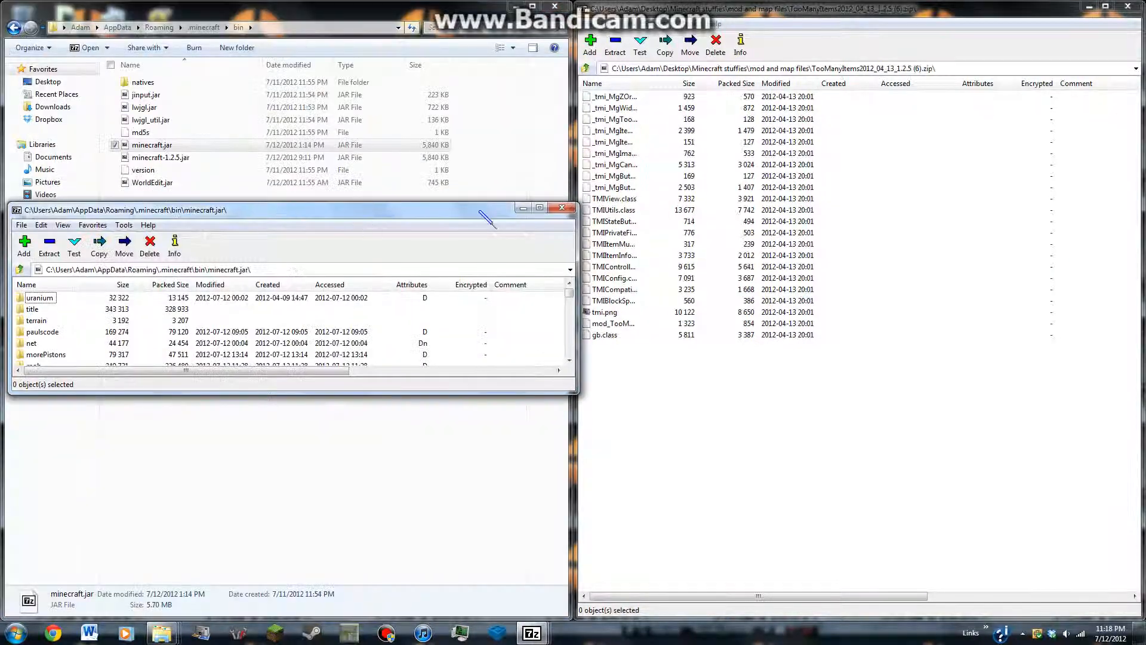
pyautogui.rightClick(152, 144)
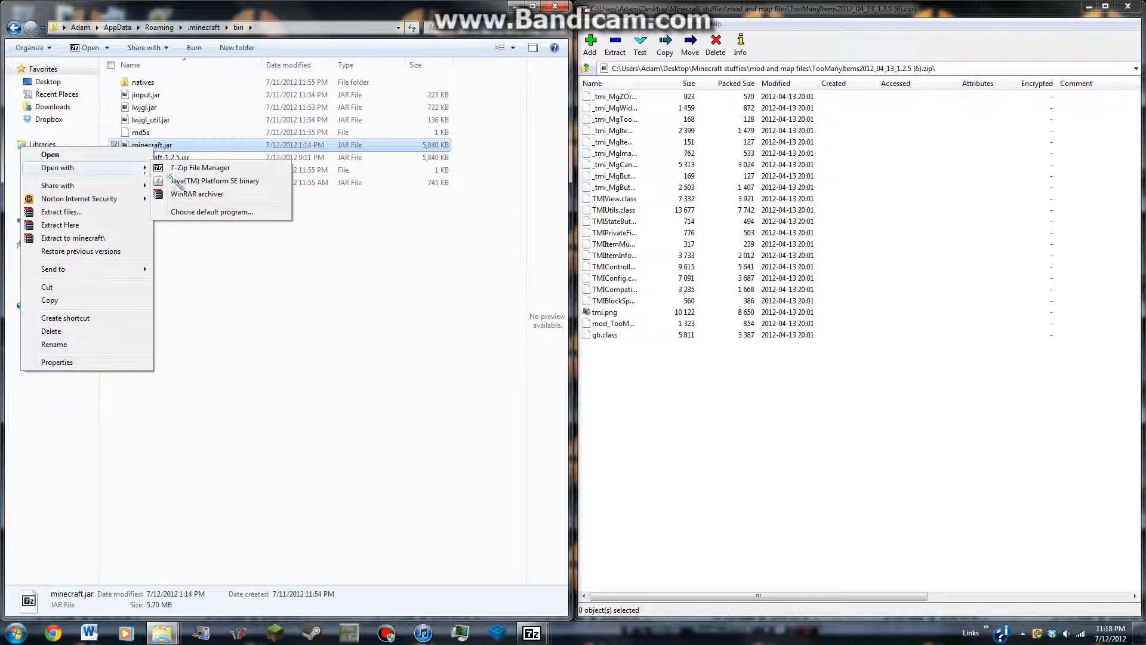
pyautogui.moveTo(212, 180)
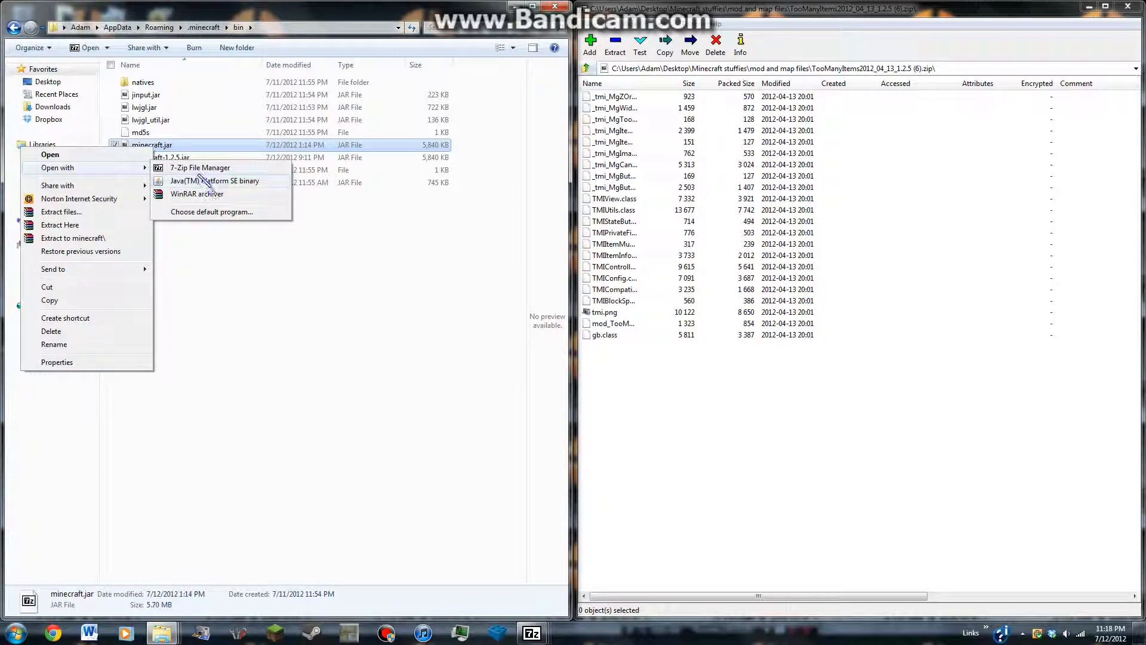
pyautogui.moveTo(212, 193)
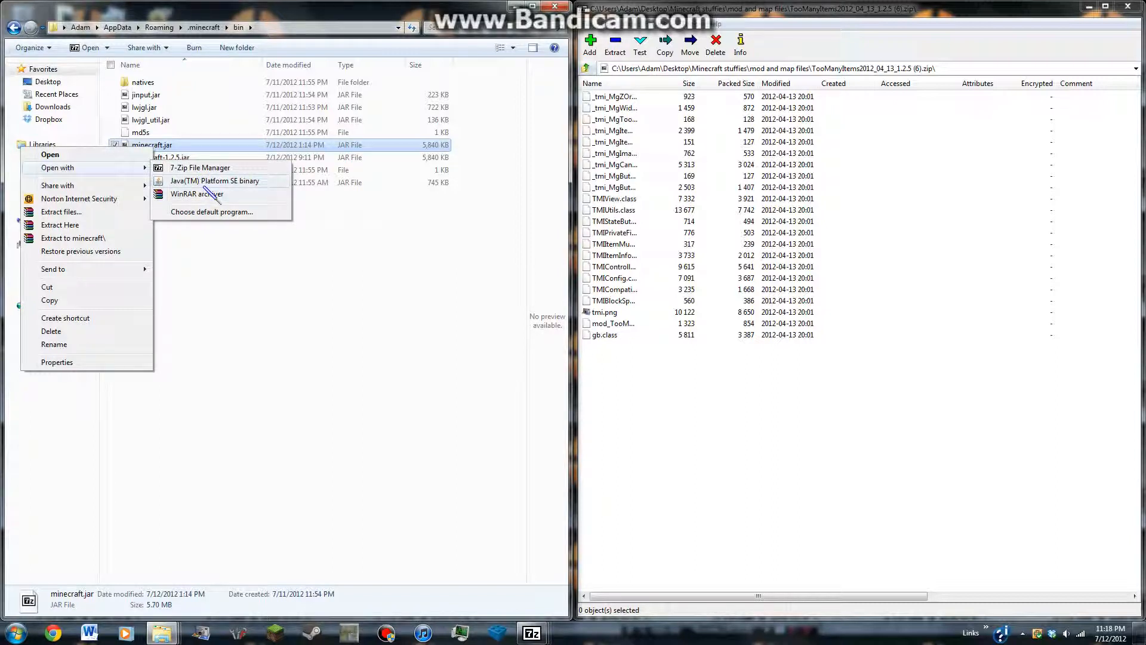
pyautogui.moveTo(201, 183)
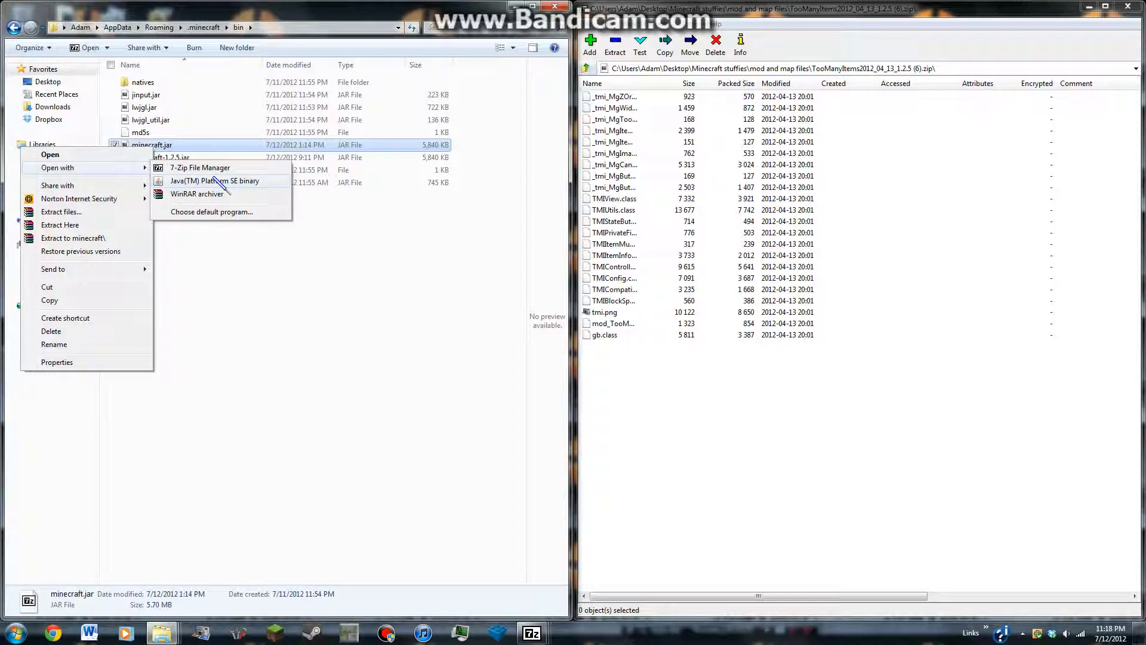
pyautogui.click(300, 227)
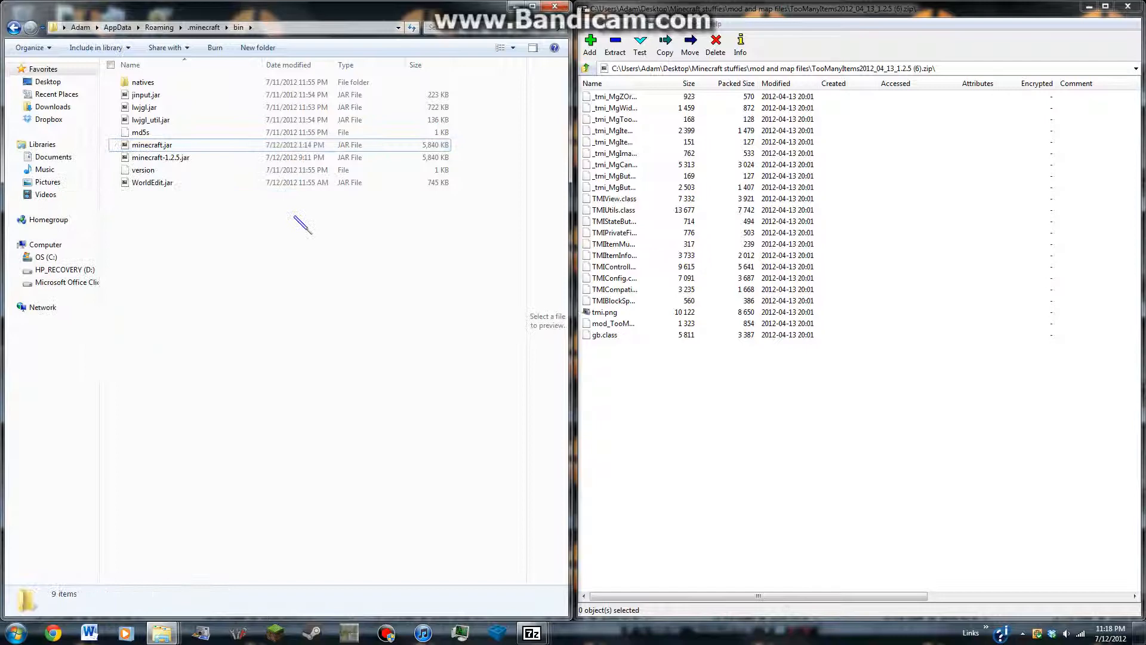
# Open minecraft.jar in 7-Zip beside the TooManyItems archive and select all the archive's files.
pyautogui.doubleClick(152, 145)
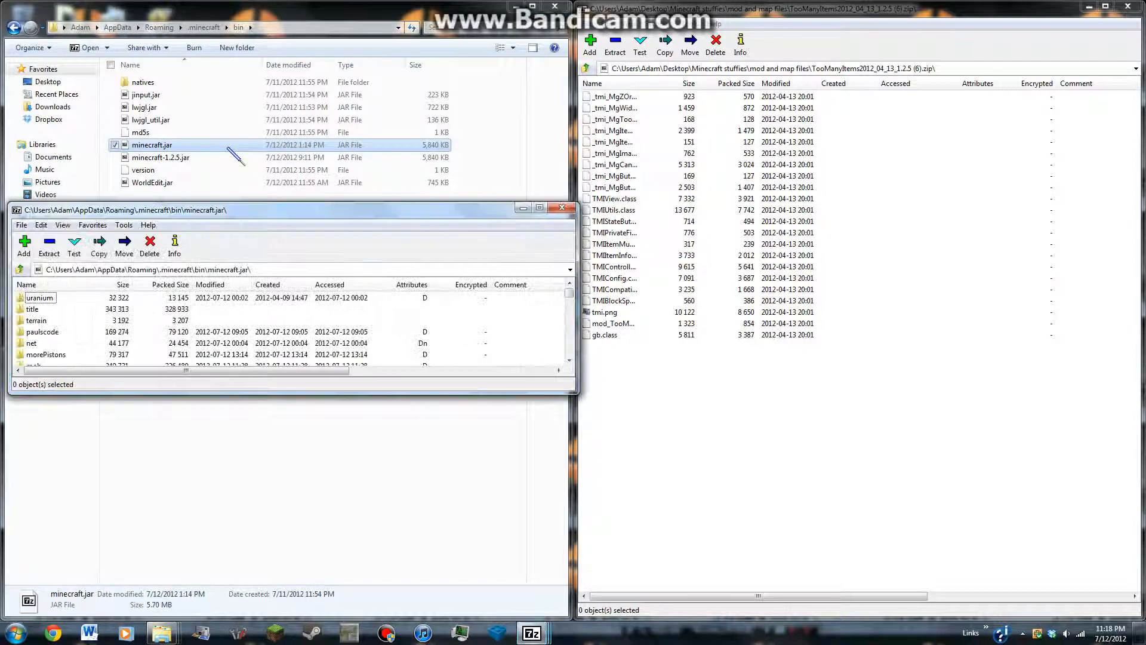
pyautogui.click(540, 210)
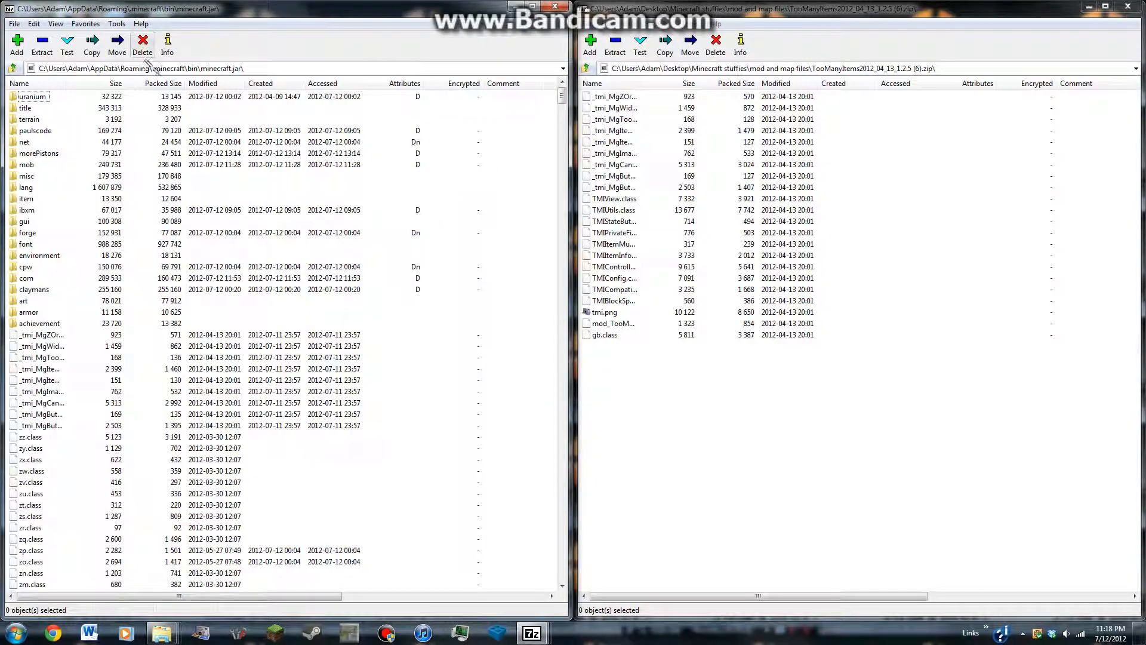
pyautogui.scroll(-3)
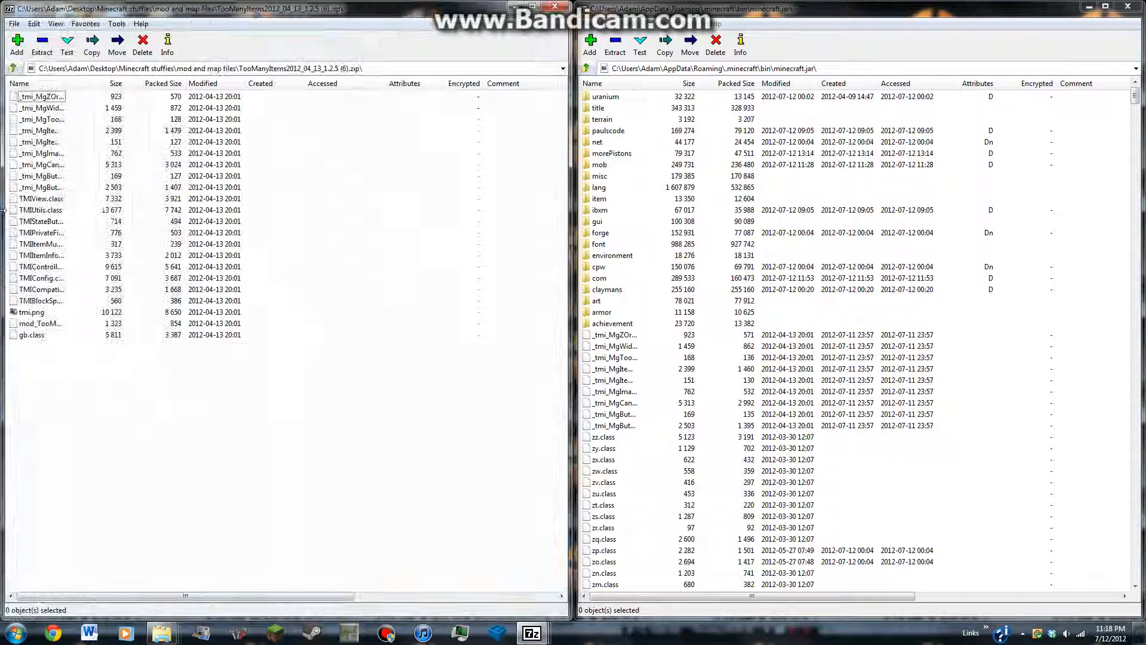
pyautogui.press('ctrl+a')
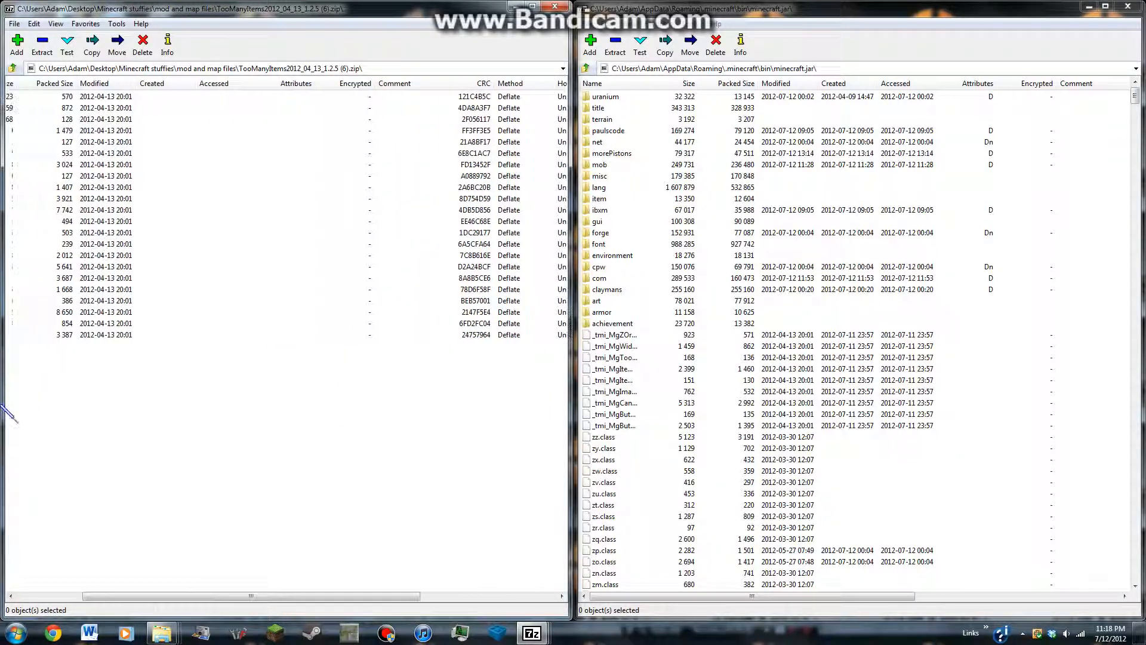
pyautogui.hscroll(-3)
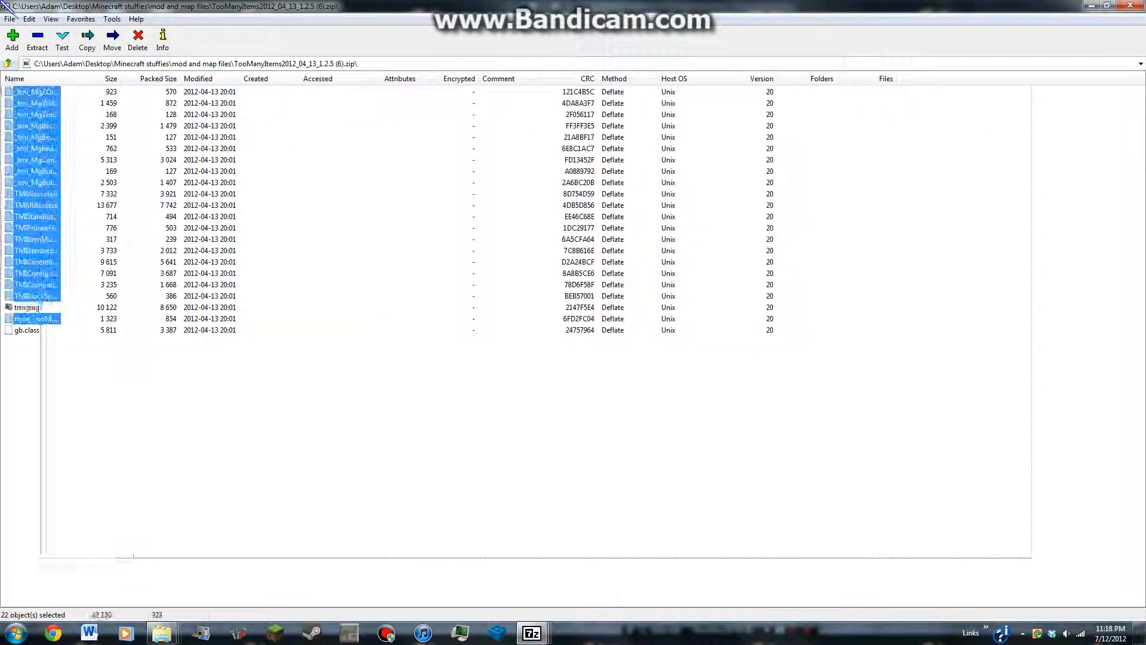
pyautogui.click(511, 438)
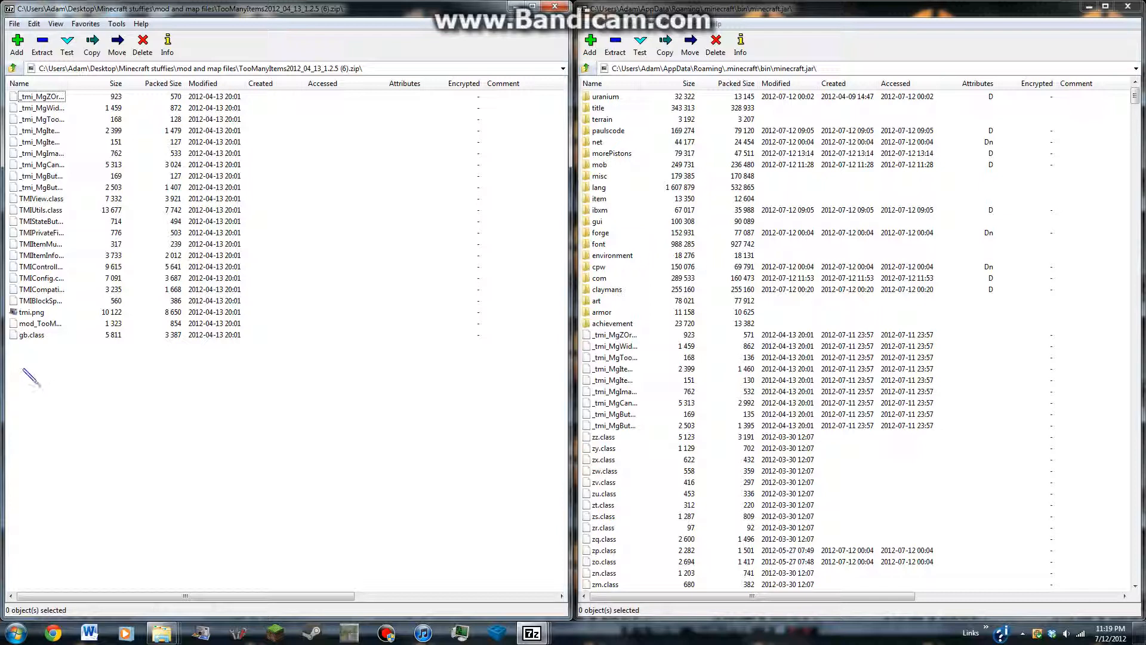
pyautogui.press('ctrl+a')
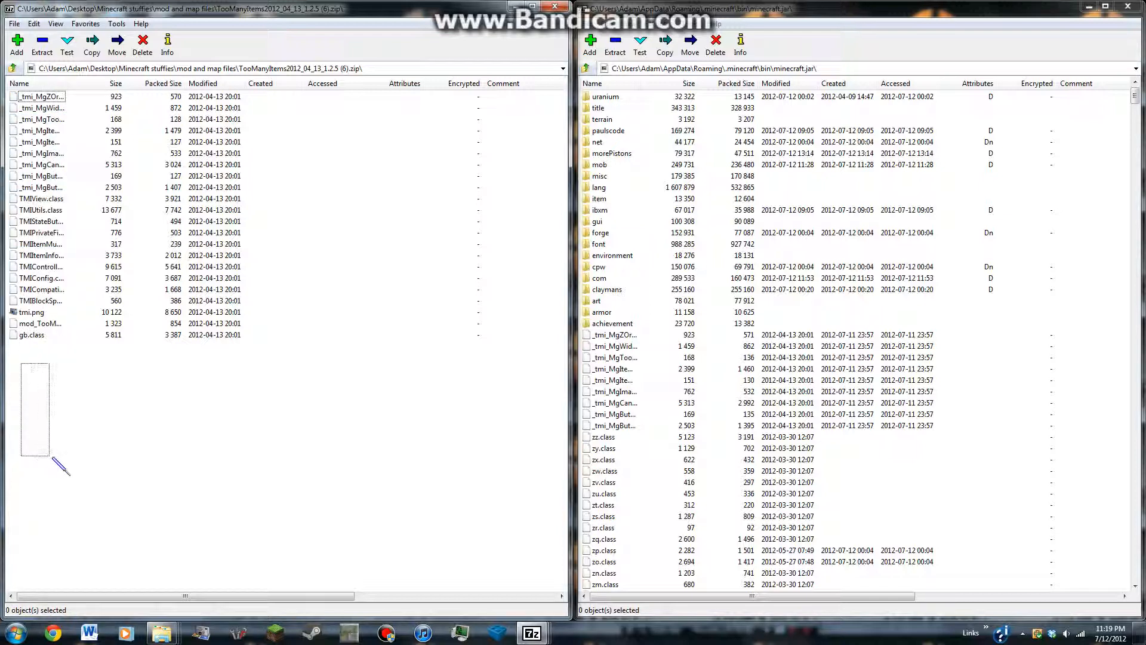
pyautogui.moveTo(314, 355)
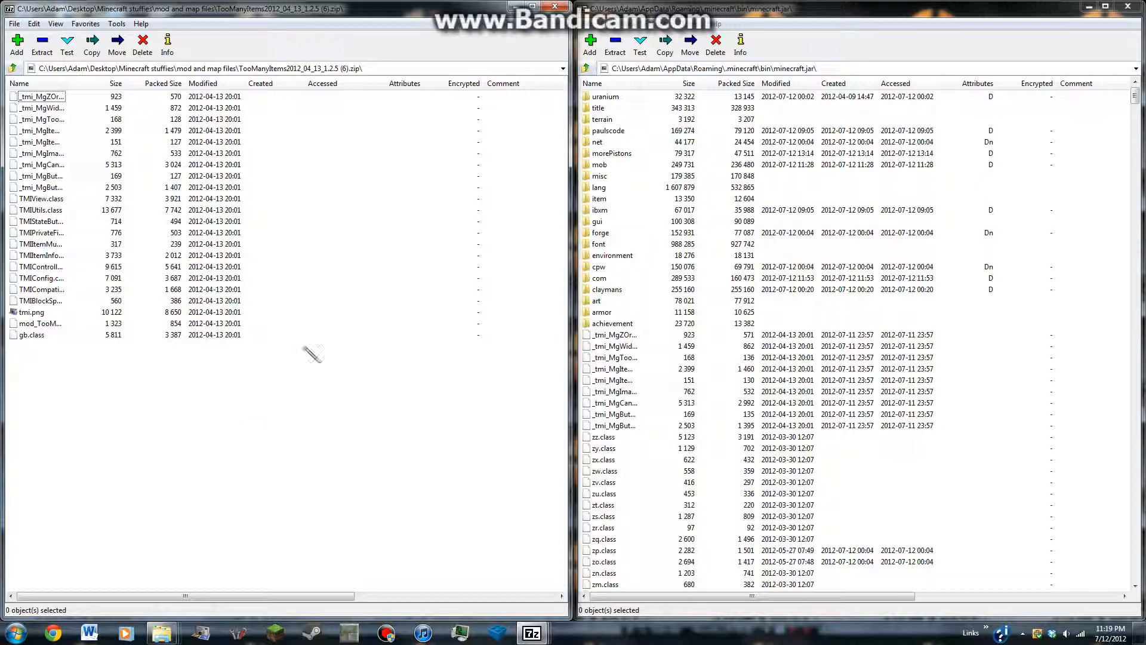
pyautogui.moveTo(95, 417)
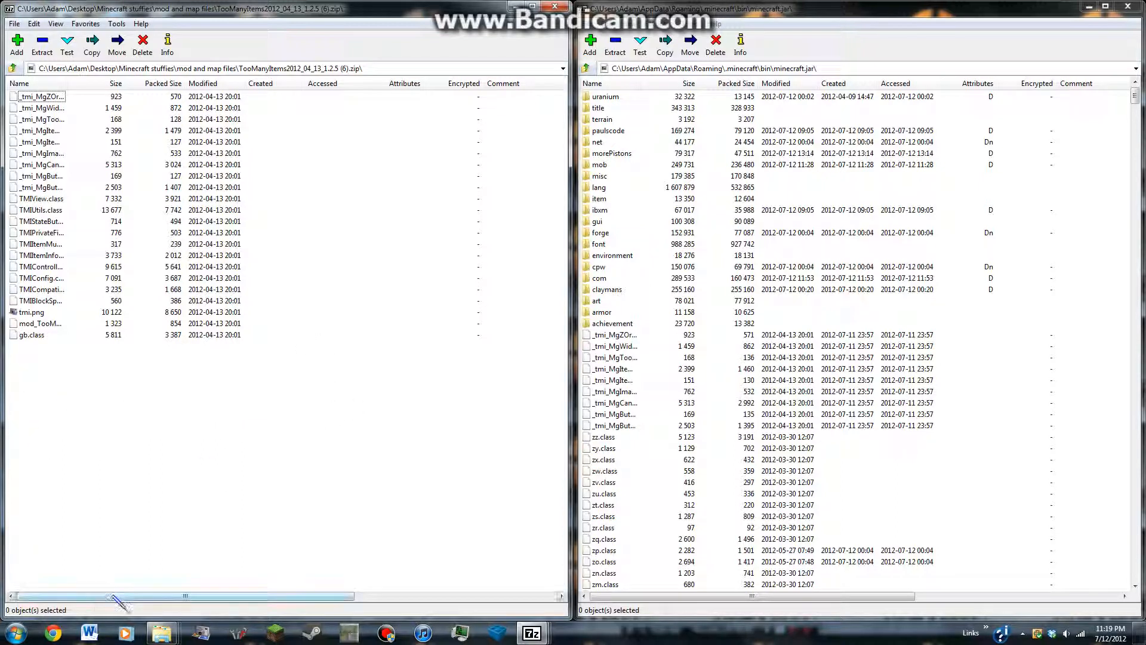
pyautogui.moveTo(404, 261)
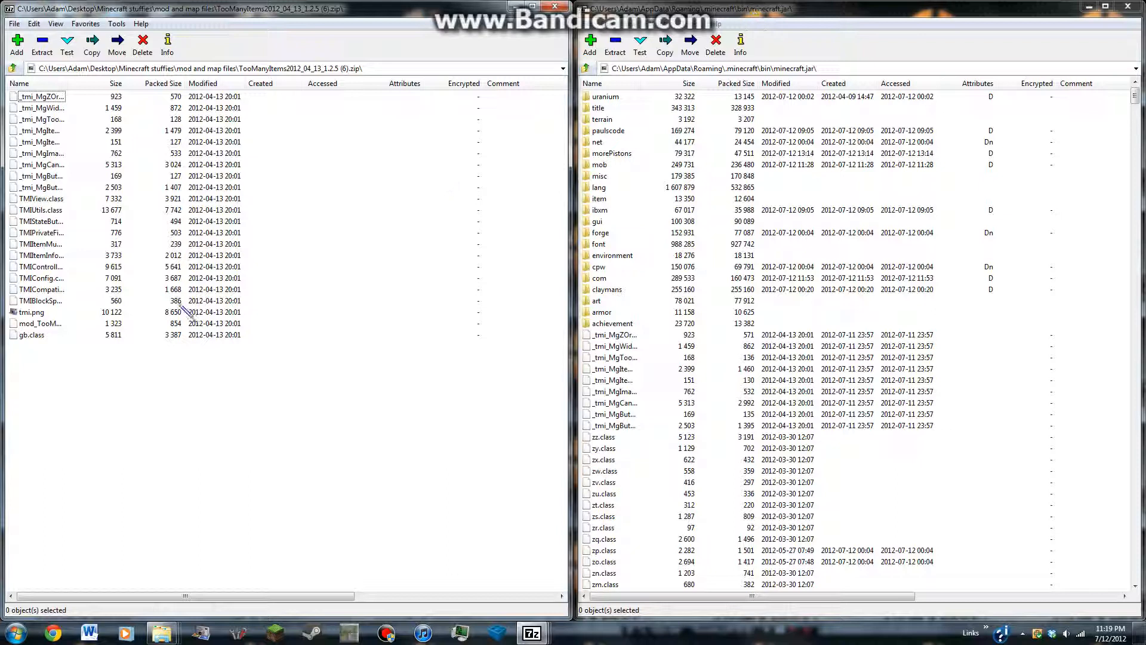
pyautogui.moveTo(47, 417)
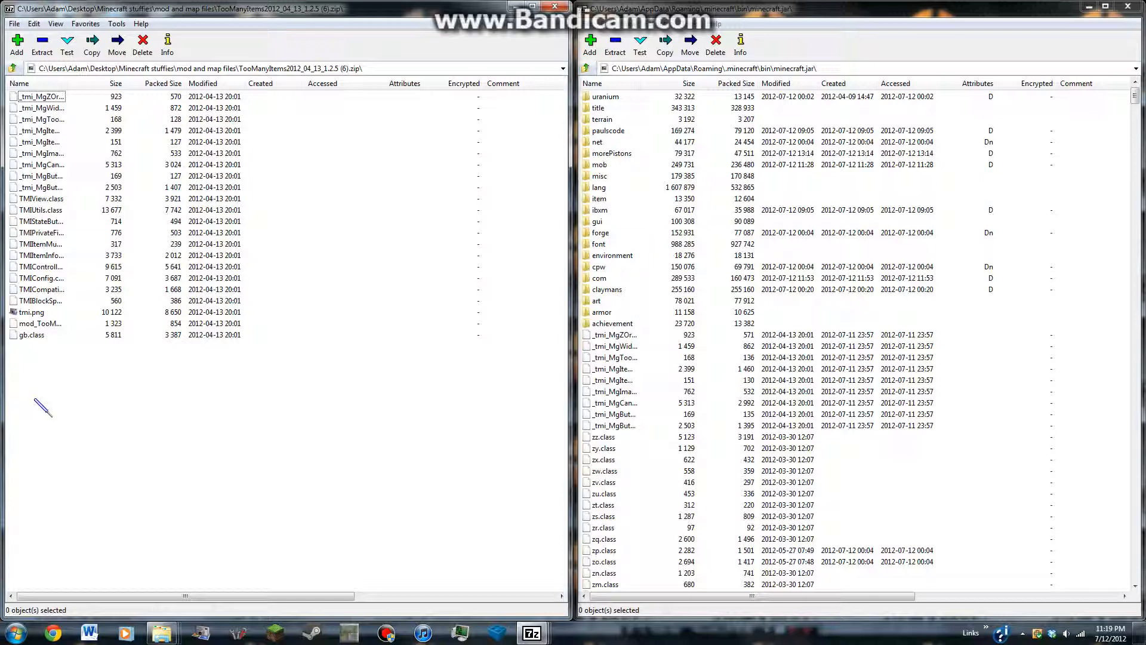
pyautogui.moveTo(62, 427)
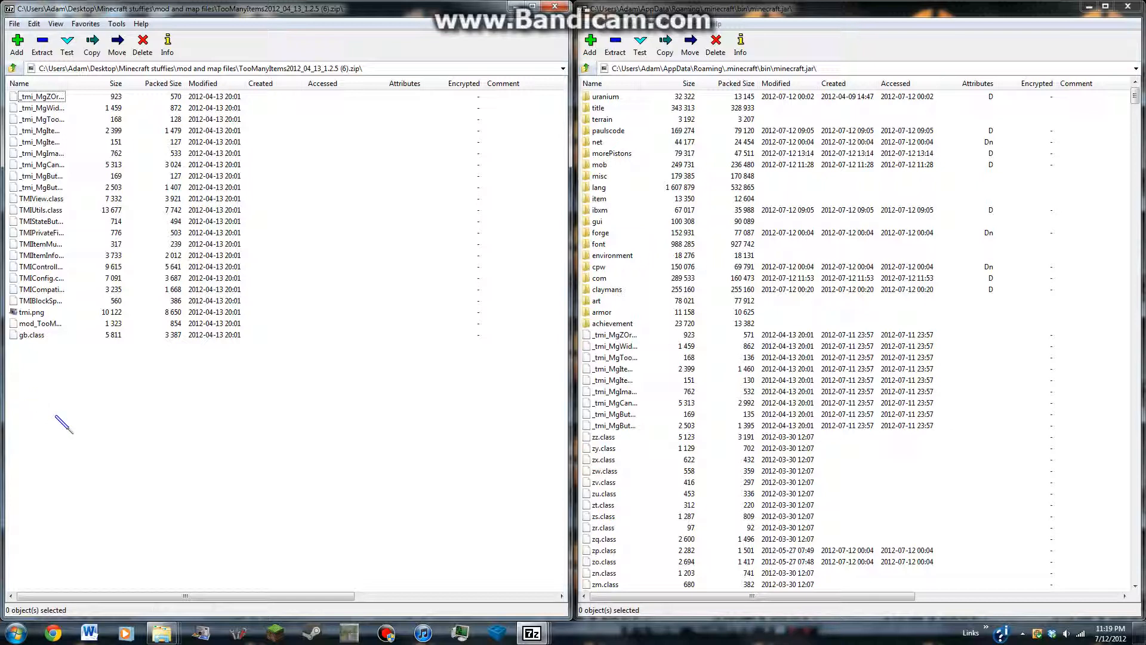
pyautogui.moveTo(14, 402)
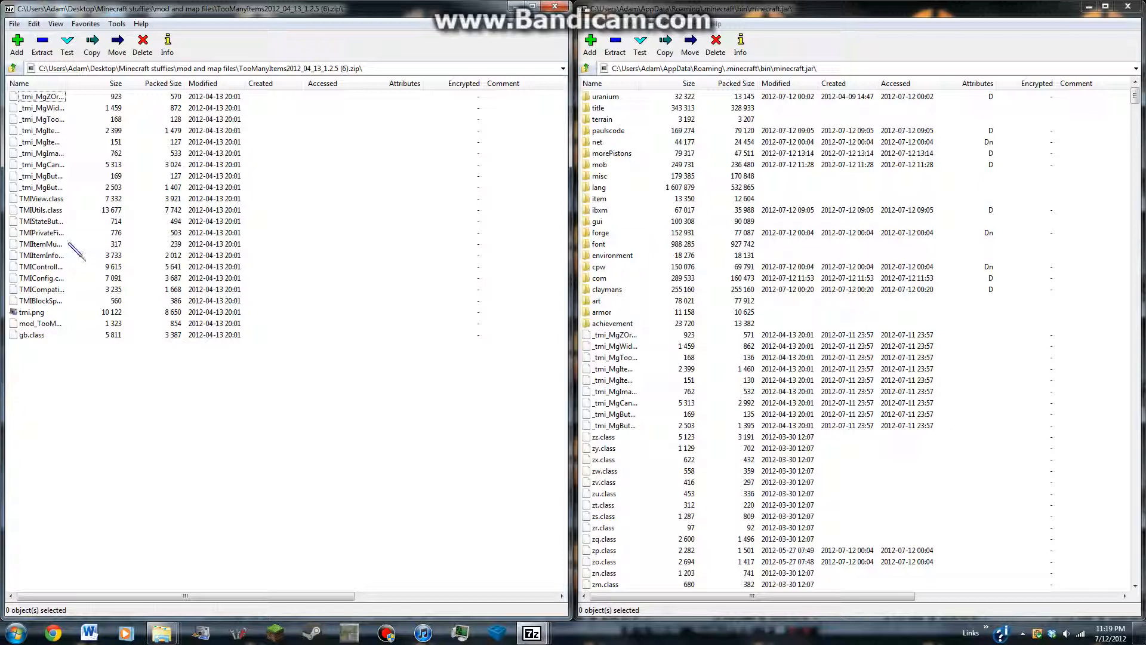
pyautogui.press('ctrl+a')
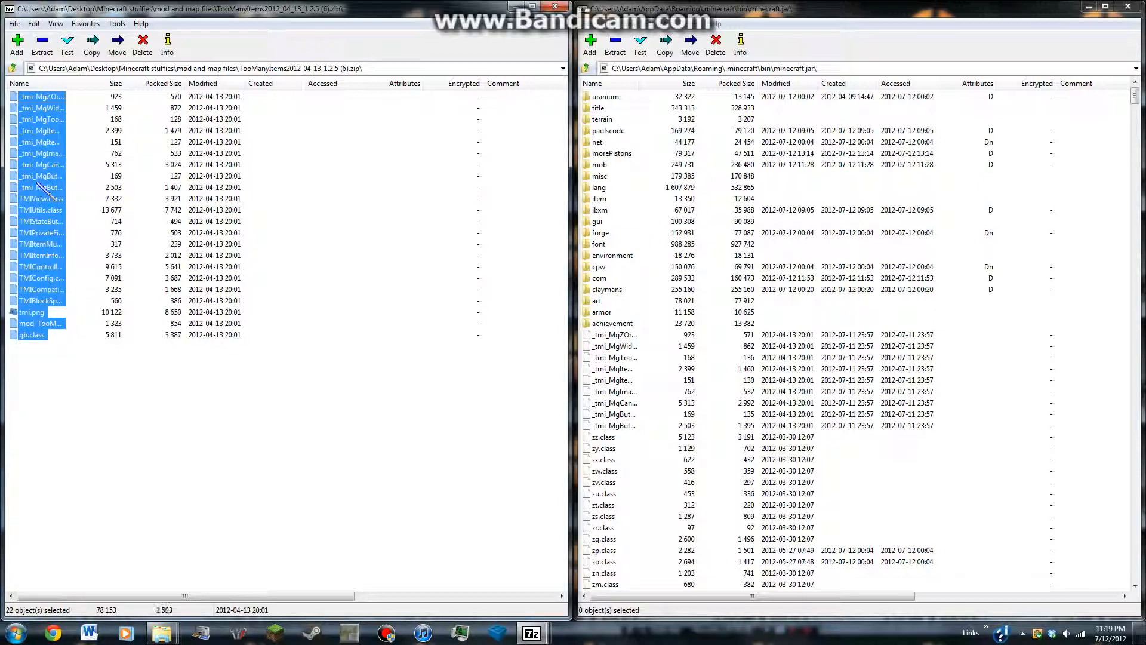
pyautogui.moveTo(690, 193)
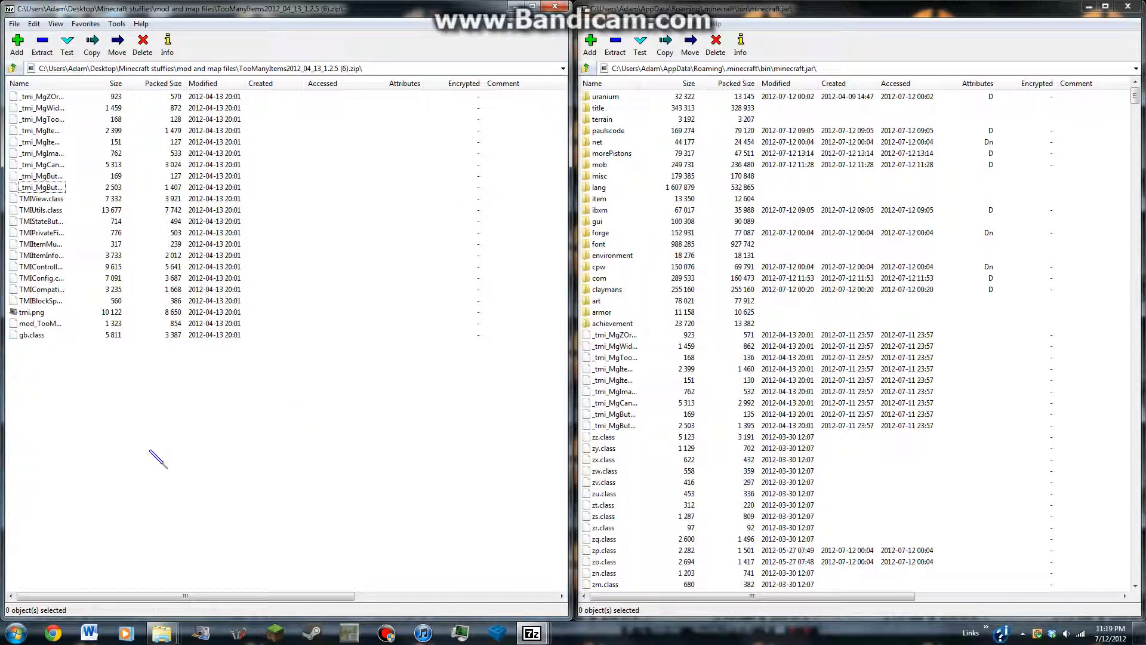
pyautogui.moveTo(32, 621)
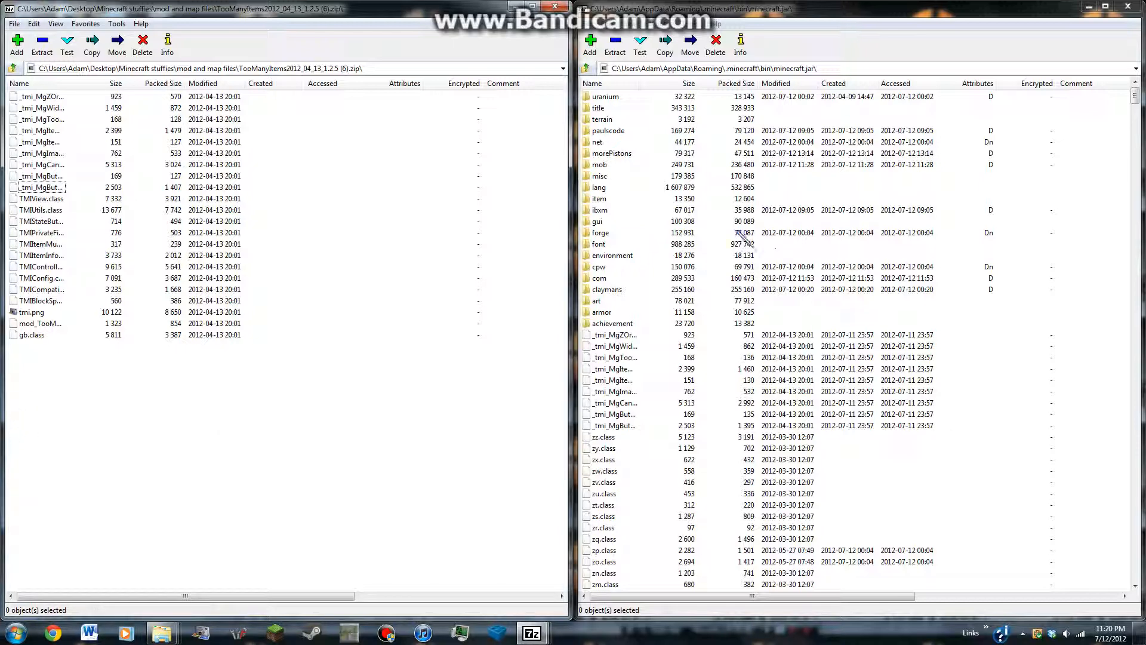
pyautogui.hscroll(3)
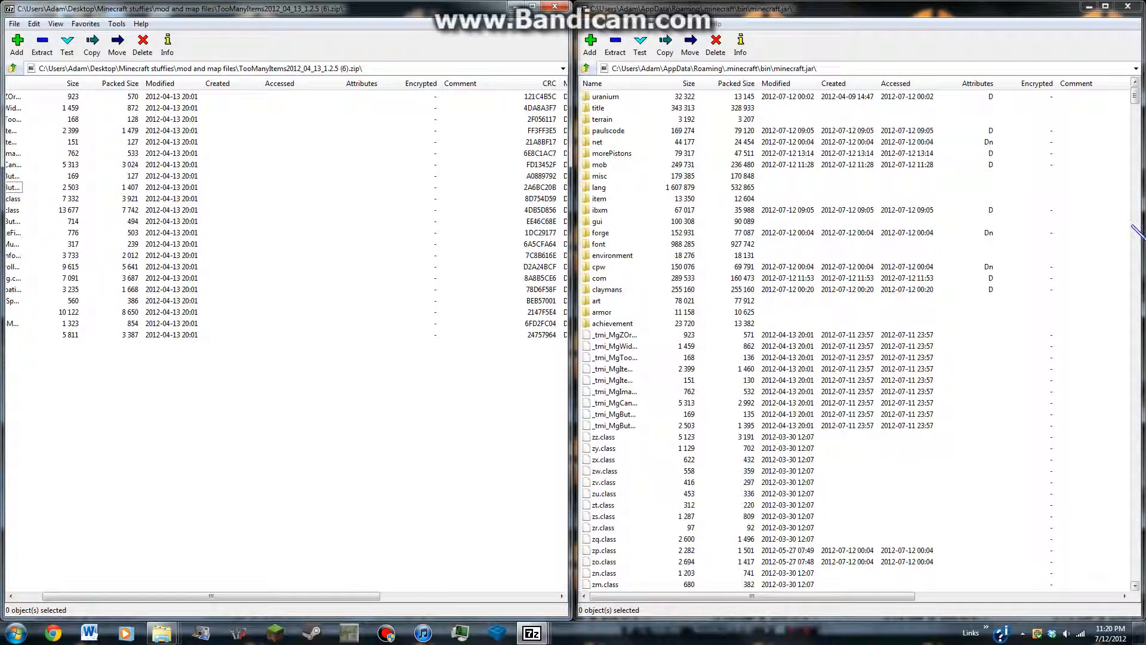
pyautogui.scroll(-3)
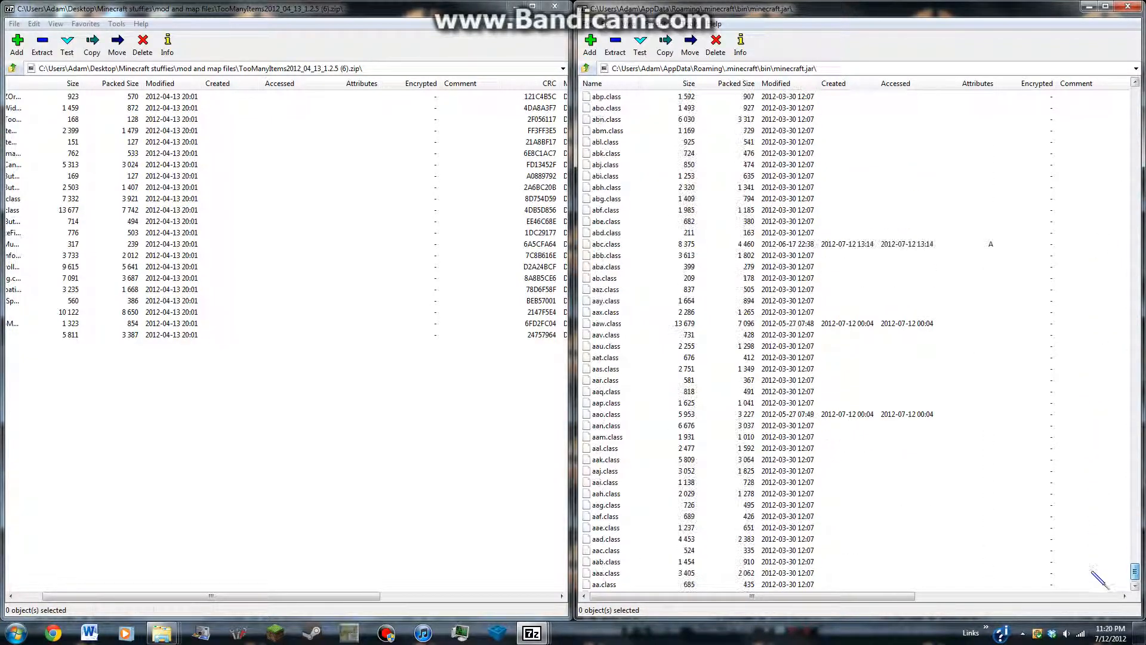
pyautogui.scroll(-3)
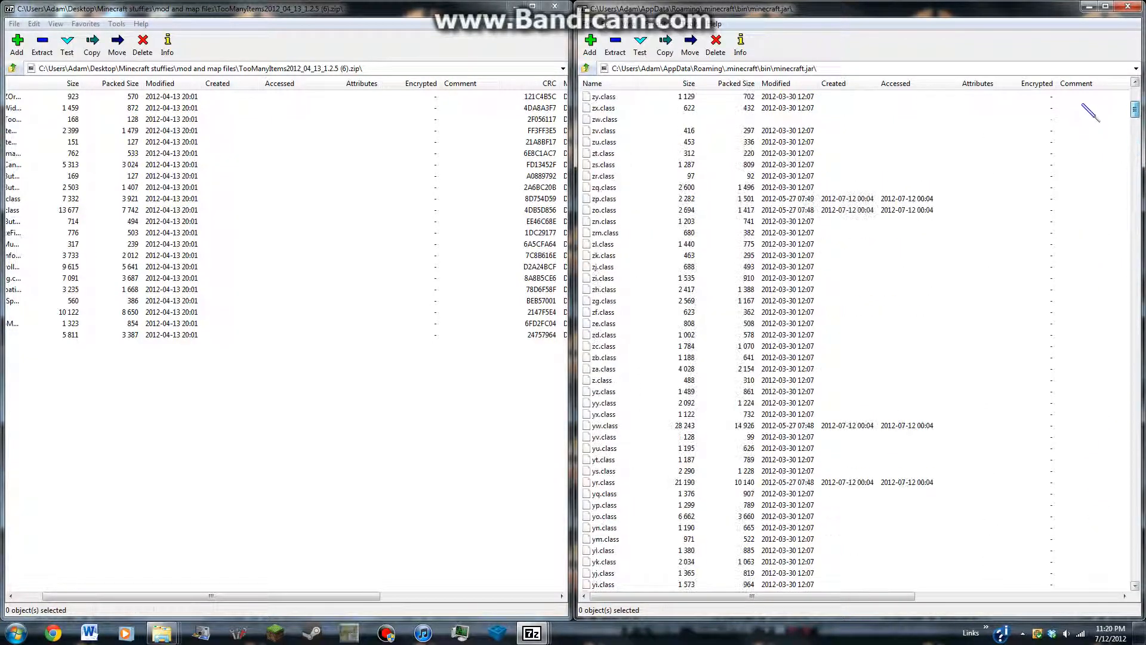
pyautogui.scroll(3)
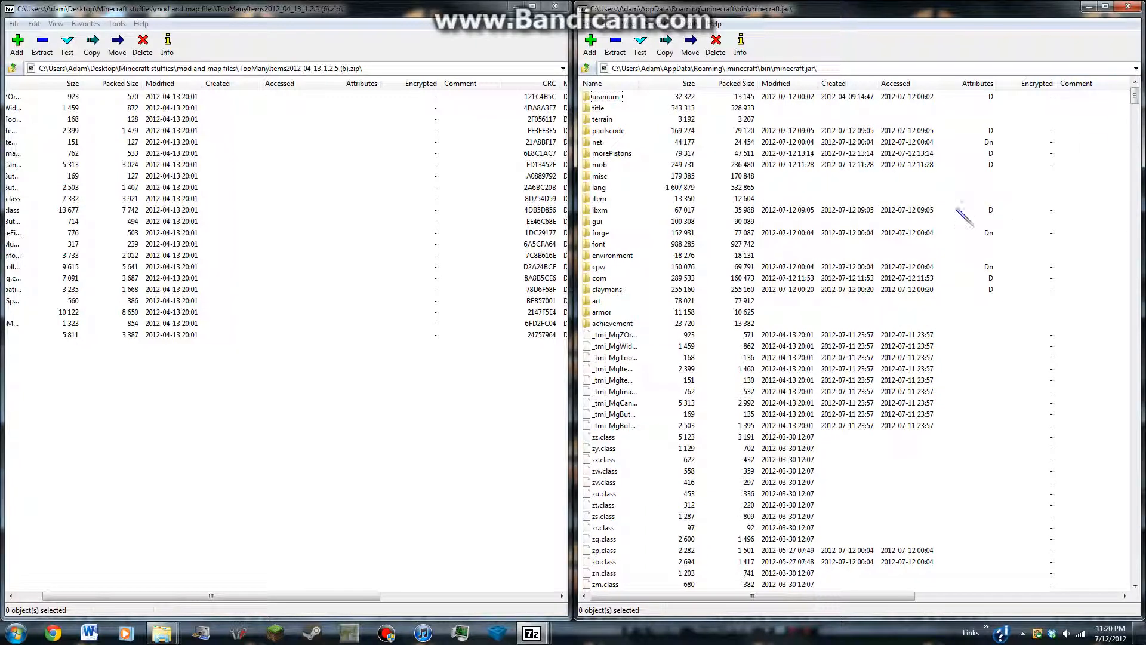
pyautogui.moveTo(665, 124)
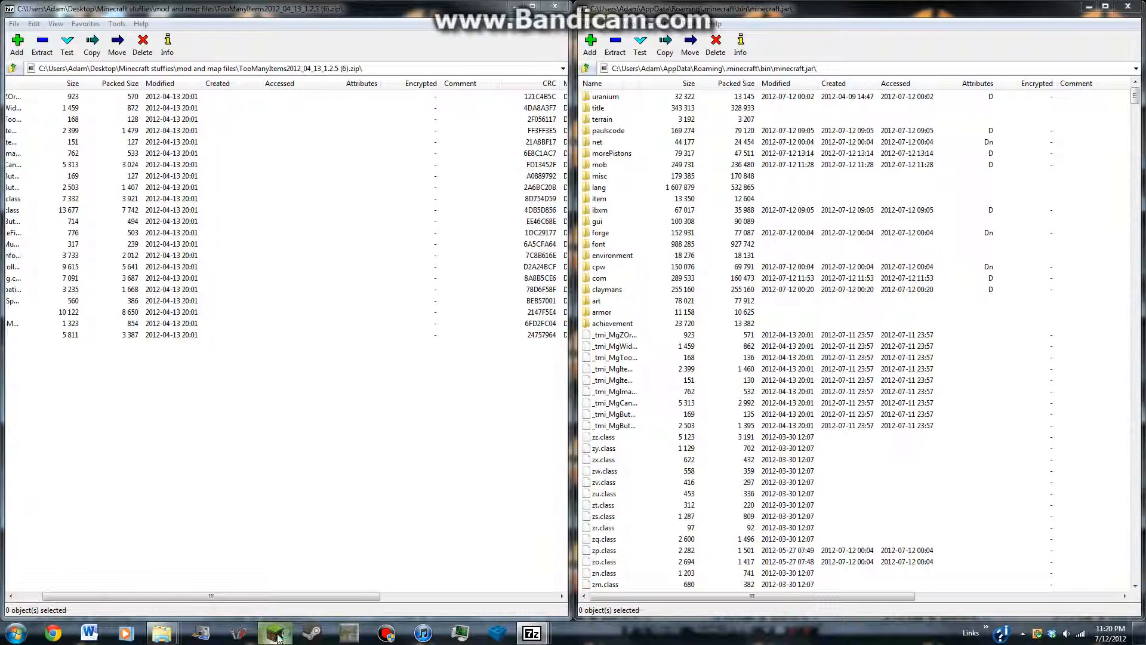
# Reopen the Minecraft launcher from the taskbar and log in to launch the game.
pyautogui.click(274, 633)
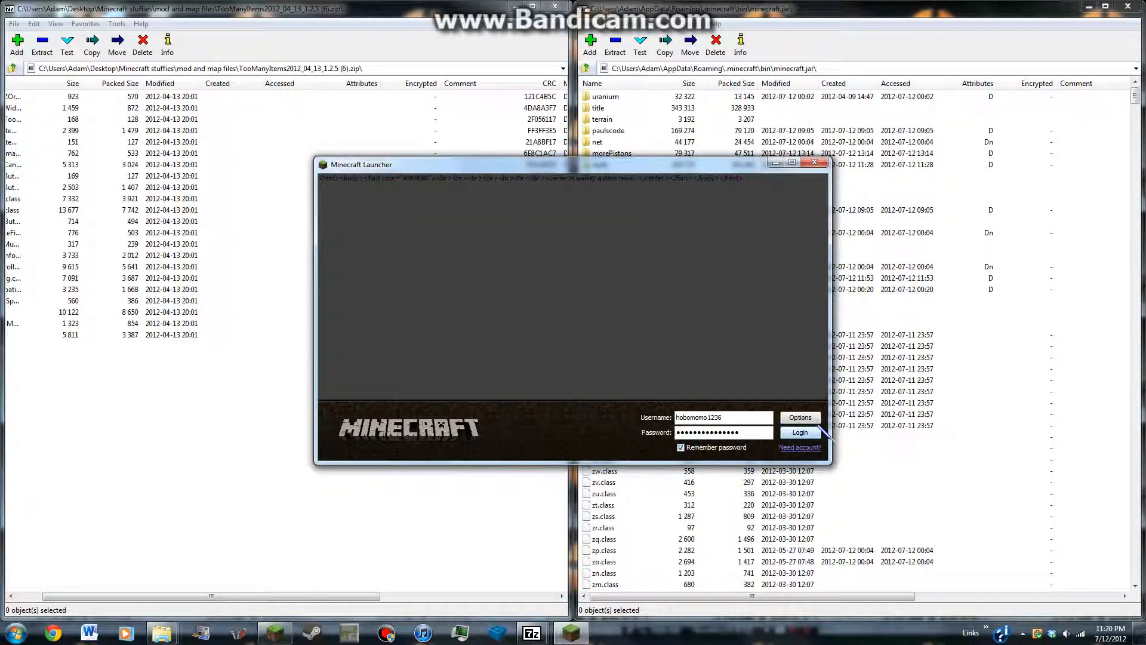
pyautogui.click(798, 432)
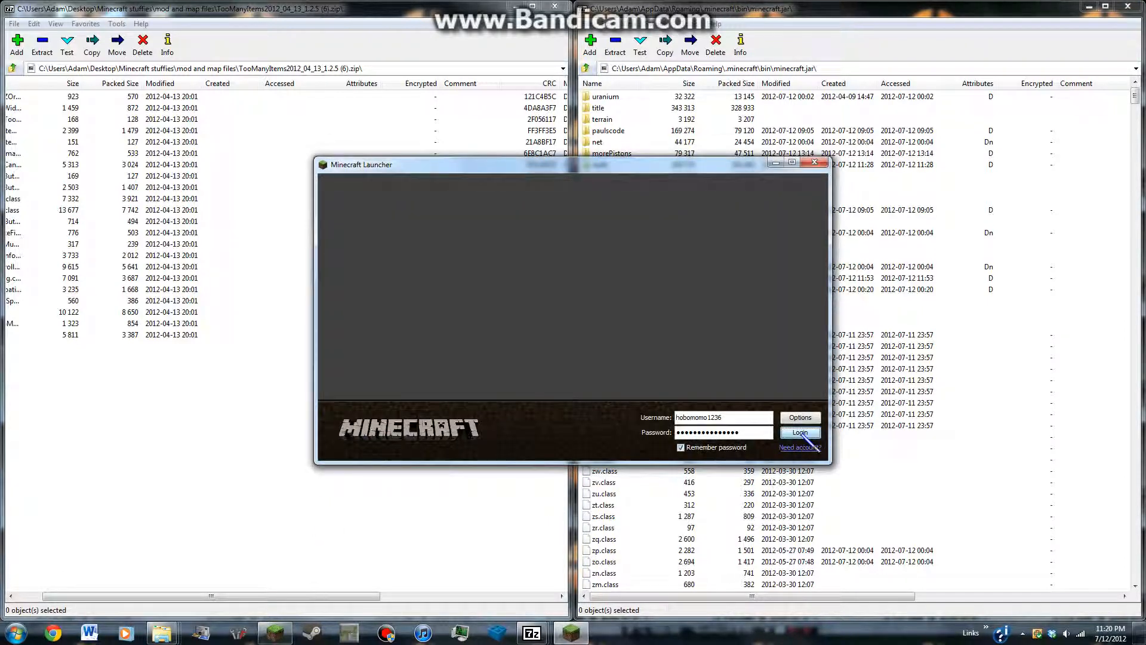
pyautogui.click(798, 432)
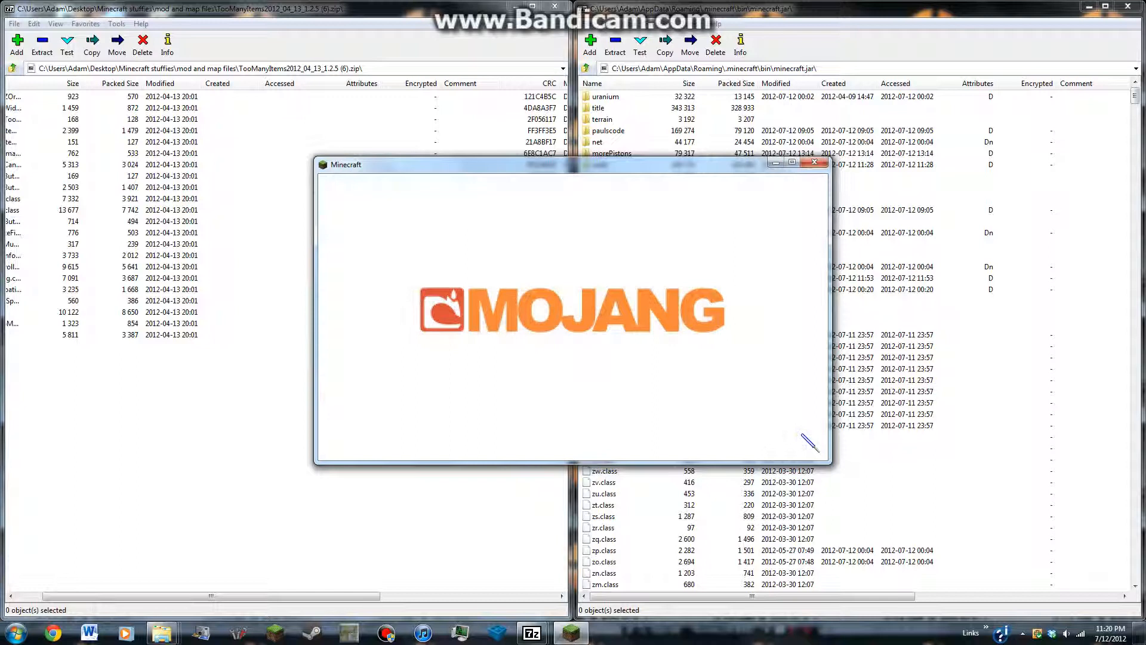
pyautogui.moveTo(617, 336)
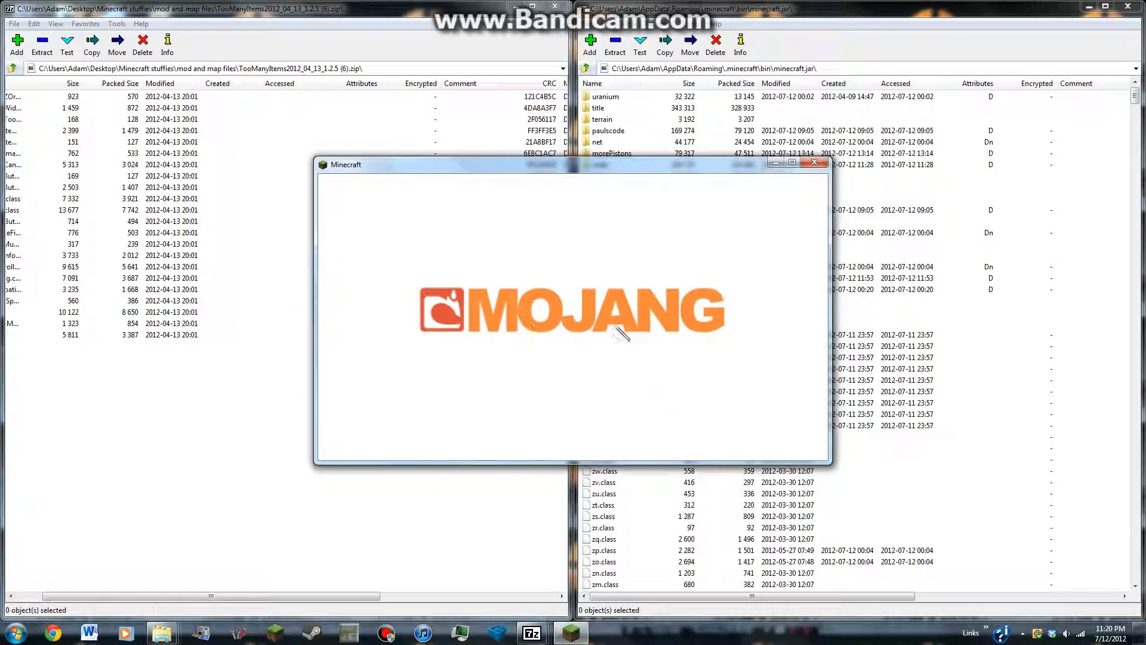
pyautogui.moveTo(622, 340)
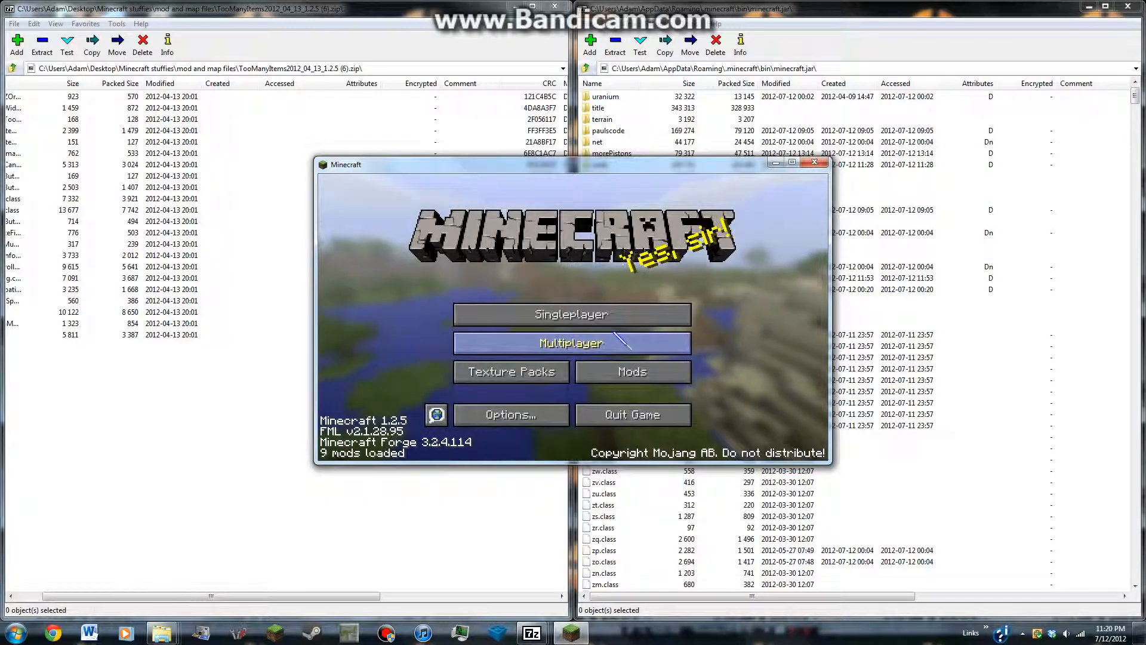
pyautogui.moveTo(803, 169)
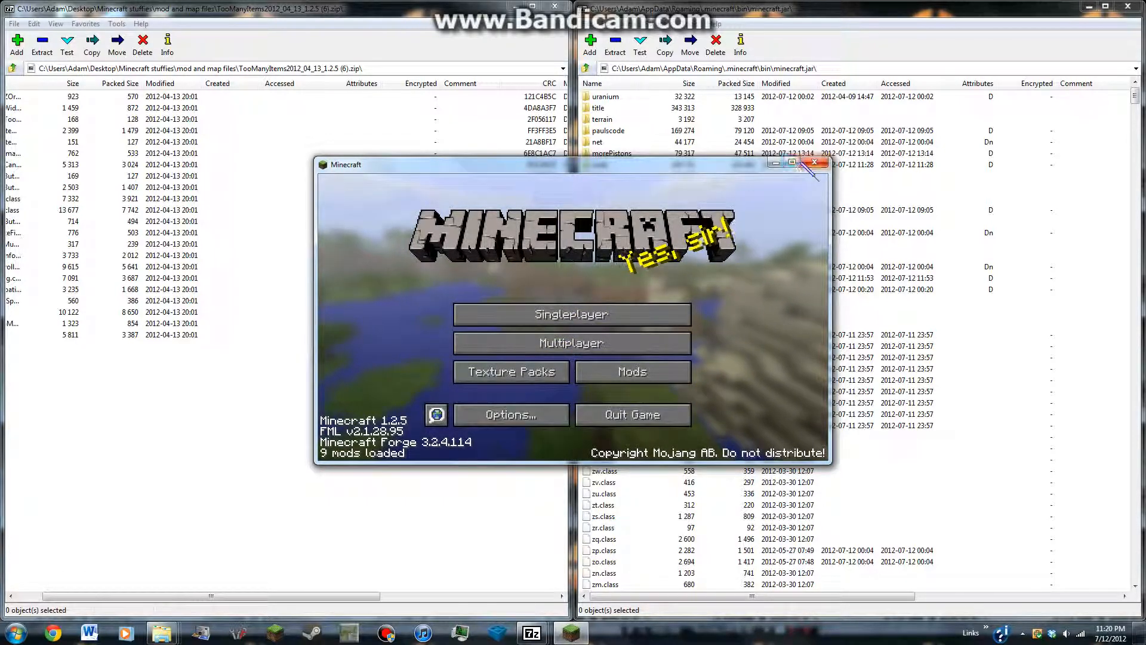
# Close Minecraft once its title screen shows Forge with 9 mods loaded.
pyautogui.click(814, 162)
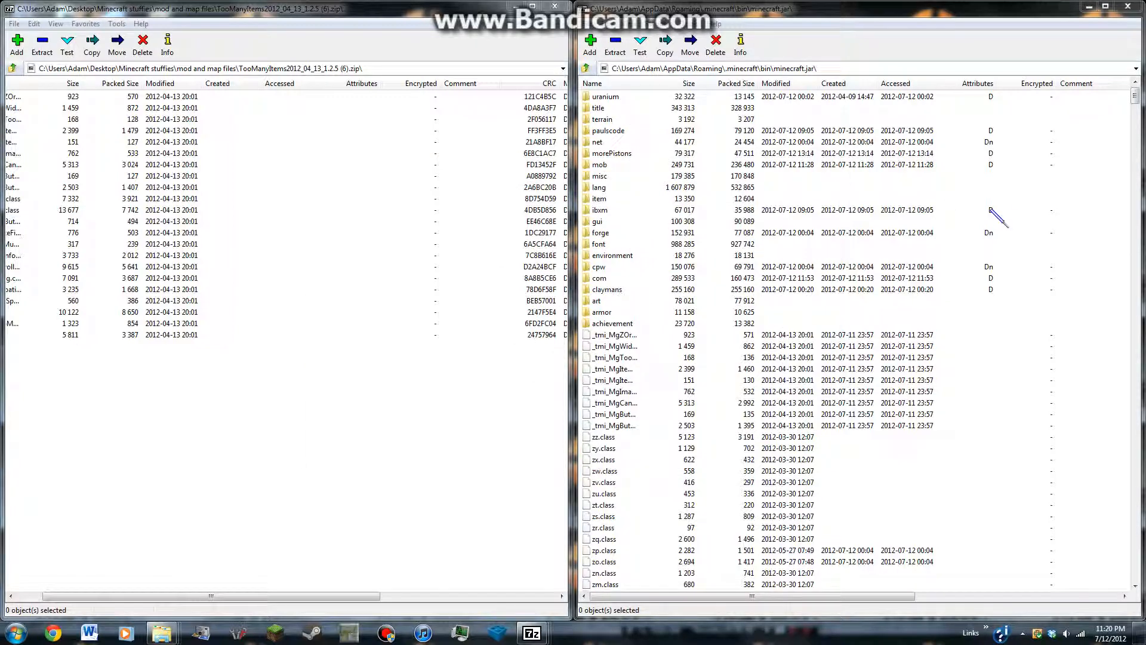
pyautogui.moveTo(898, 244)
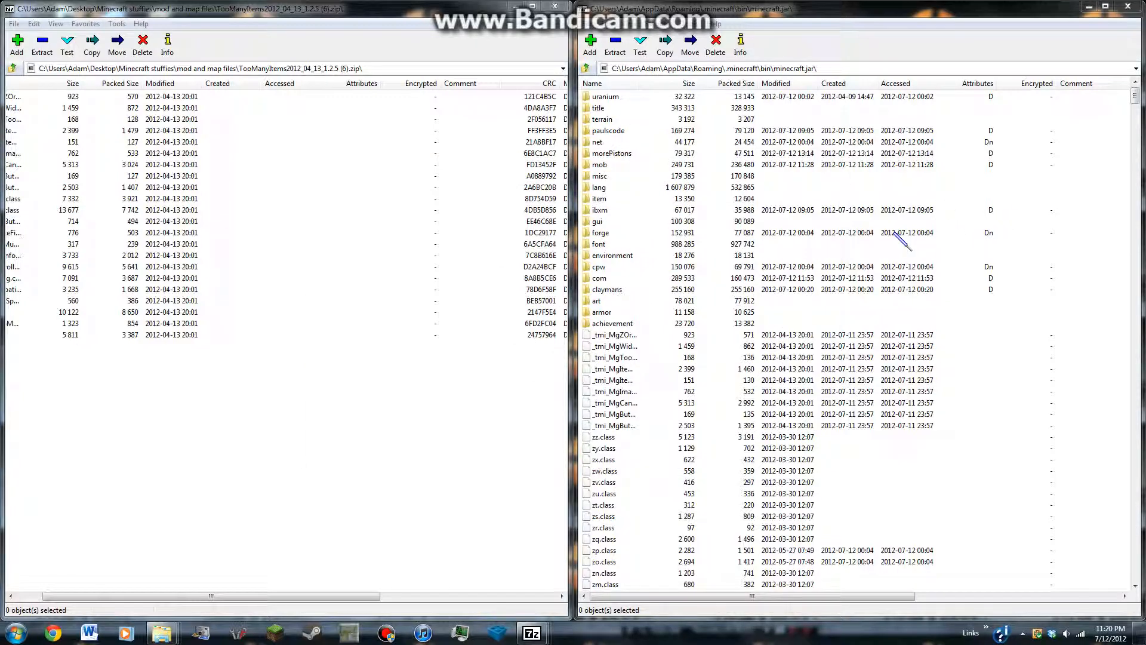
pyautogui.moveTo(658, 157)
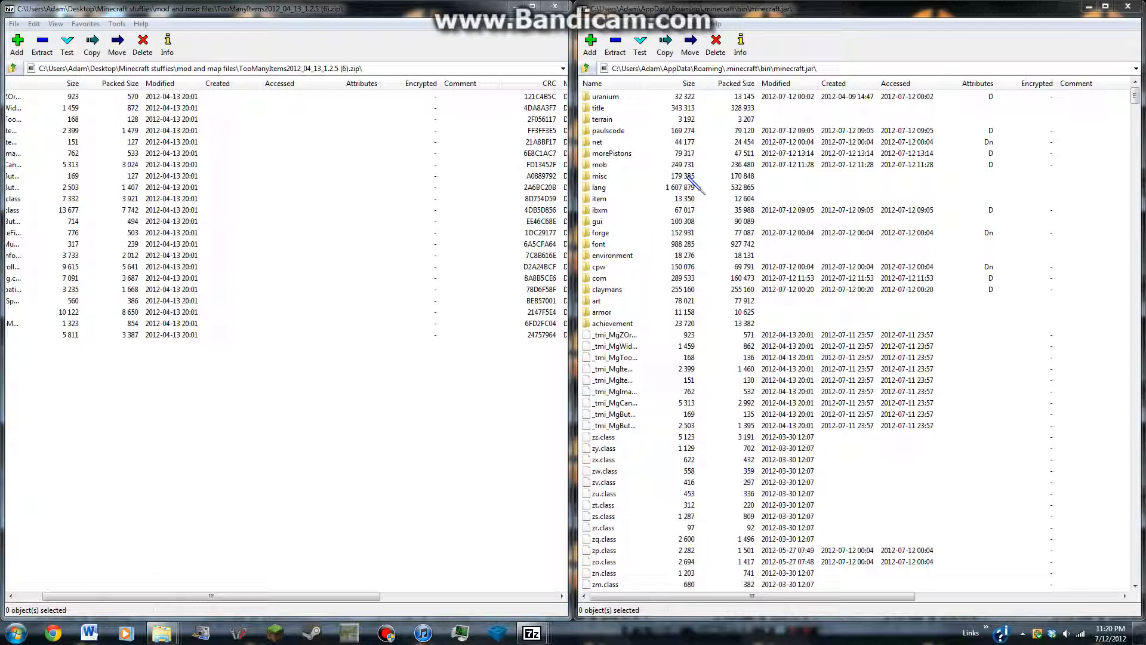
pyautogui.moveTo(570, 212)
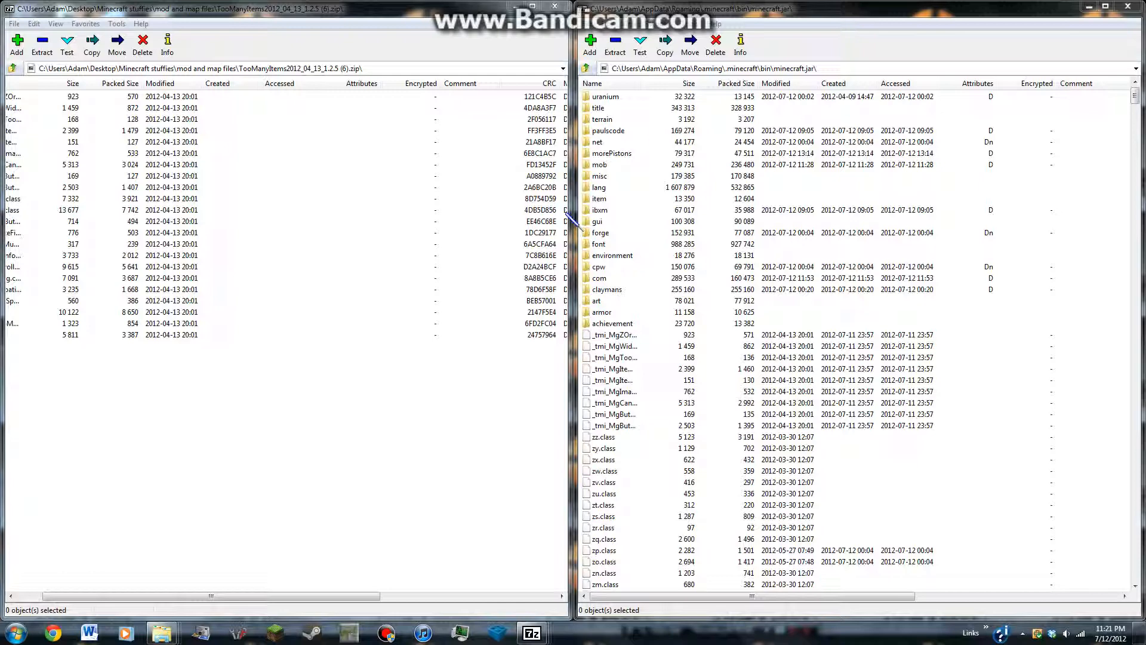
pyautogui.moveTo(1016, 489)
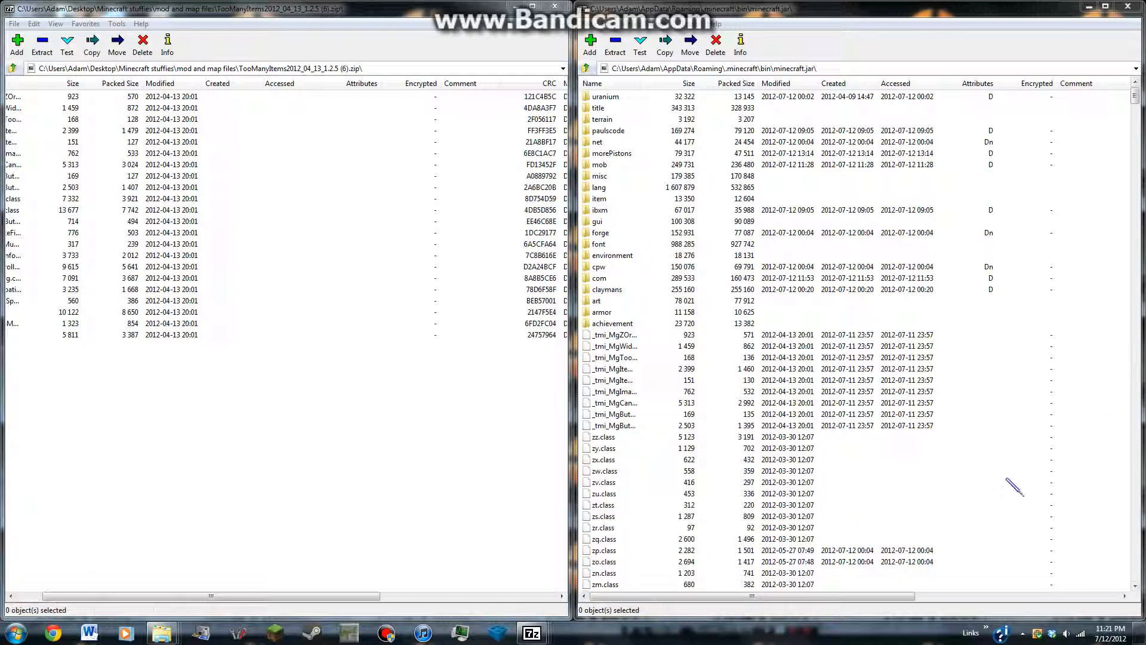
pyautogui.moveTo(1002, 219)
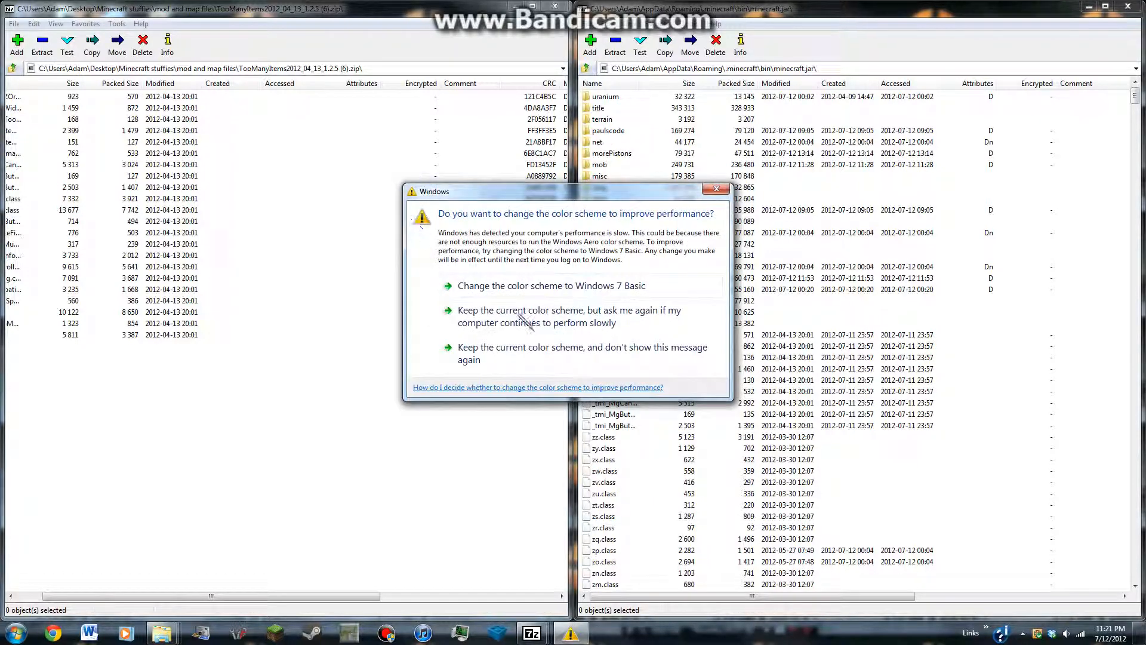
pyautogui.moveTo(585, 218)
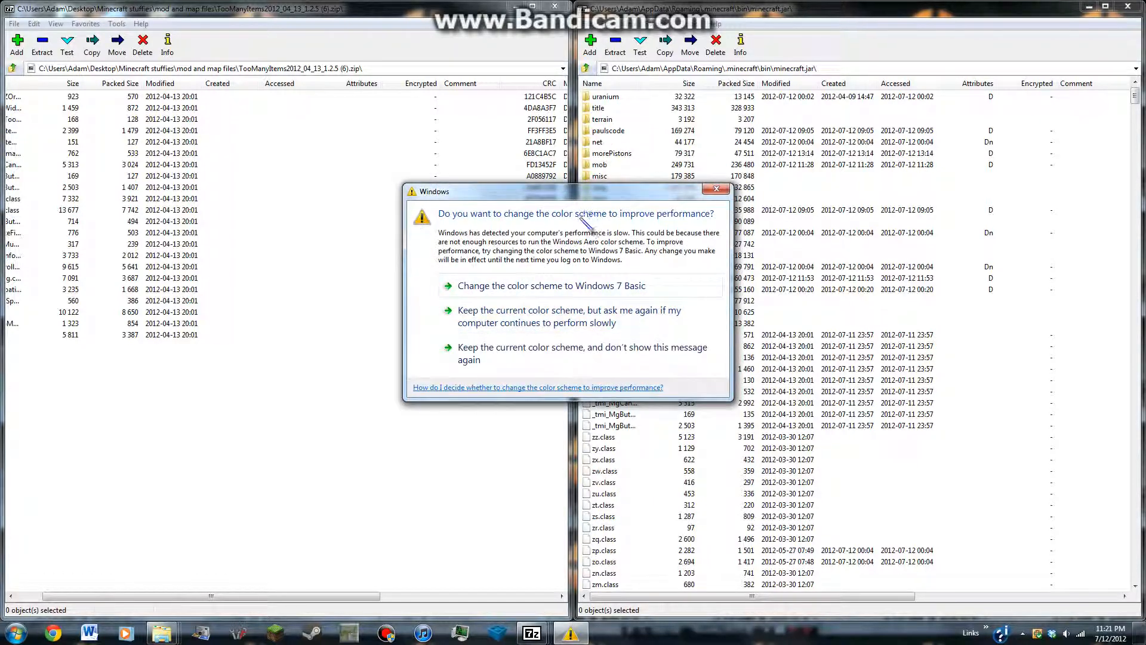
pyautogui.moveTo(527, 192)
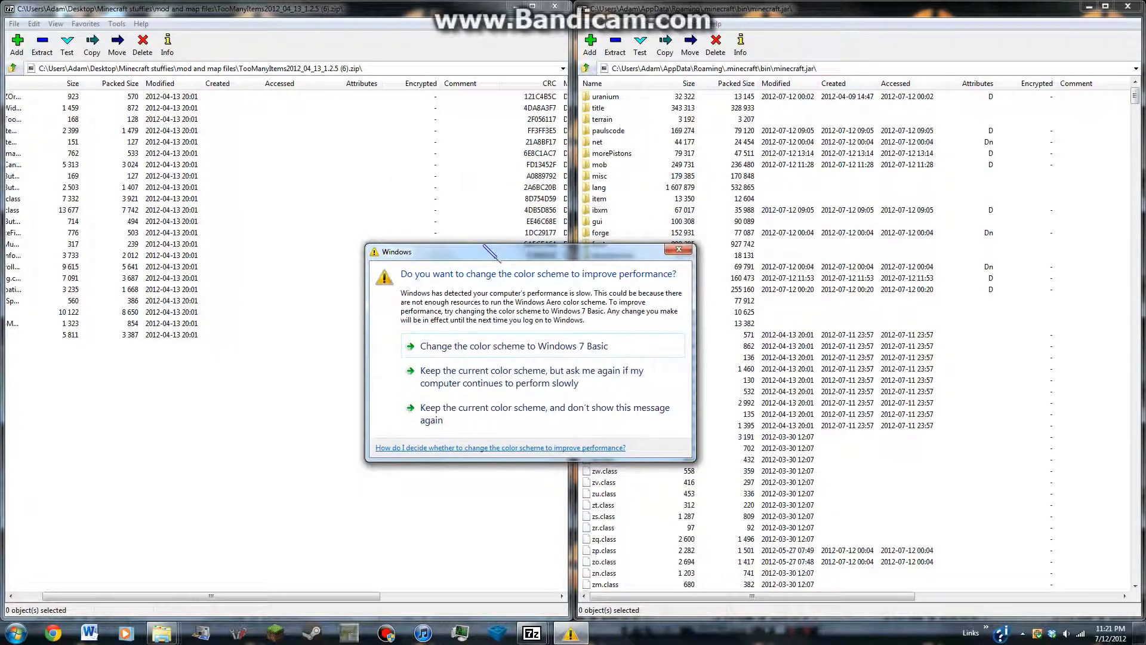
# Dismiss the Windows colour-scheme performance prompt.
pyautogui.click(677, 249)
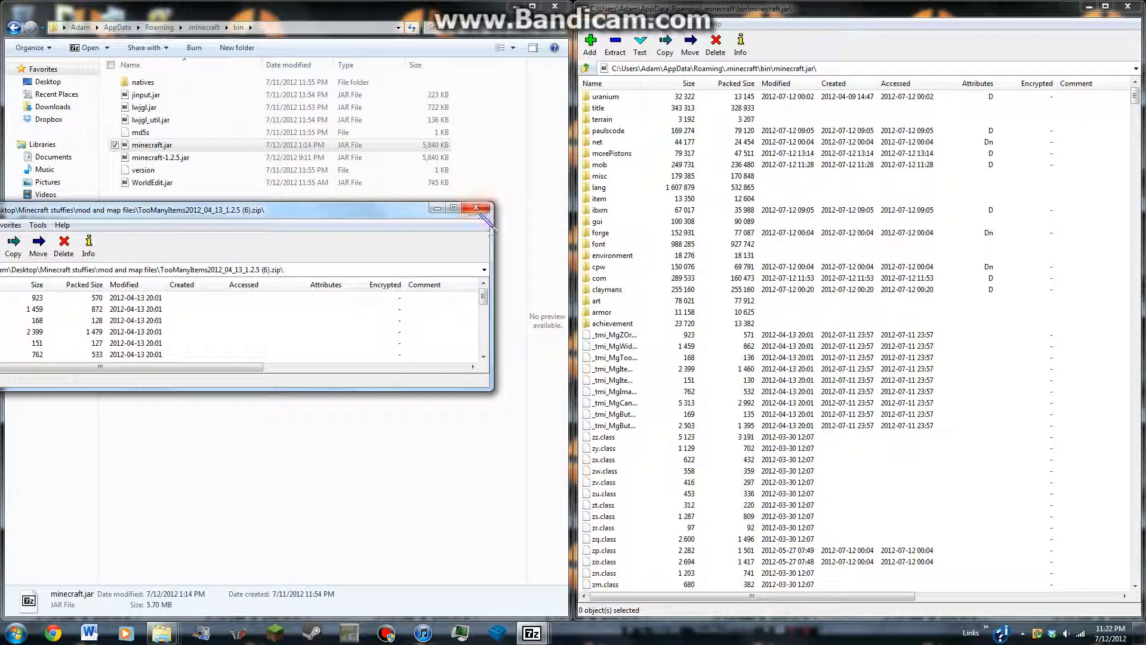
# Clear the archive windows, launch Minecraft from the desktop shortcut, and log in.
pyautogui.click(476, 208)
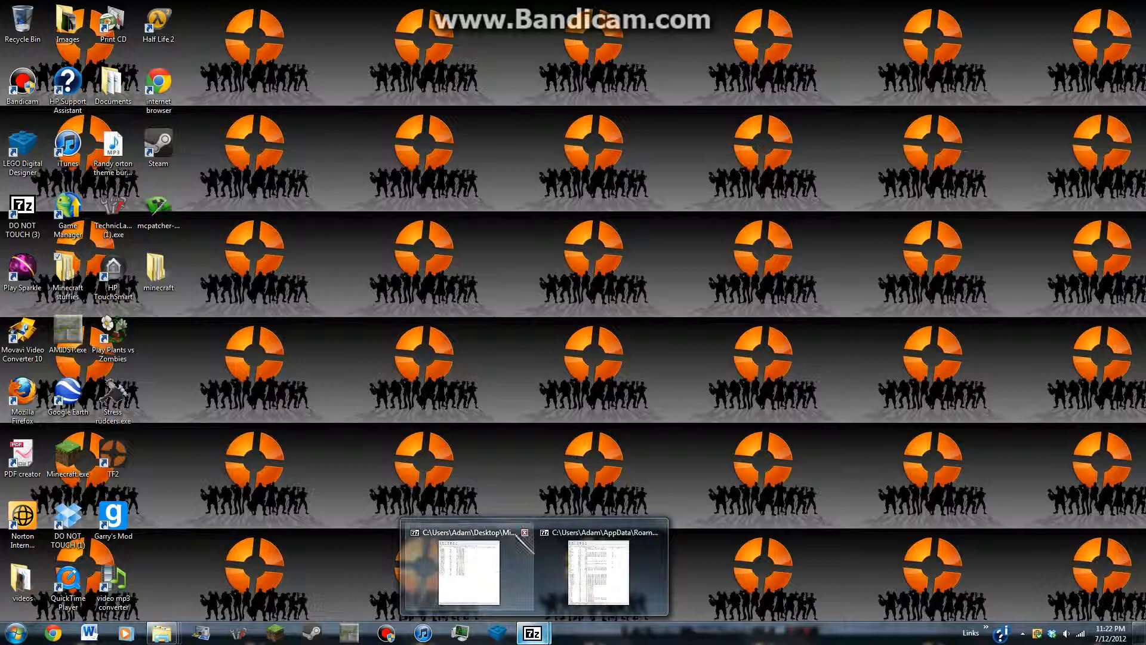
pyautogui.click(595, 570)
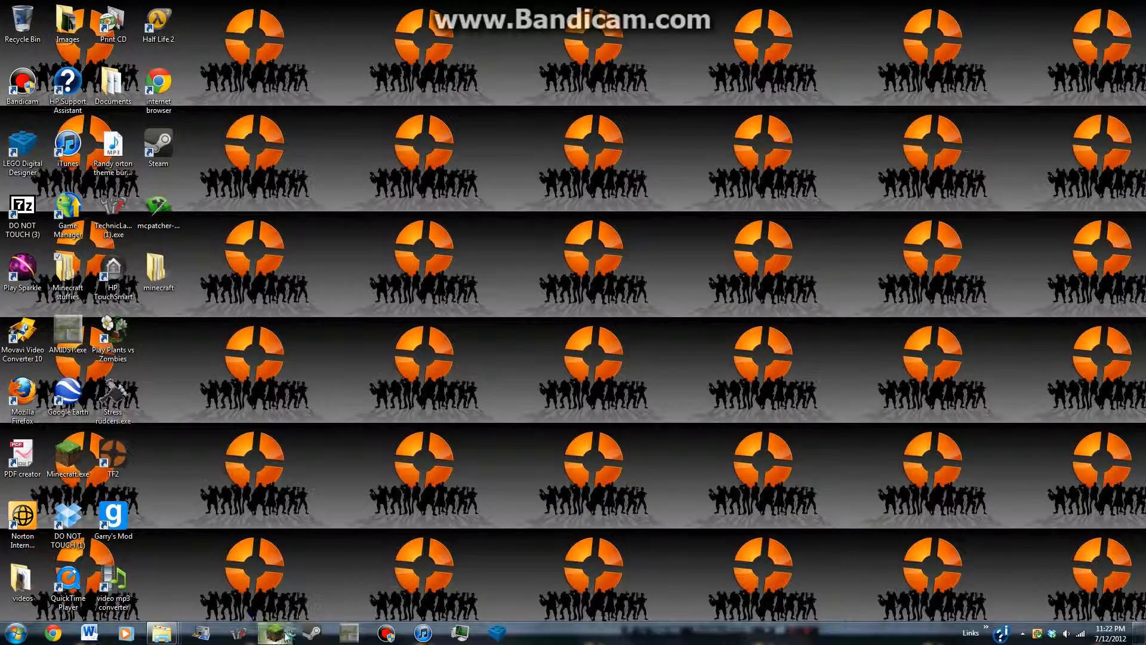
pyautogui.doubleClick(68, 453)
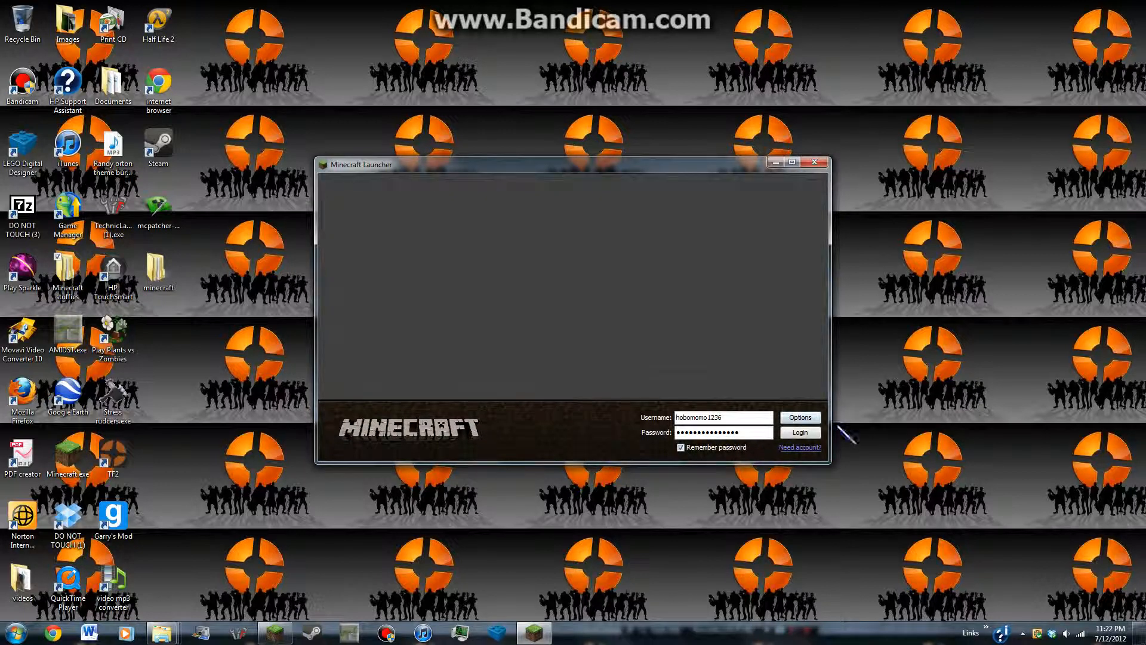
pyautogui.moveTo(799, 432)
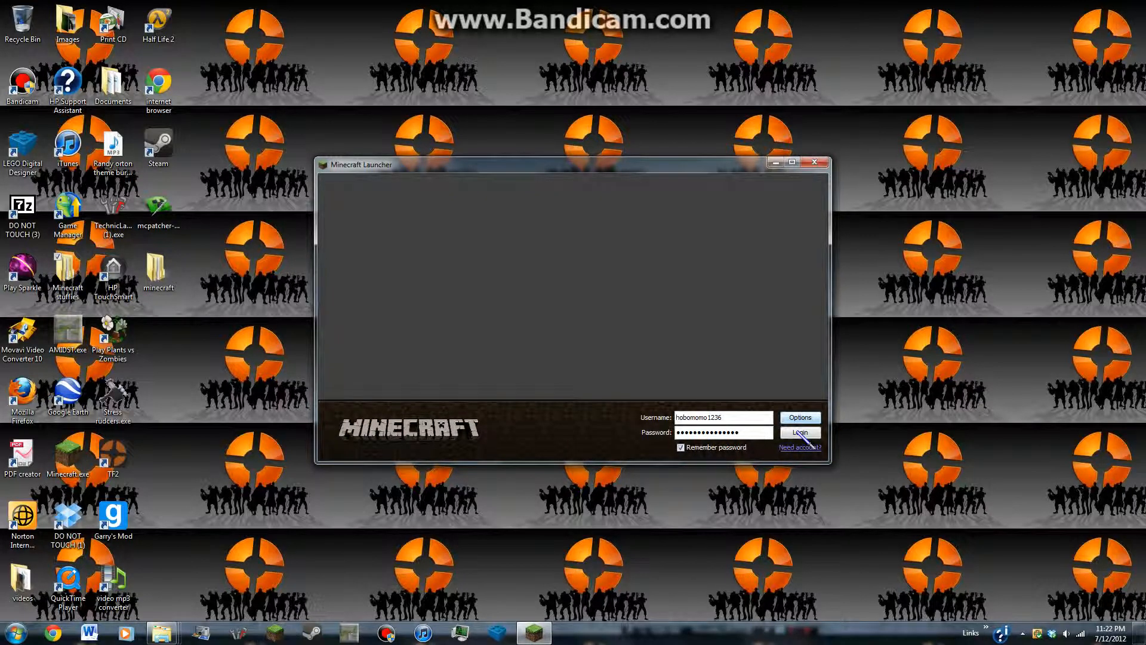
pyautogui.click(799, 432)
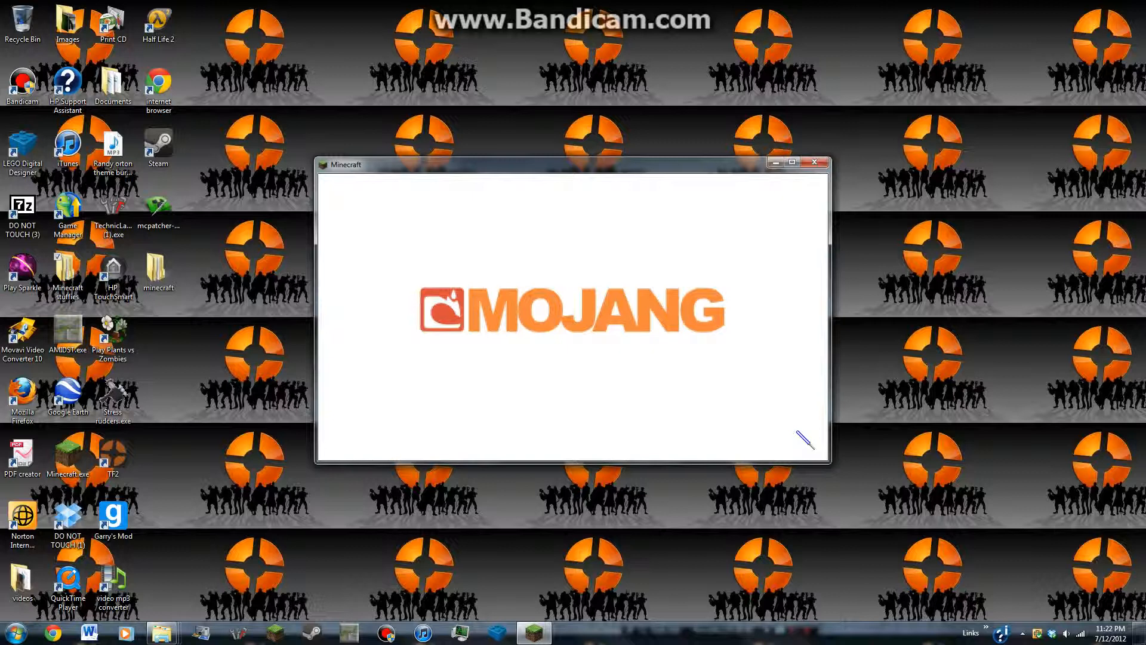
pyautogui.moveTo(607, 479)
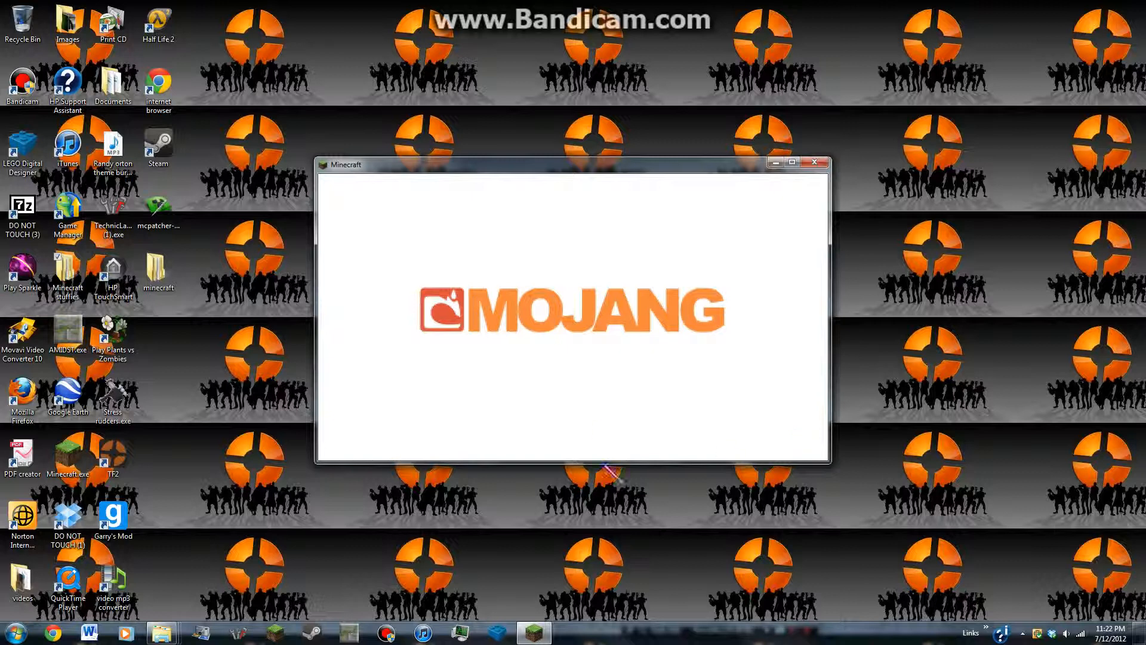
pyautogui.moveTo(423, 349)
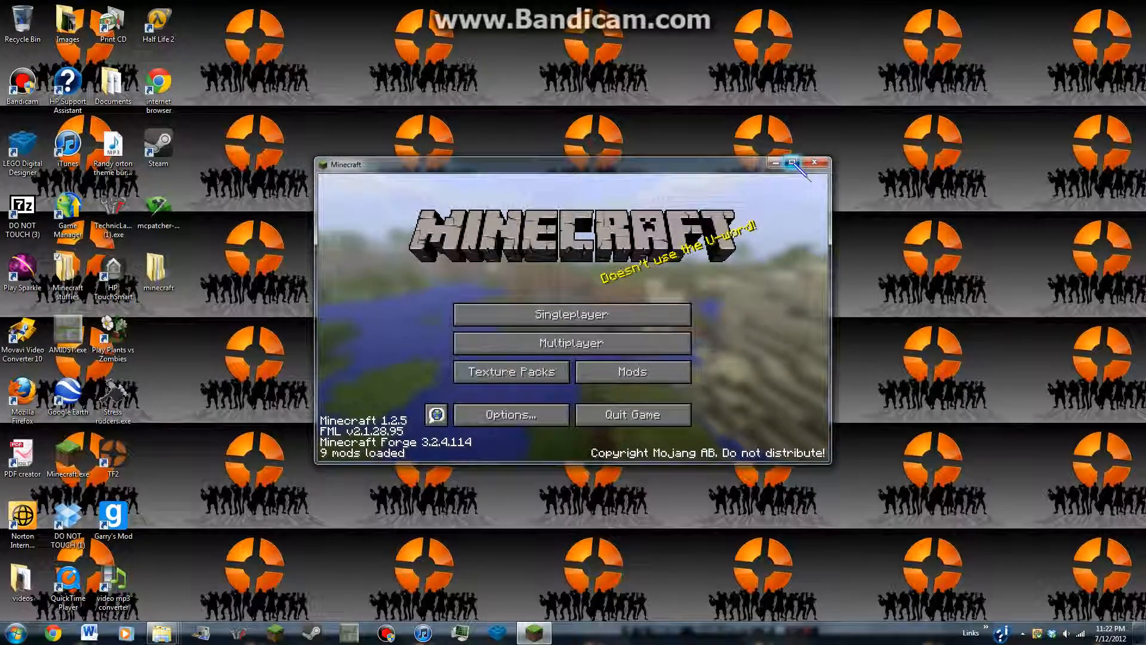
# Browse the Mods list, view mod_TooManyItems details, and return to the title screen with Done.
pyautogui.click(631, 372)
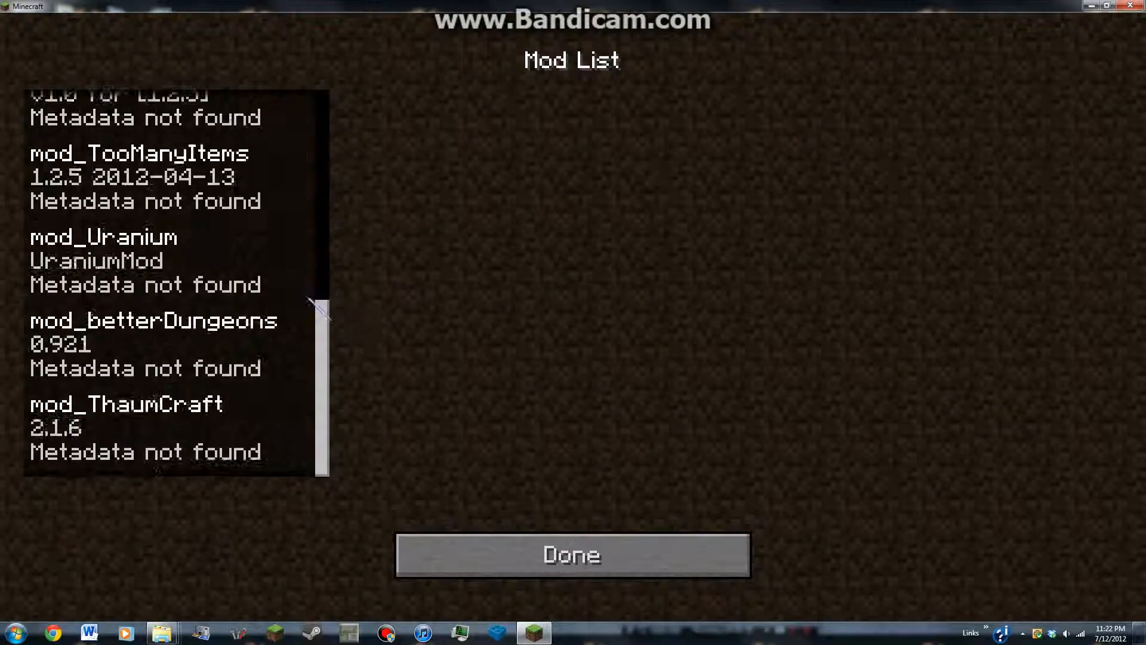
pyautogui.scroll(3)
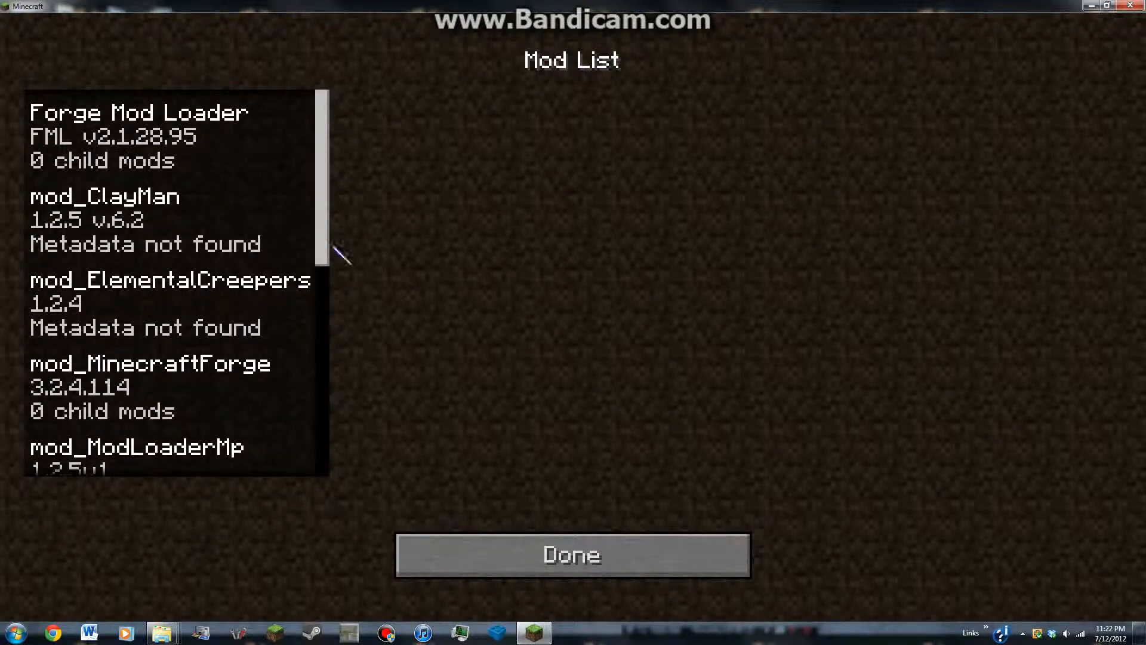
pyautogui.scroll(-3)
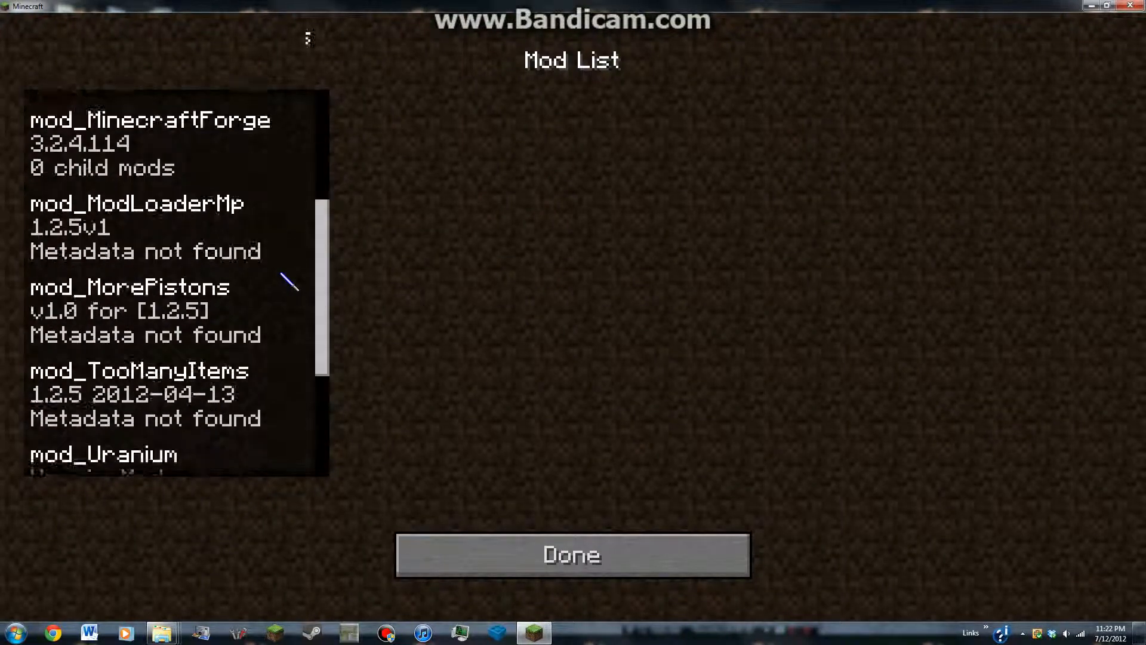
pyautogui.scroll(-3)
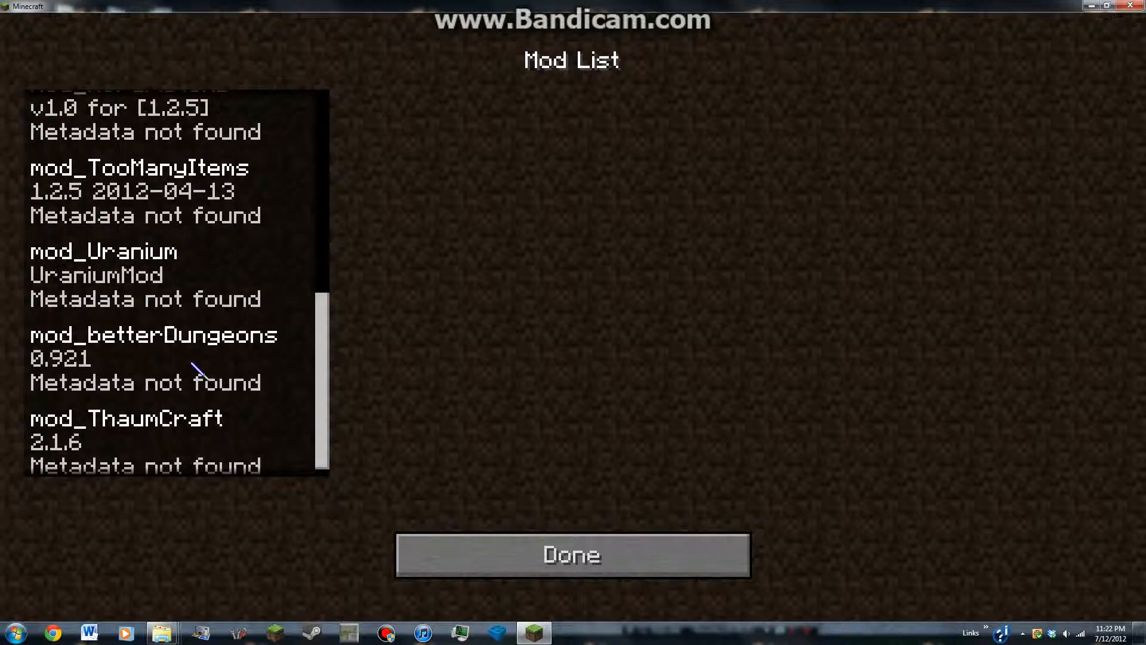
pyautogui.click(146, 190)
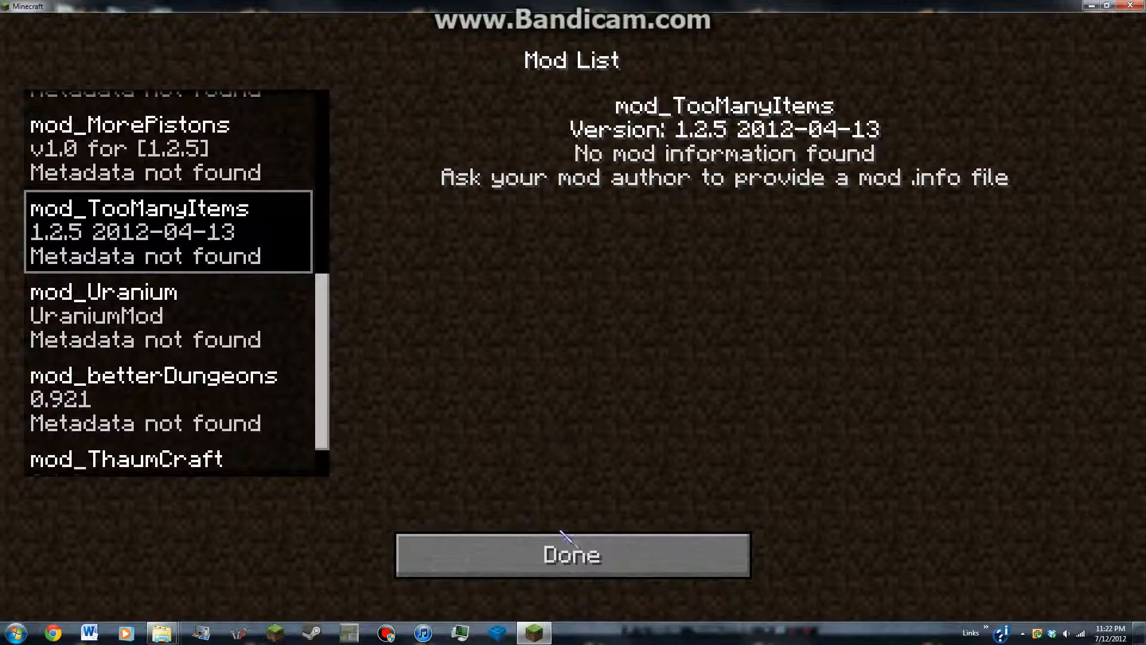
pyautogui.click(572, 554)
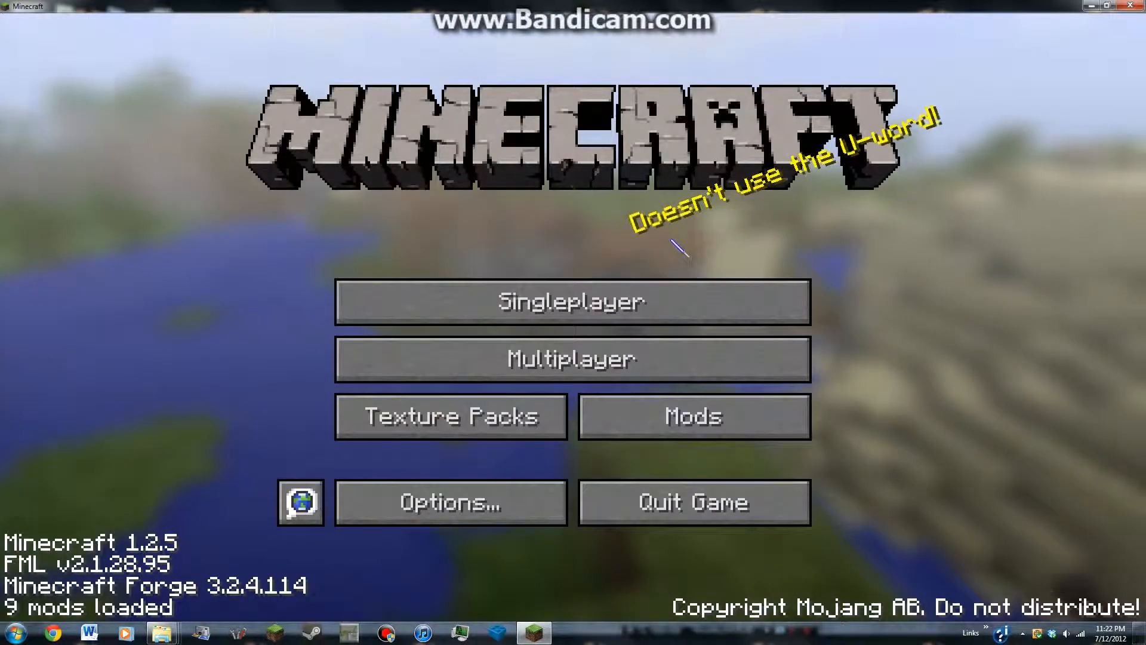
pyautogui.moveTo(406, 358)
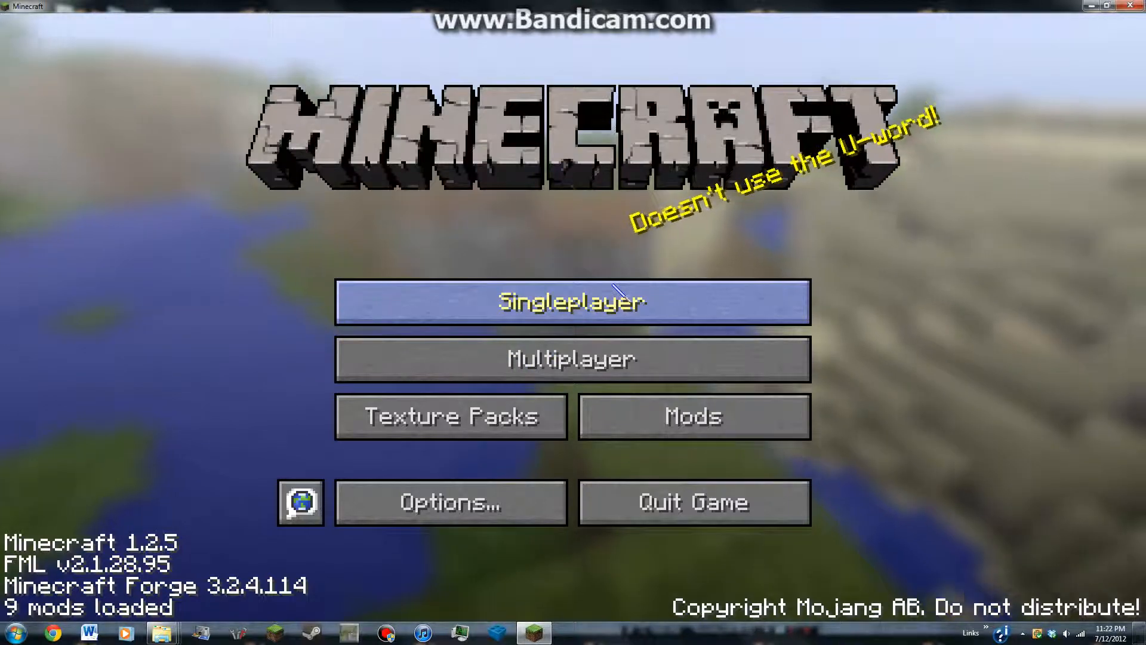
pyautogui.moveTo(625, 252)
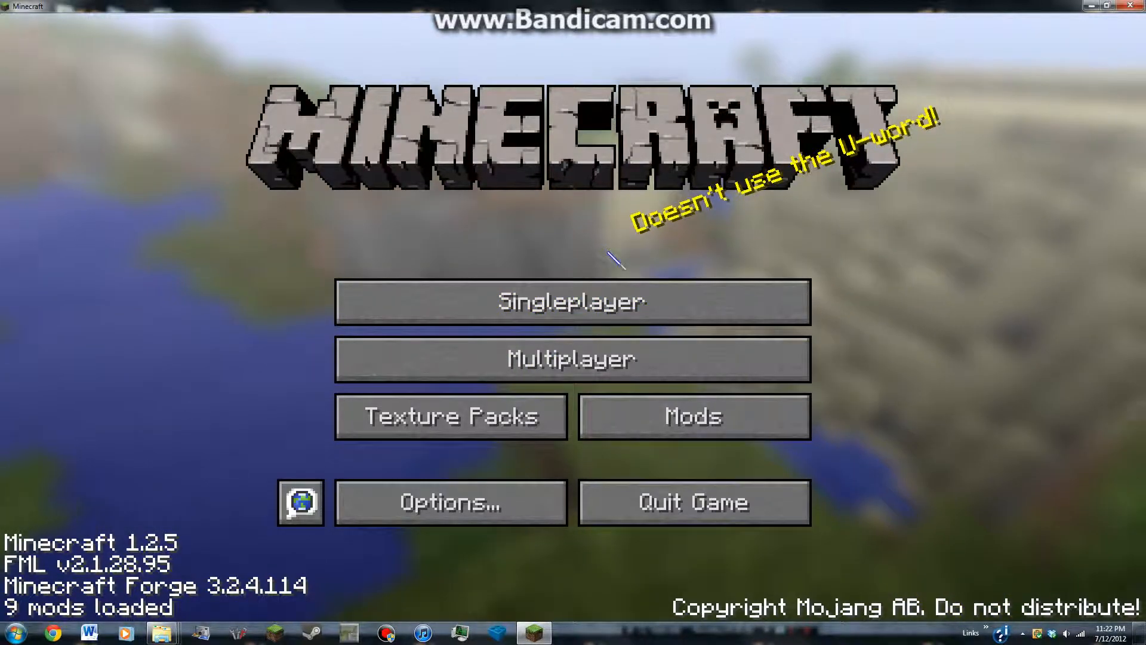
# From Singleplayer, select the 'derp modded' world and play it.
pyautogui.click(572, 300)
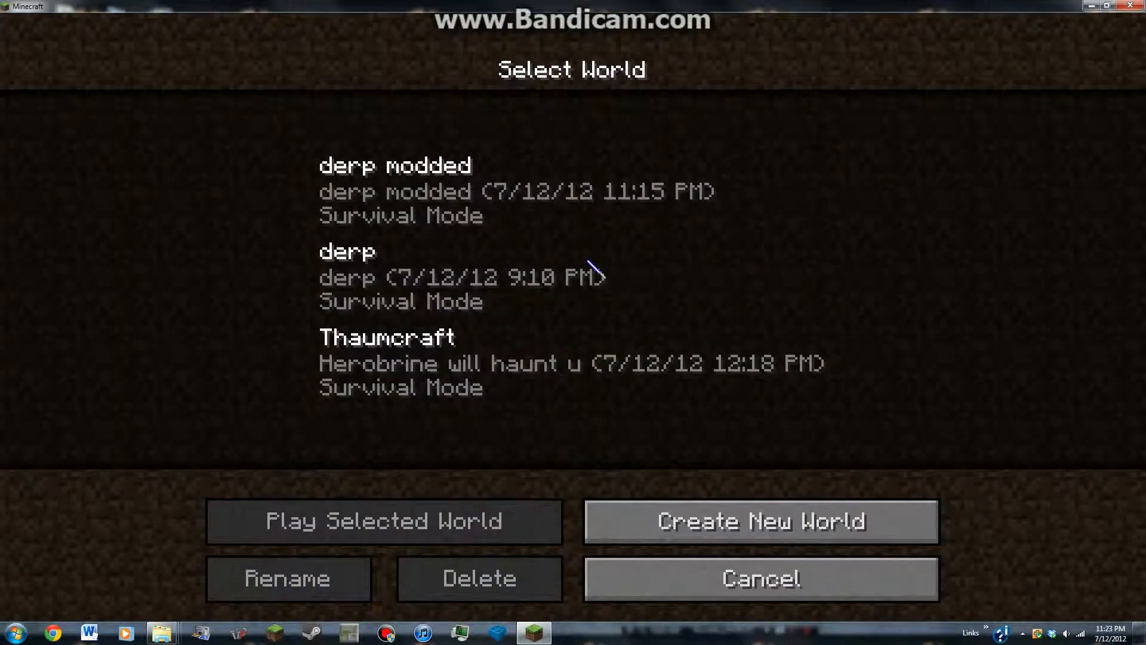
pyautogui.moveTo(533, 102)
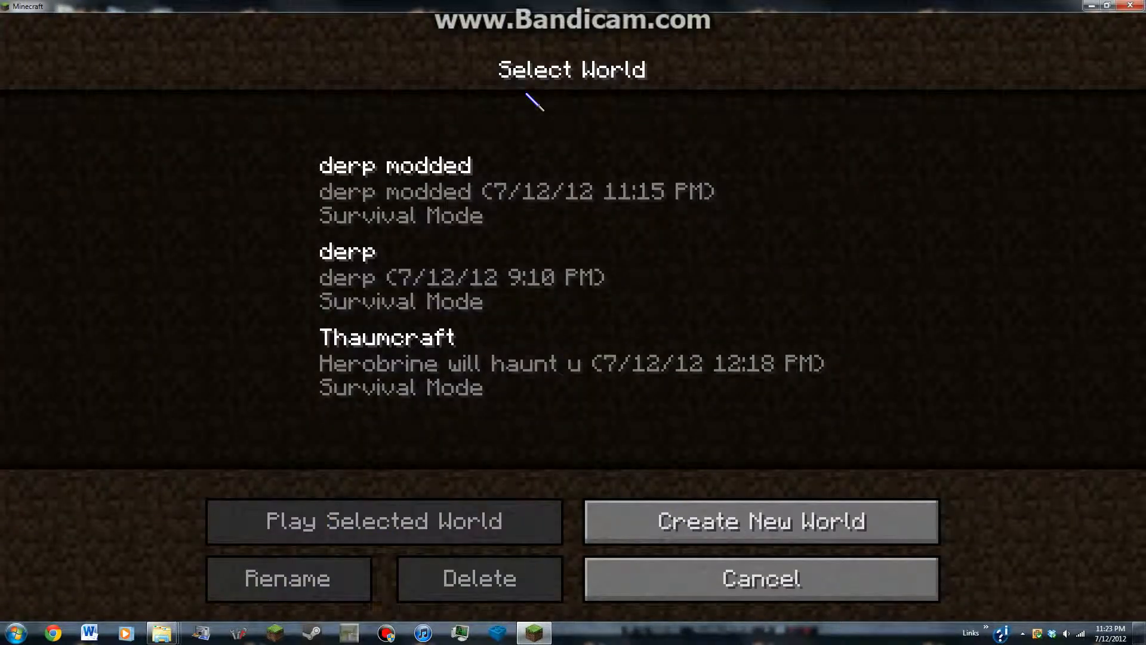
pyautogui.moveTo(475, 194)
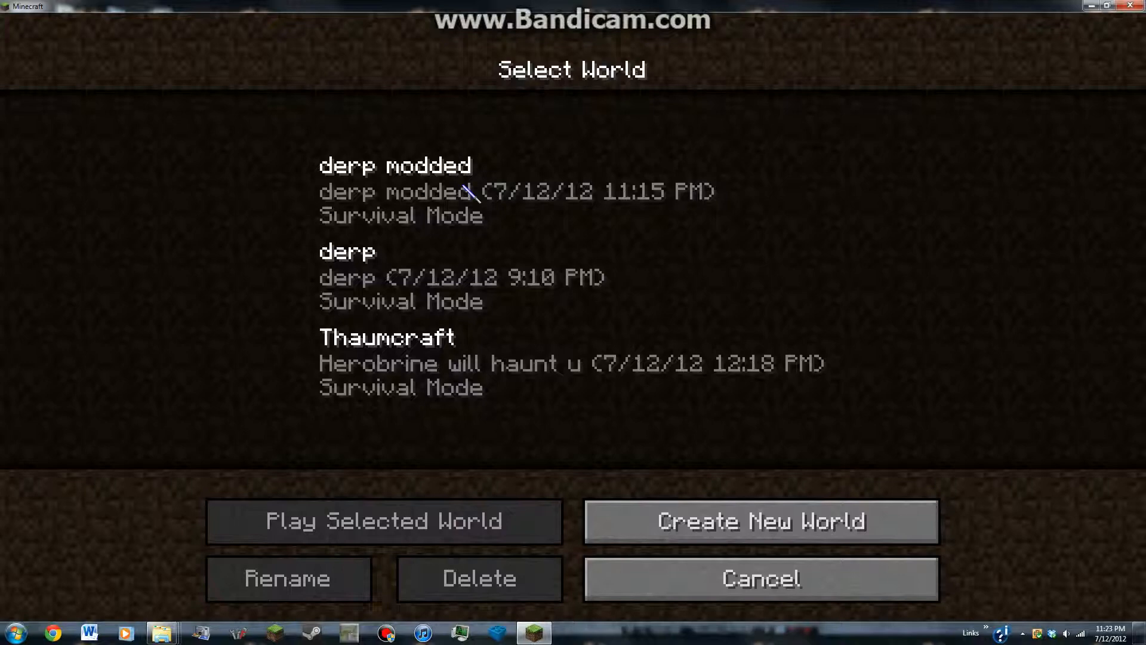
pyautogui.click(383, 521)
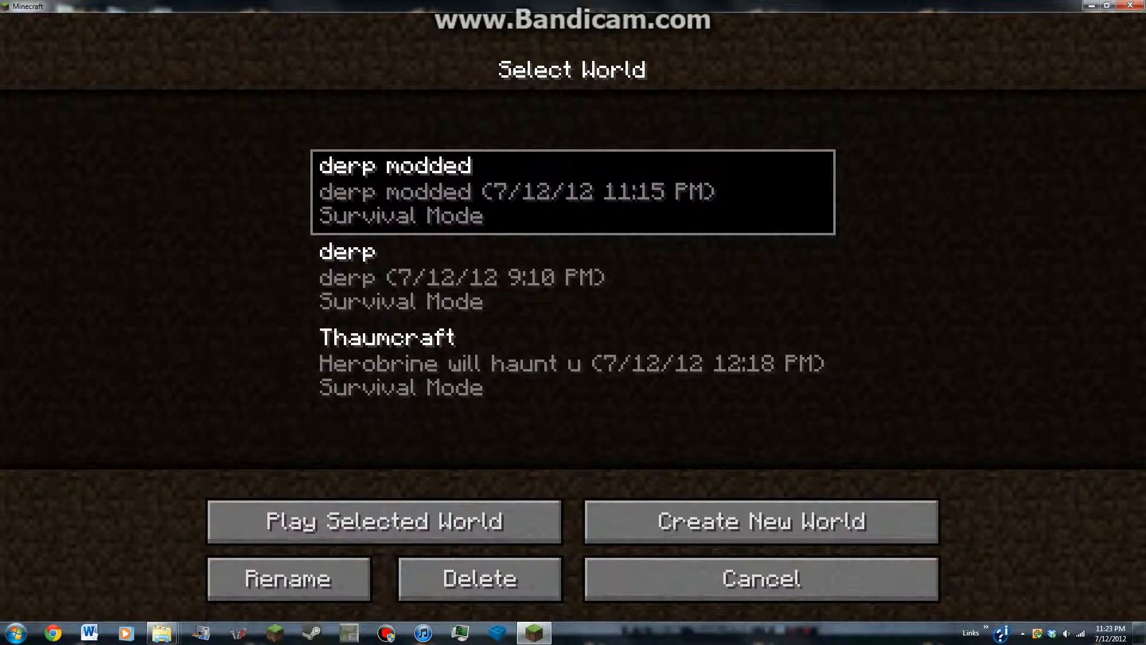
pyautogui.click(383, 520)
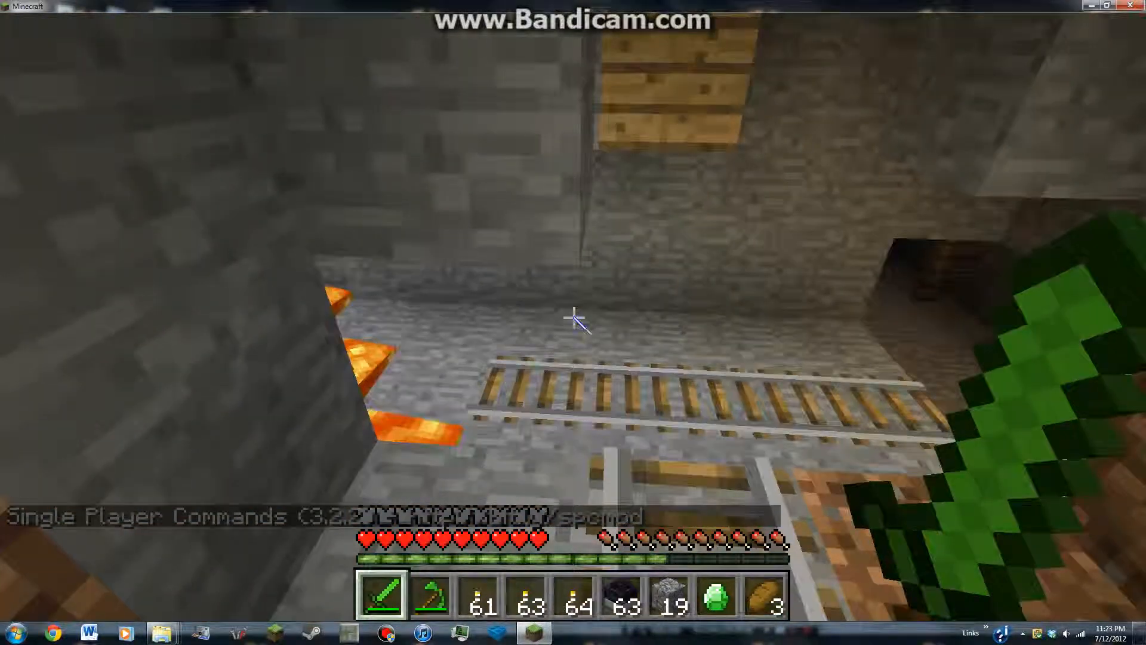
# Open the inventory to view the TooManyItems overlay, then close it with Escape.
pyautogui.press('e')
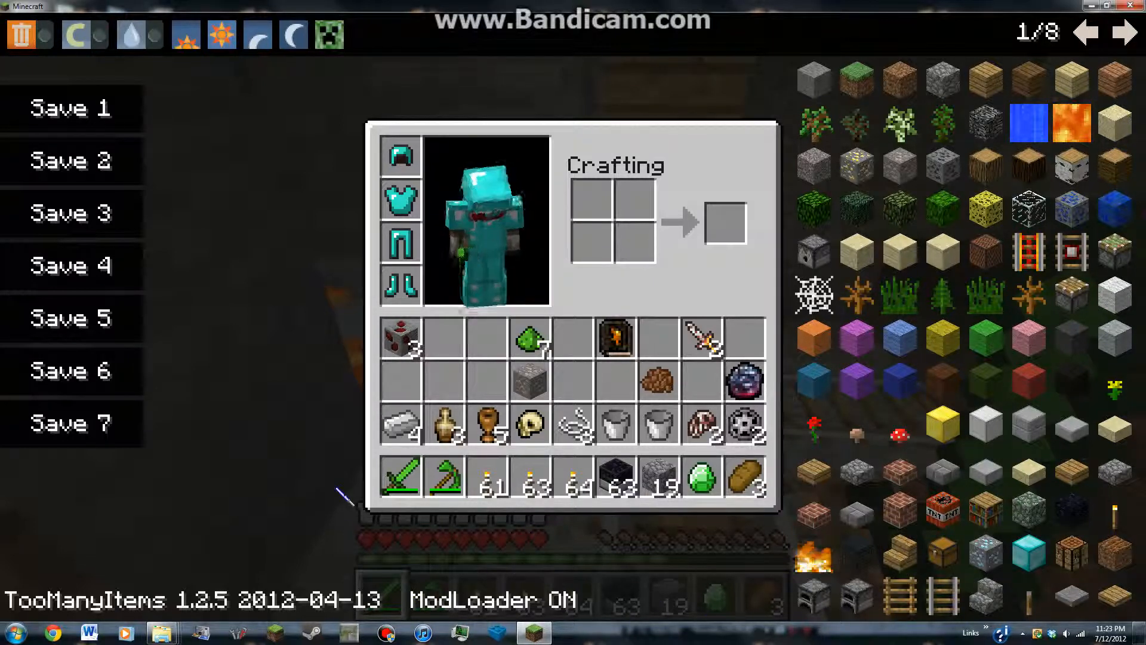
pyautogui.moveTo(401, 283)
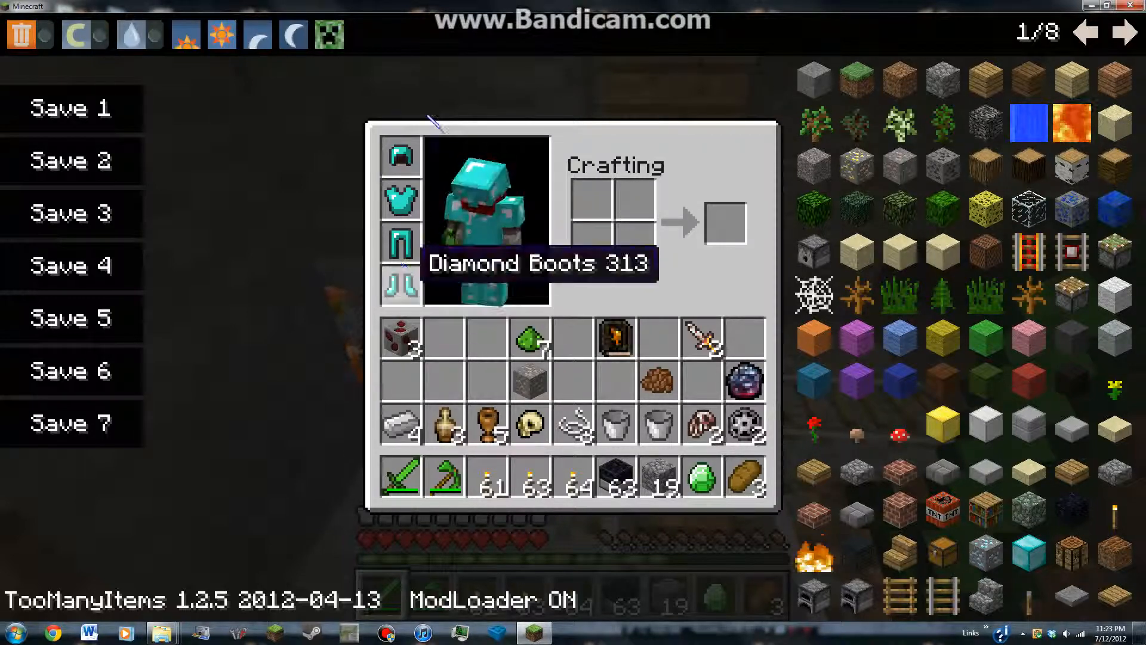
pyautogui.moveTo(384, 361)
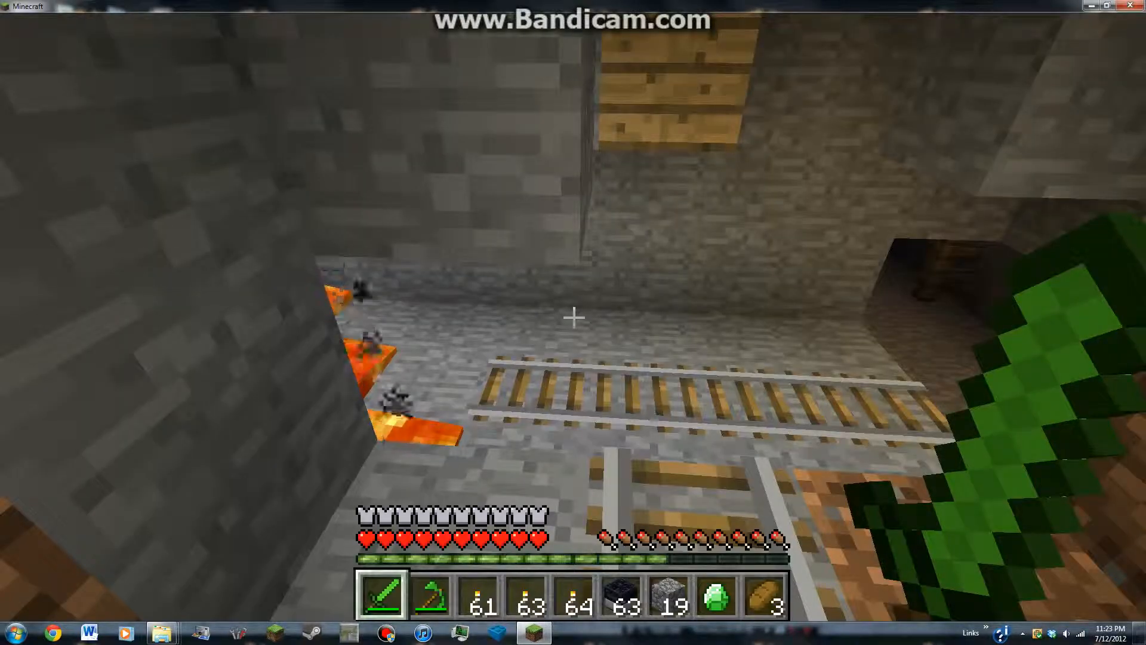
pyautogui.press('Escape')
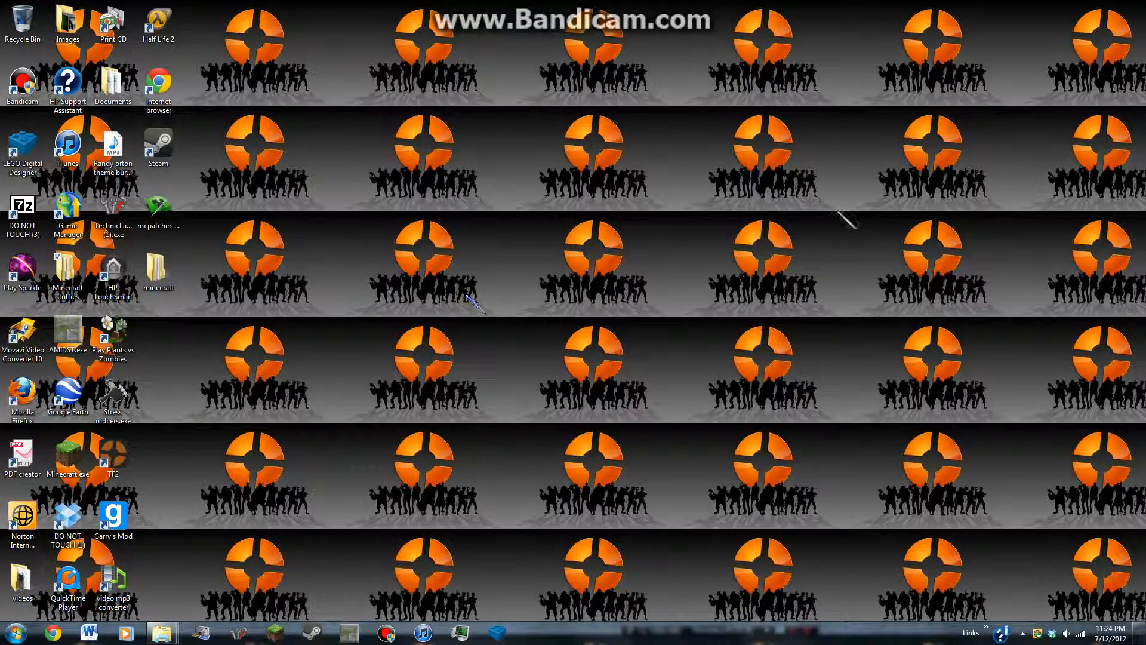
pyautogui.moveTo(351, 212)
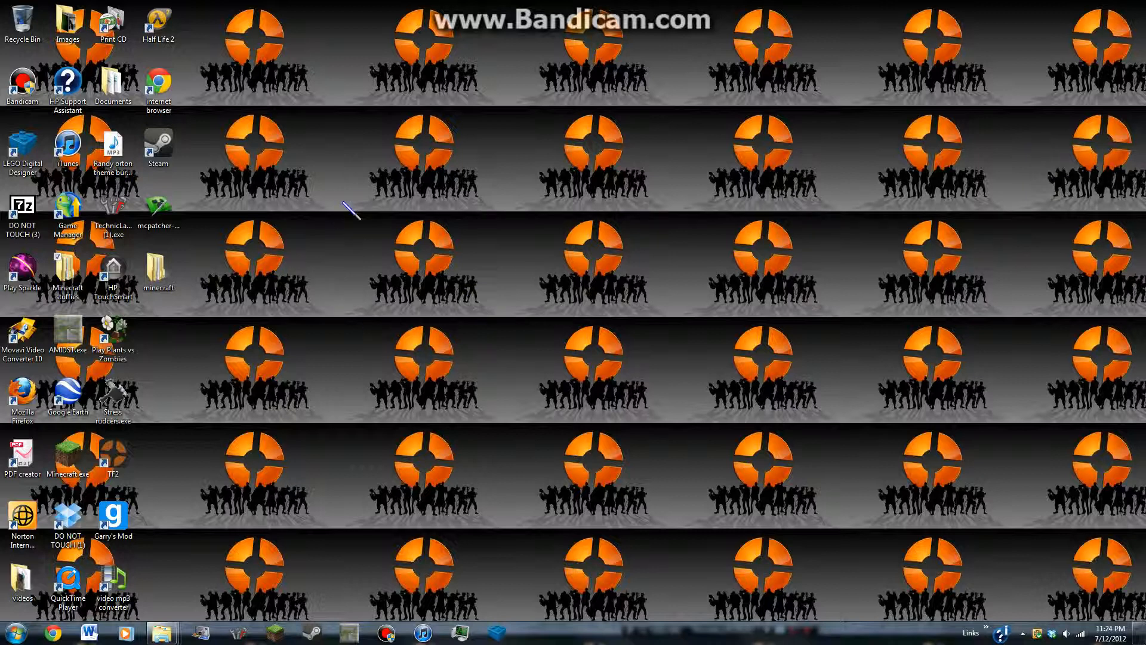
pyautogui.moveTo(706, 260)
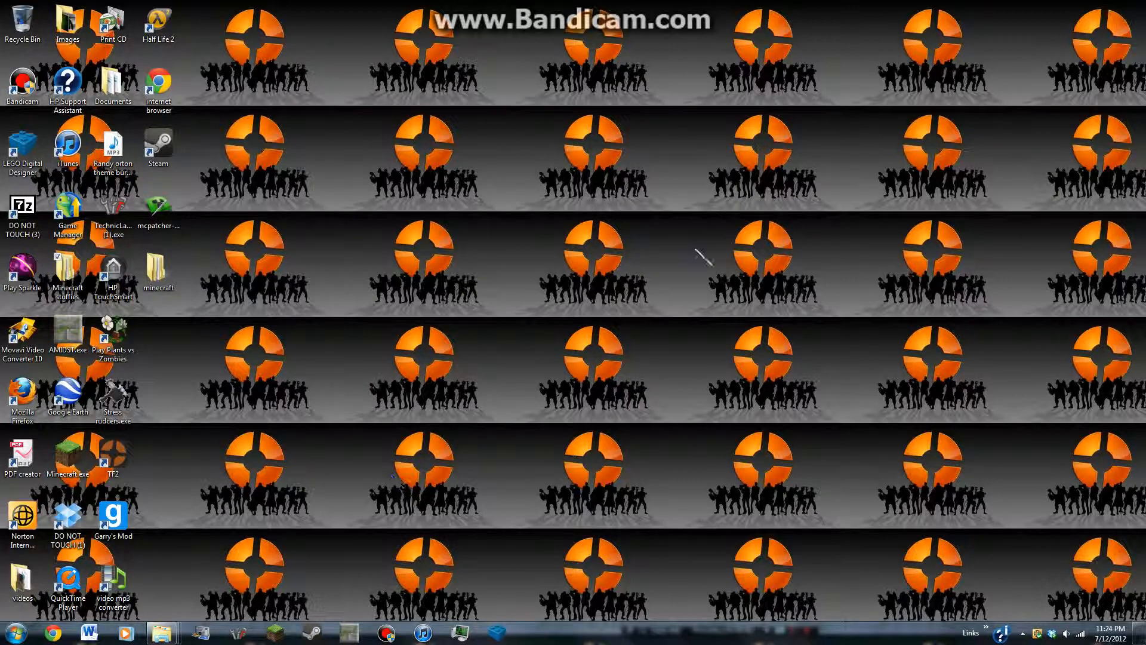